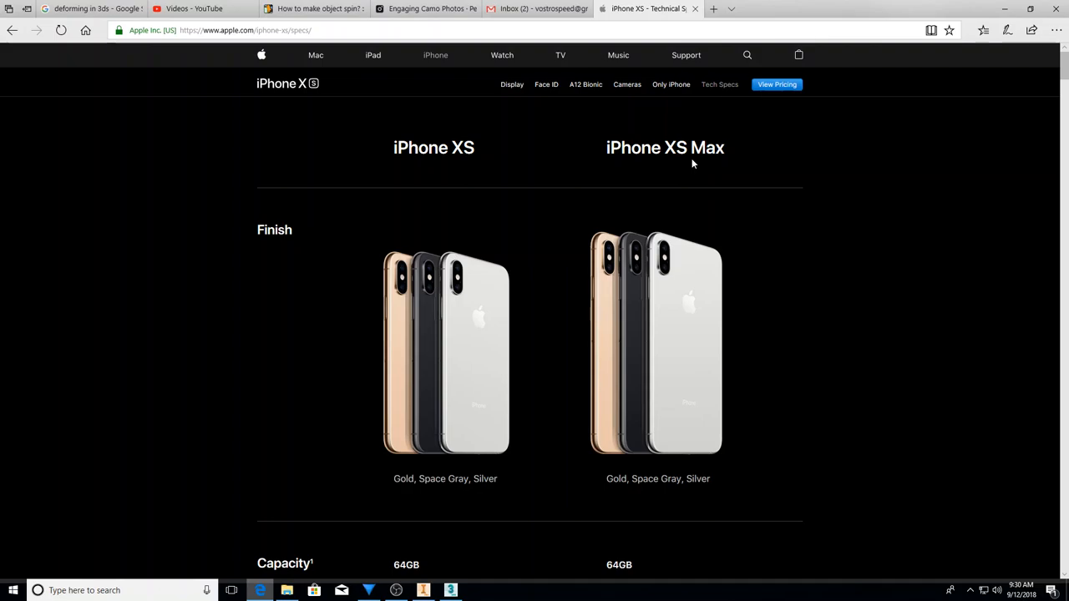
pyautogui.moveTo(537, 211)
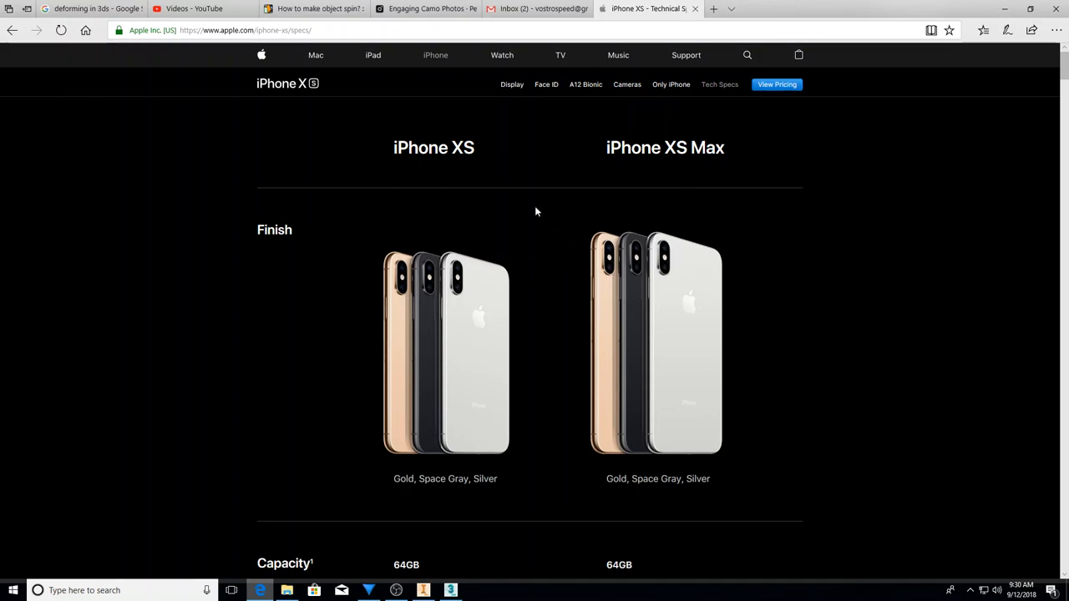
pyautogui.moveTo(540, 209)
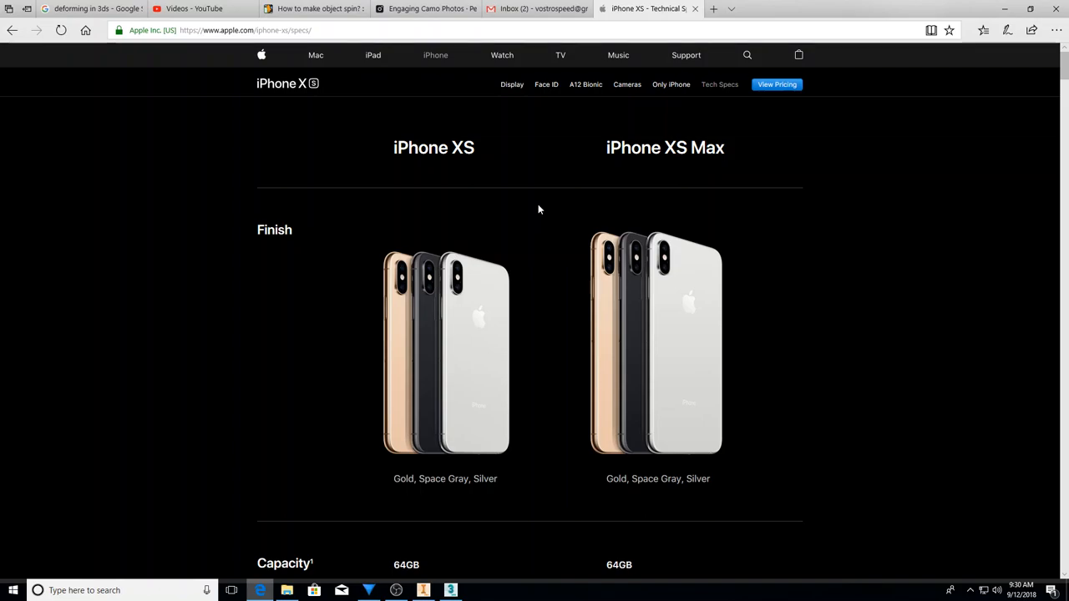
pyautogui.moveTo(559, 197)
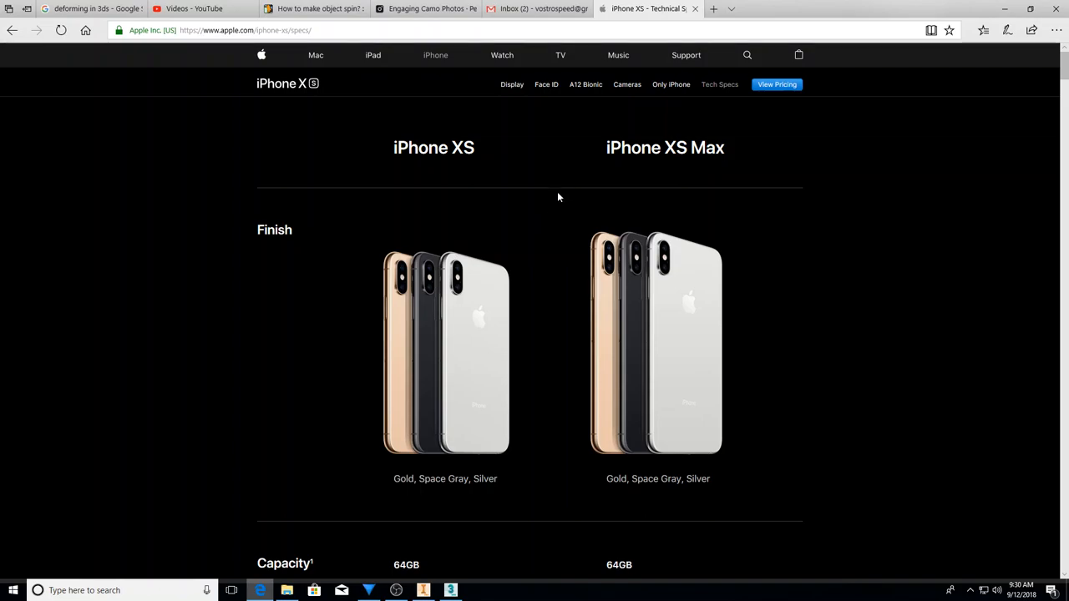
pyautogui.moveTo(556, 197)
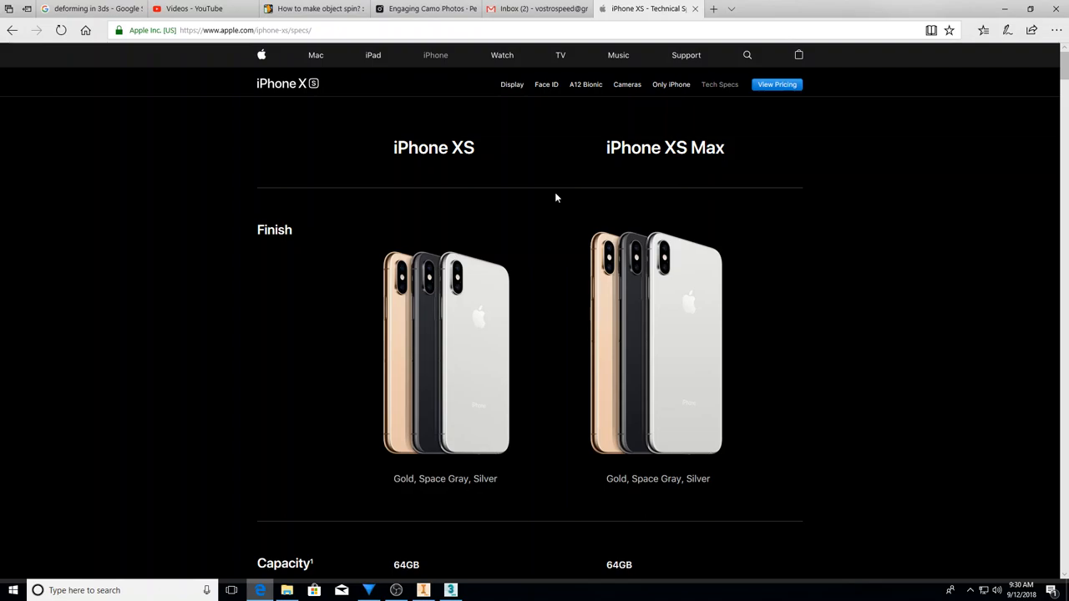
# Scroll the iPhone XS specs past Finish to Capacity, Size and Weight, and Display.
pyautogui.scroll(-3)
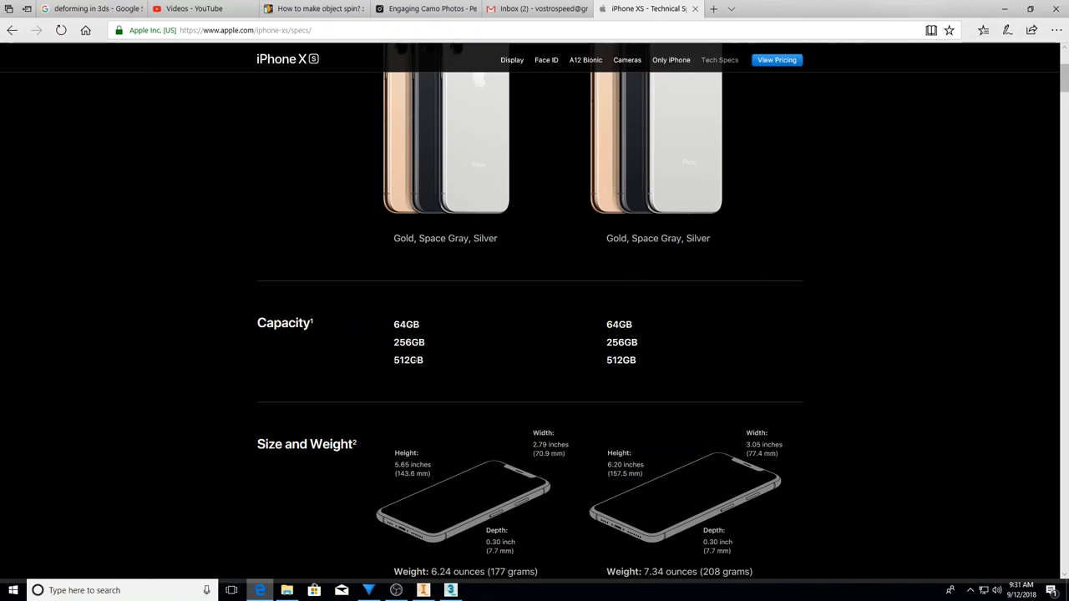
pyautogui.moveTo(389, 337)
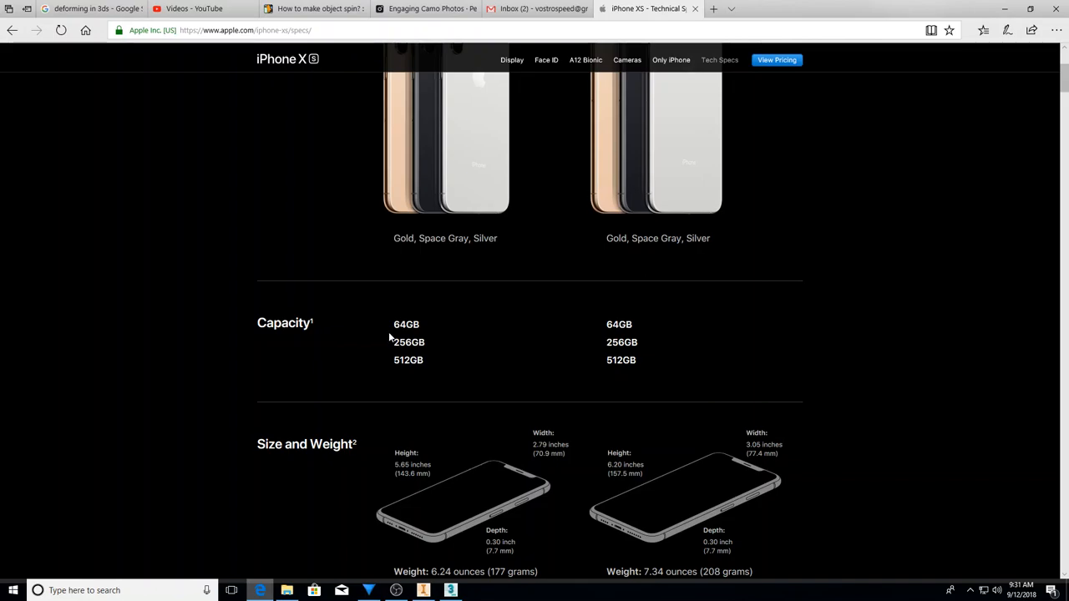
pyautogui.scroll(-3)
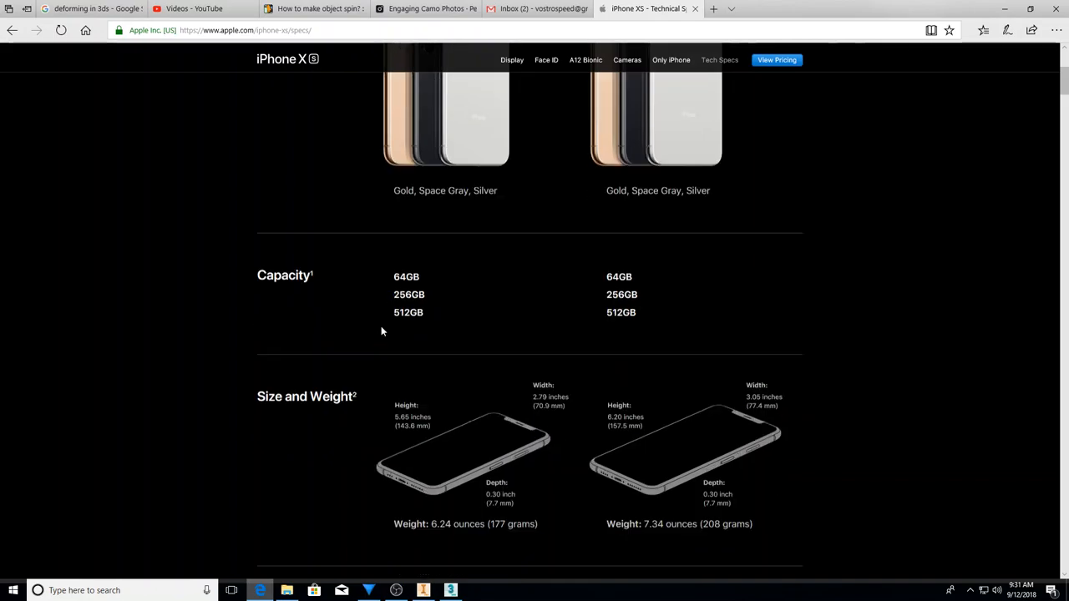
pyautogui.scroll(-3)
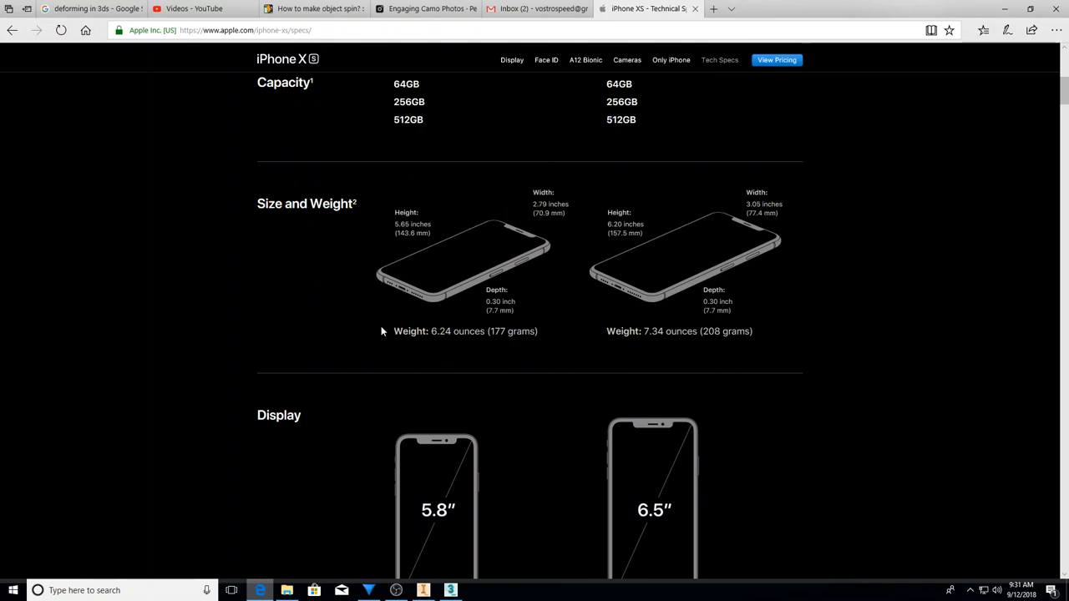
pyautogui.moveTo(426, 360)
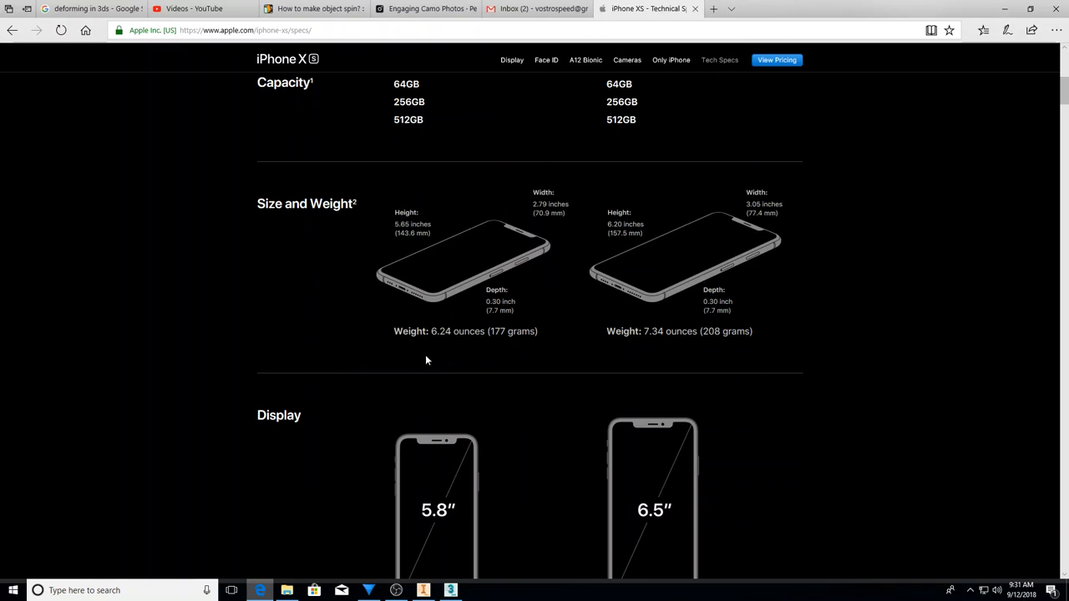
pyautogui.moveTo(516, 357)
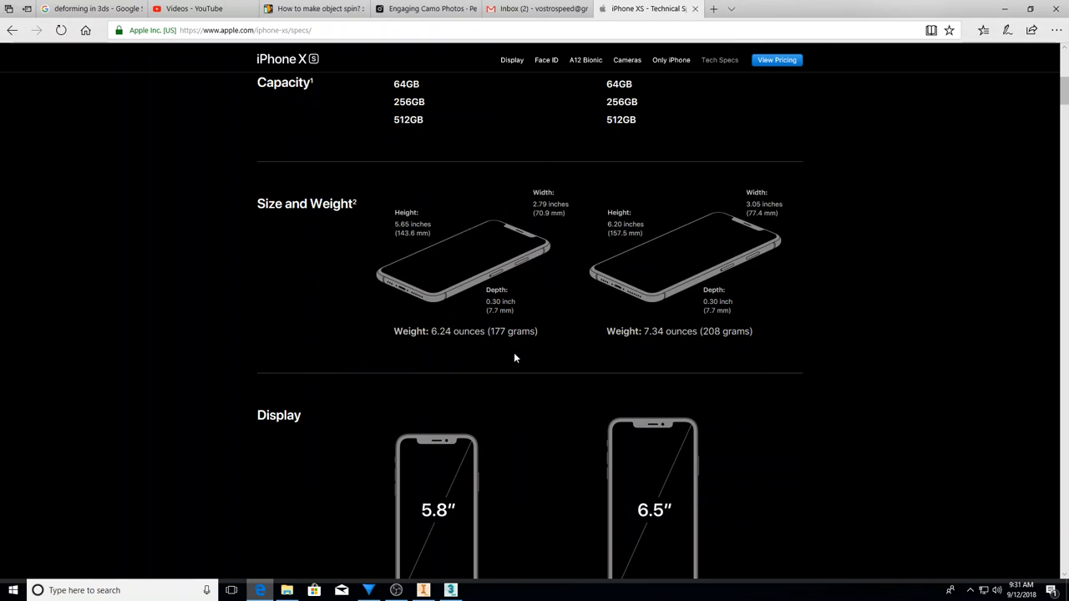
pyautogui.moveTo(521, 348)
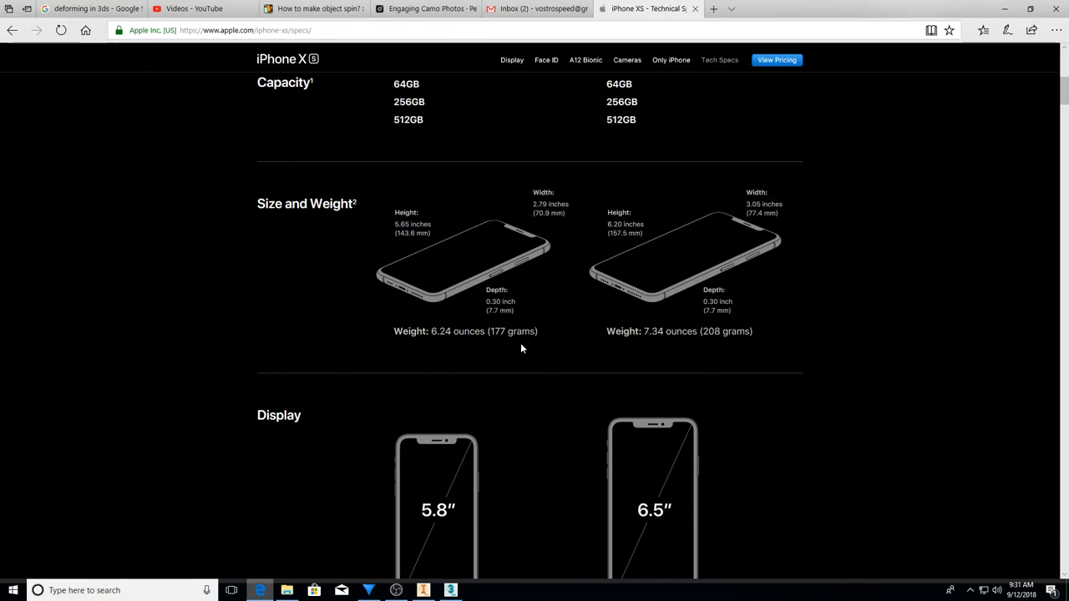
pyautogui.scroll(3)
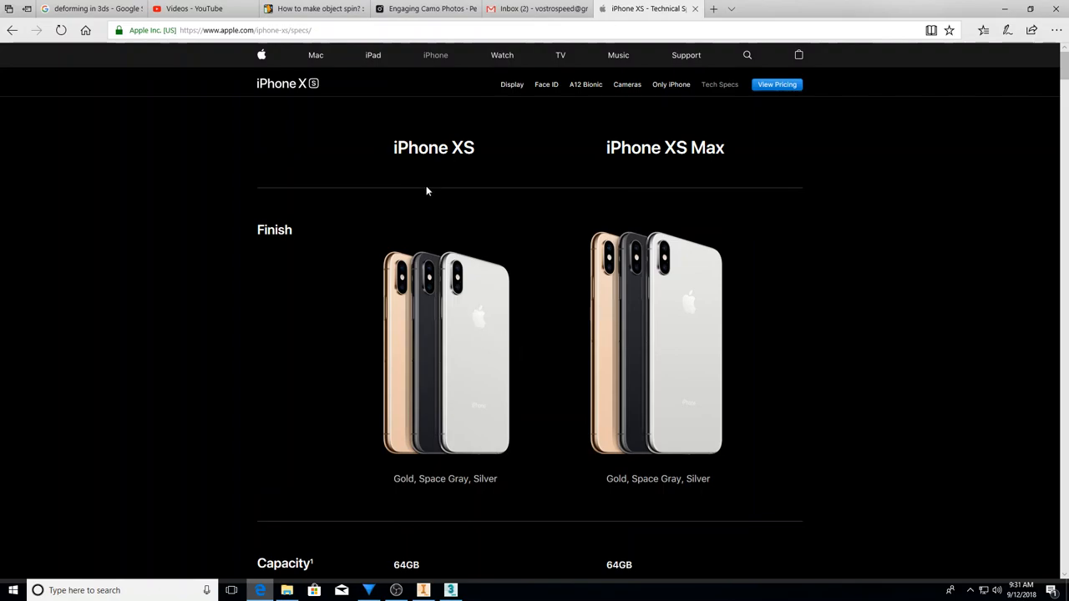
pyautogui.moveTo(395, 183)
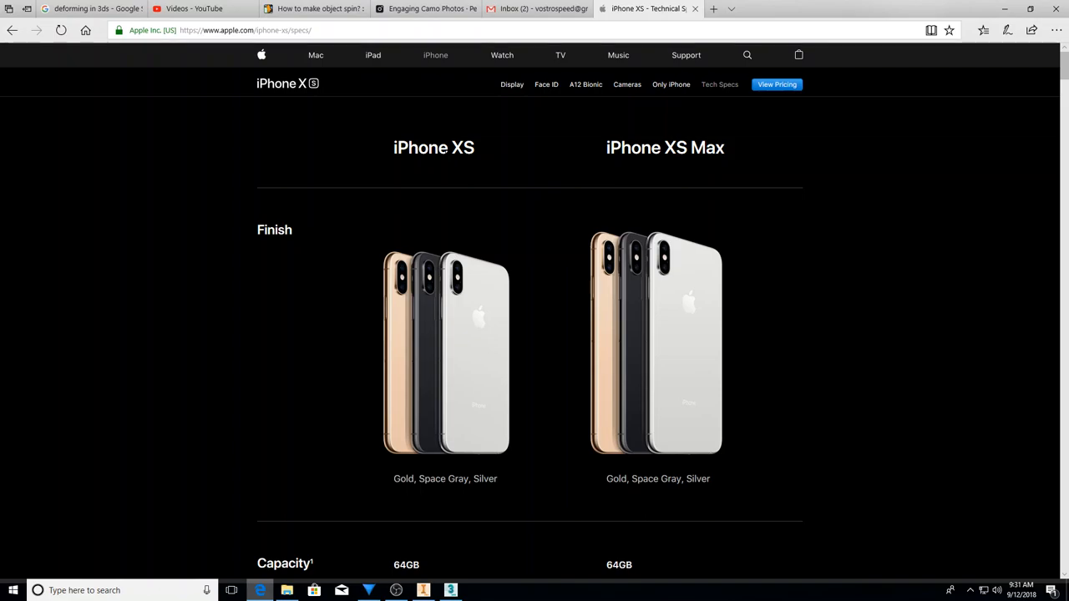
pyautogui.scroll(-3)
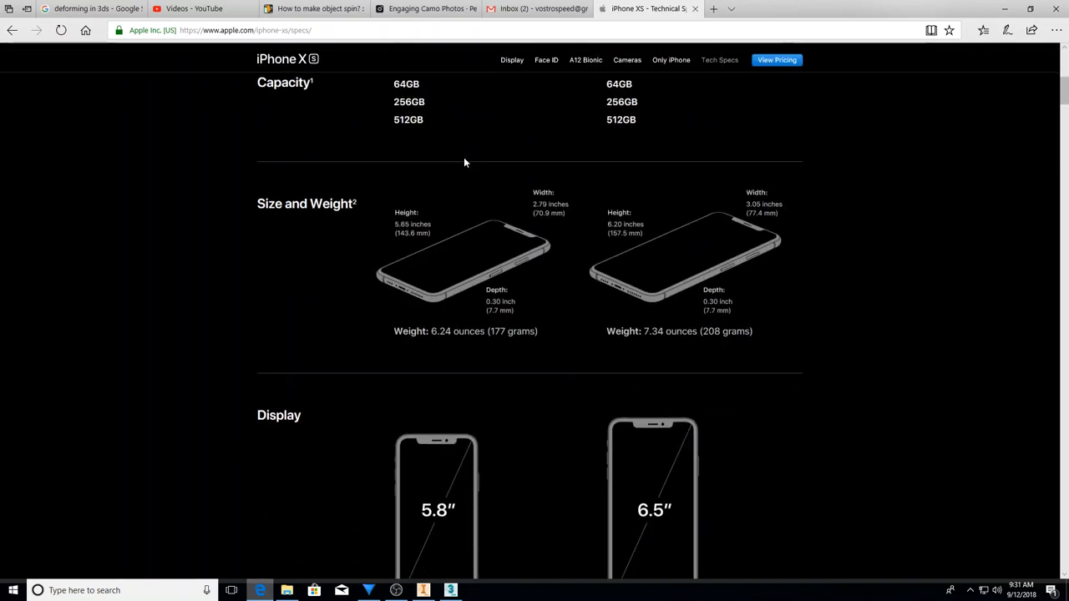
pyautogui.scroll(3)
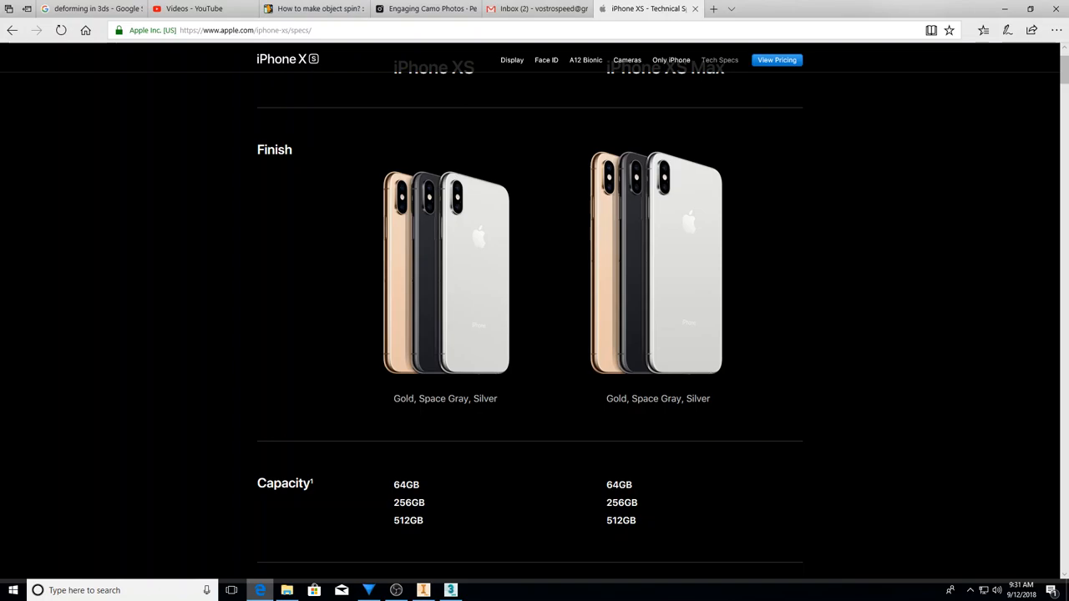
pyautogui.moveTo(406, 412)
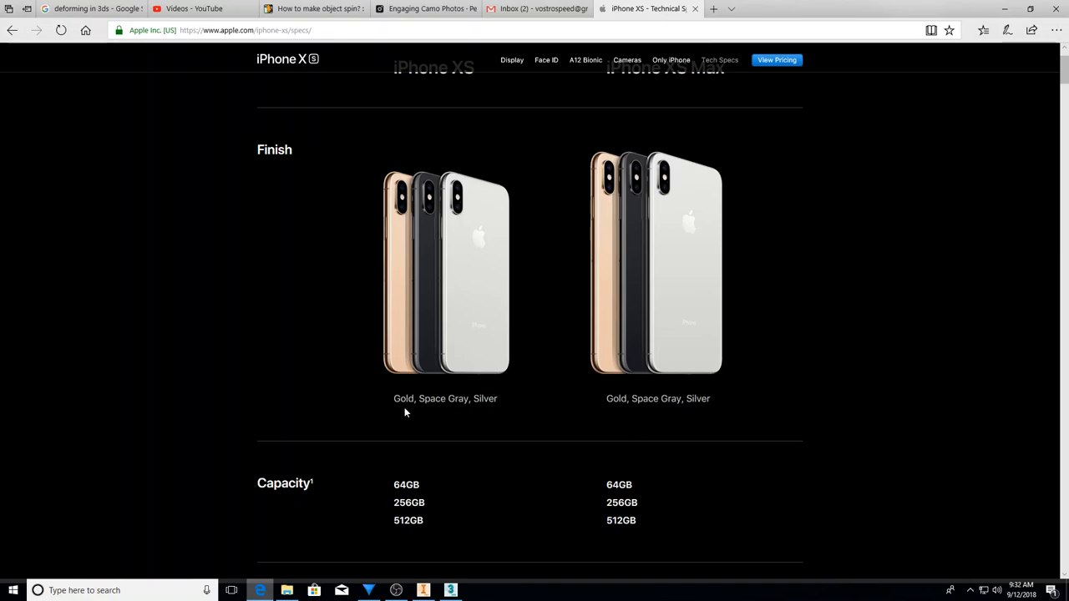
pyautogui.scroll(-3)
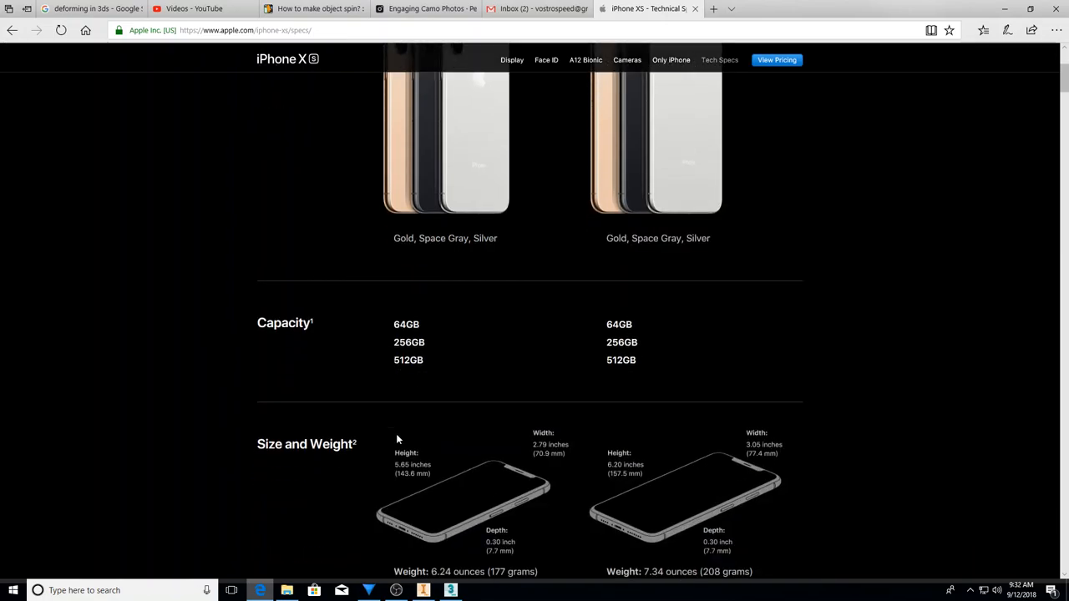
pyautogui.scroll(-3)
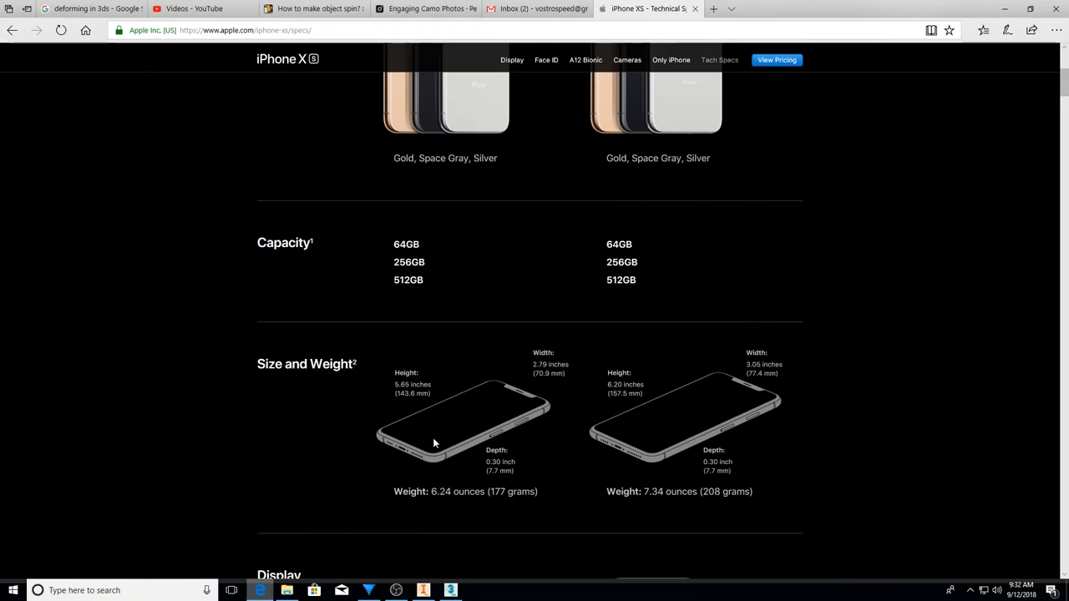
pyautogui.moveTo(434, 467)
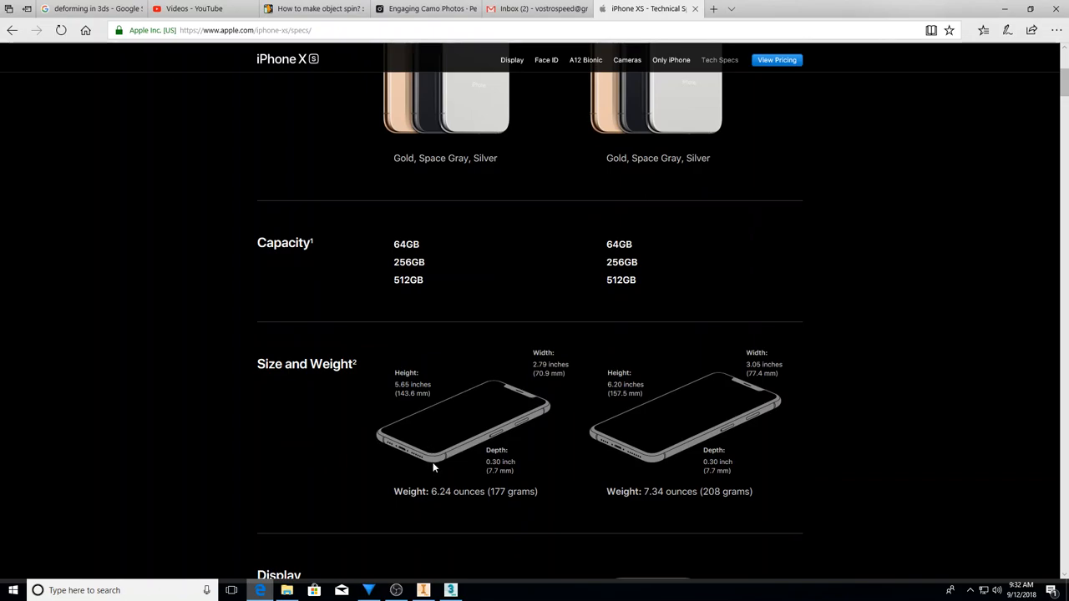
# Scroll past Display through splash resistance to the A12 Bionic Chip and Camera specs.
pyautogui.scroll(3)
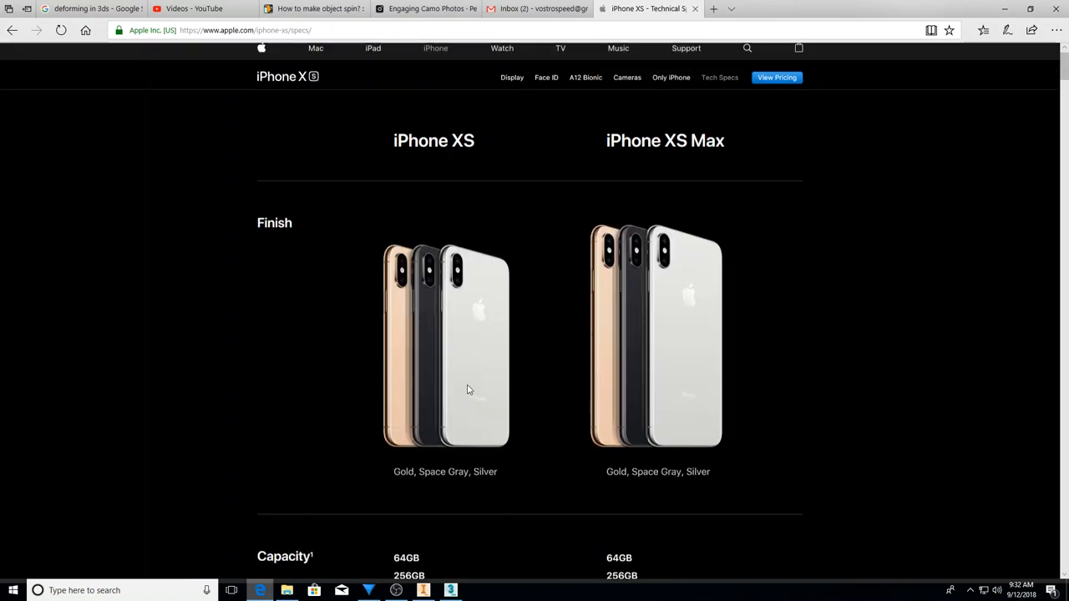
pyautogui.scroll(-3)
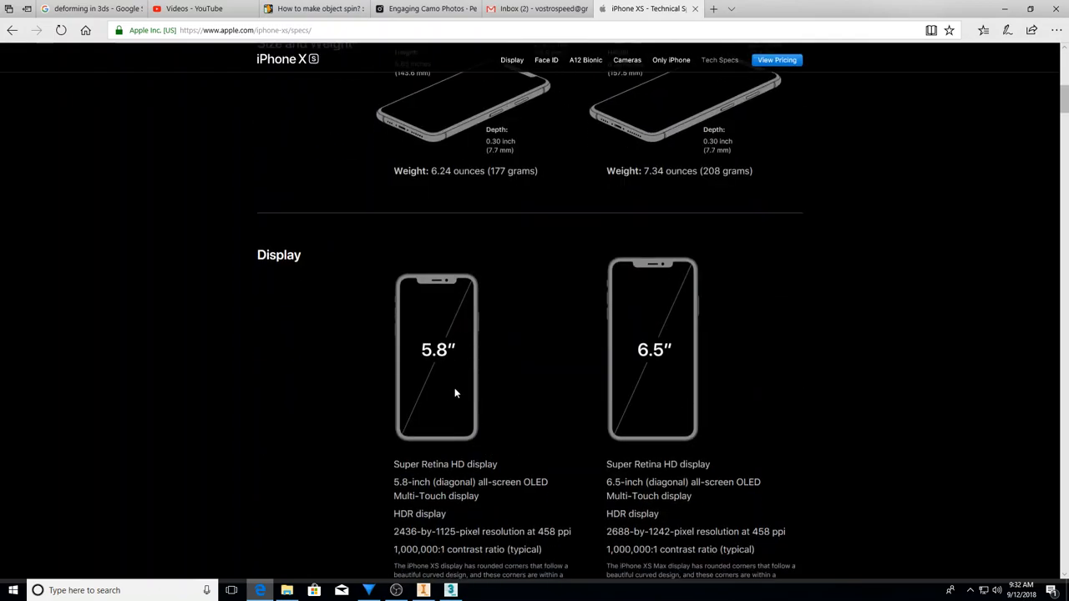
pyautogui.scroll(-3)
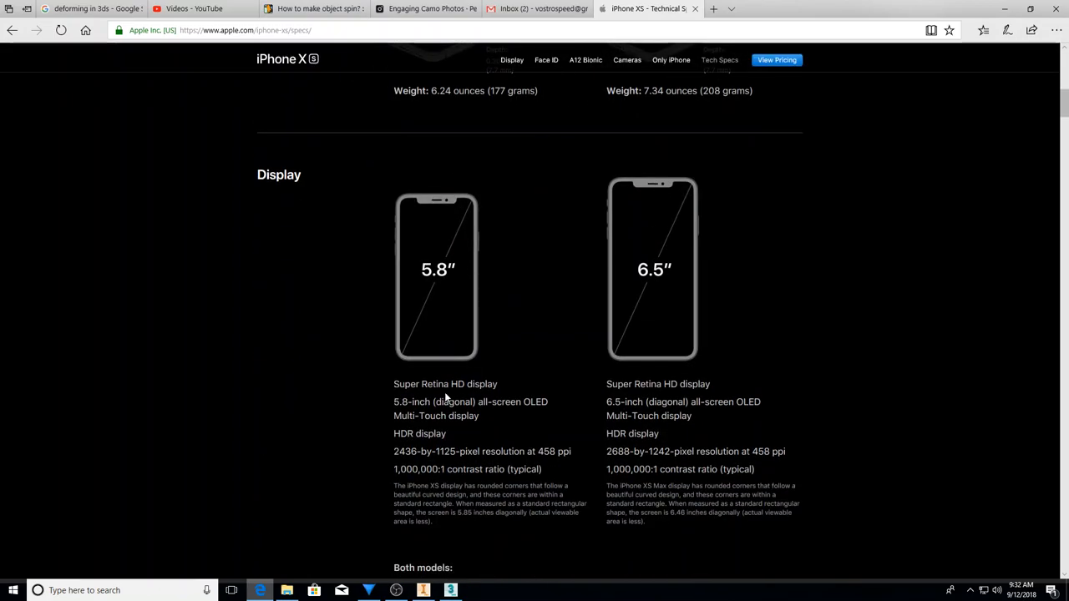
pyautogui.scroll(3)
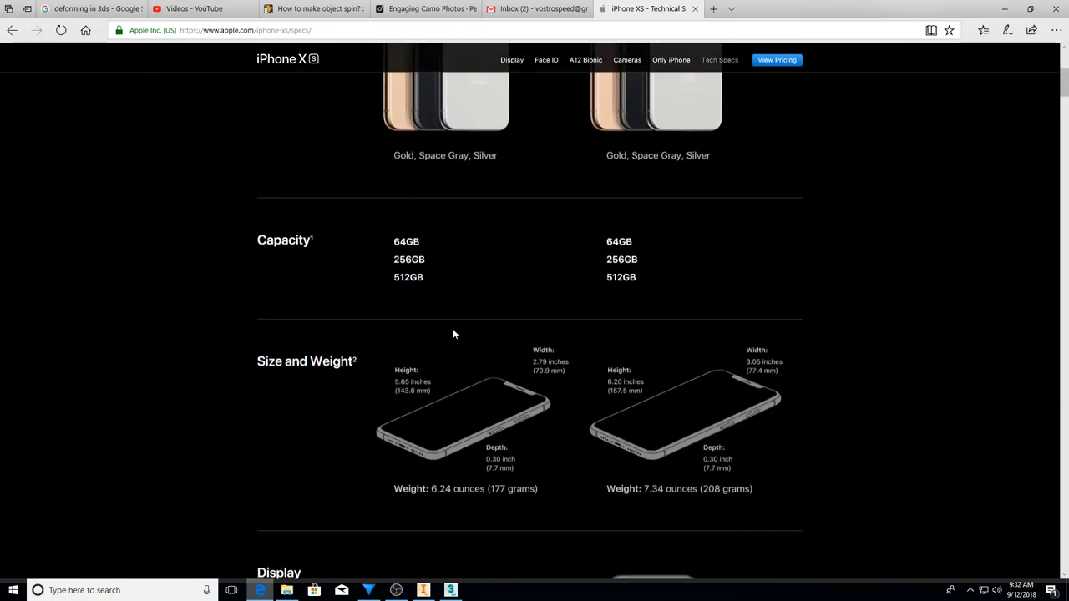
pyautogui.scroll(-3)
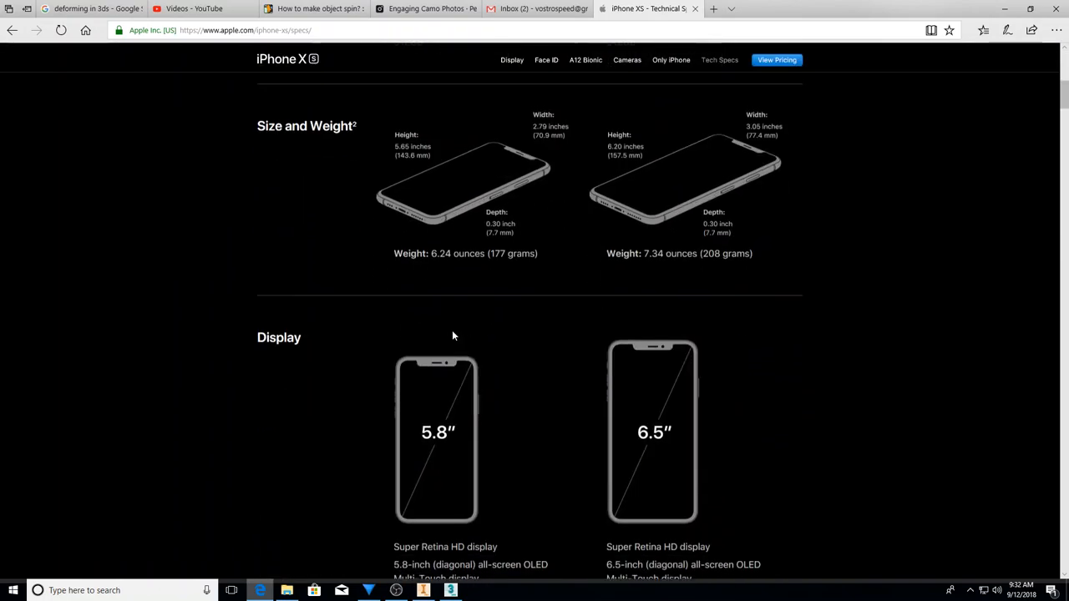
pyautogui.scroll(-3)
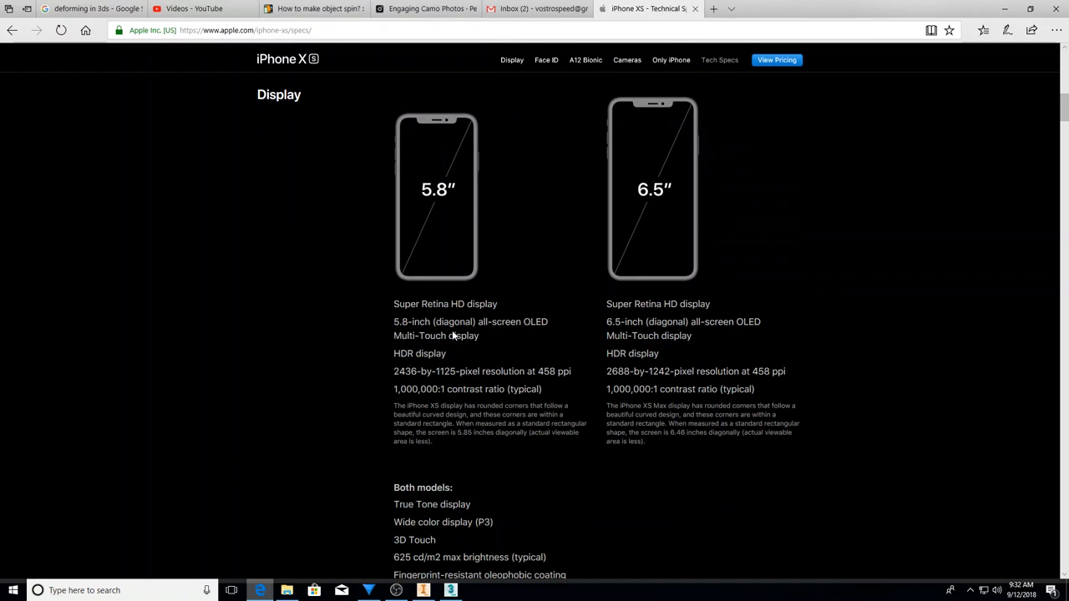
pyautogui.moveTo(454, 335)
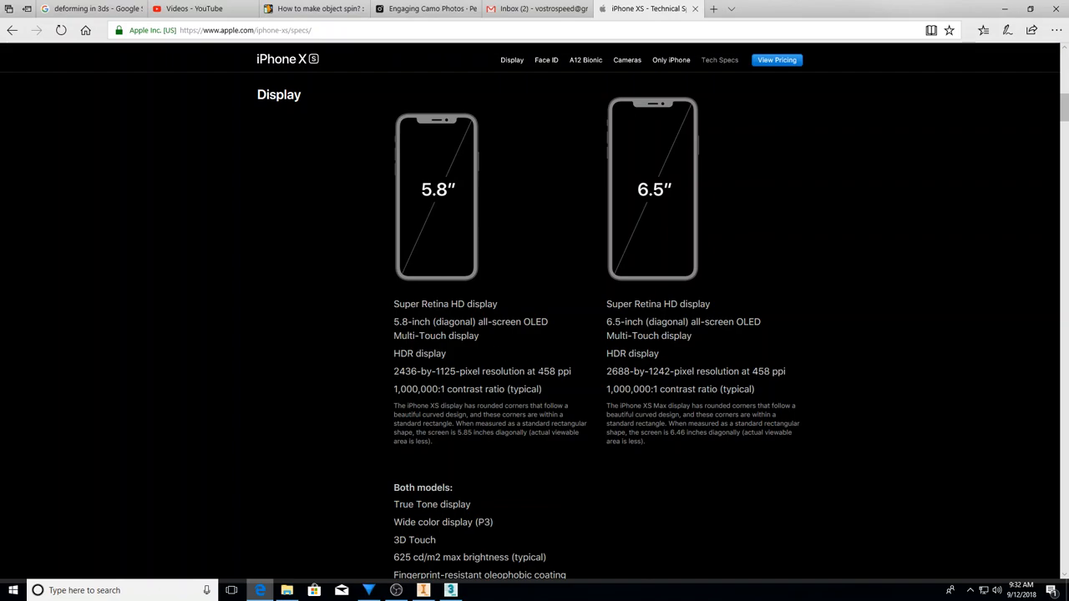
pyautogui.moveTo(576, 389)
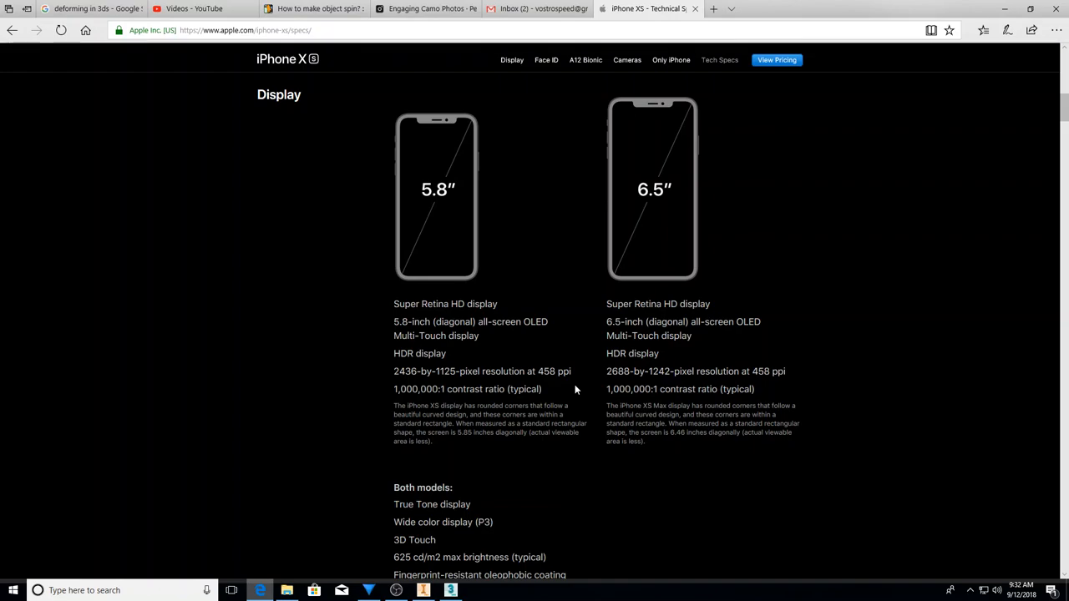
pyautogui.moveTo(657, 211)
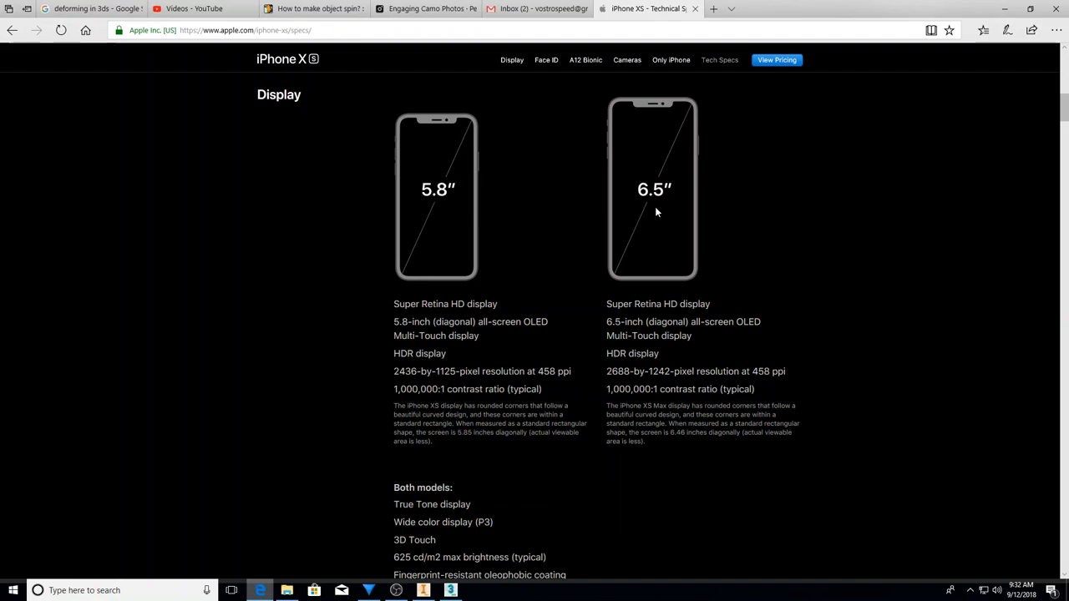
pyautogui.moveTo(658, 200)
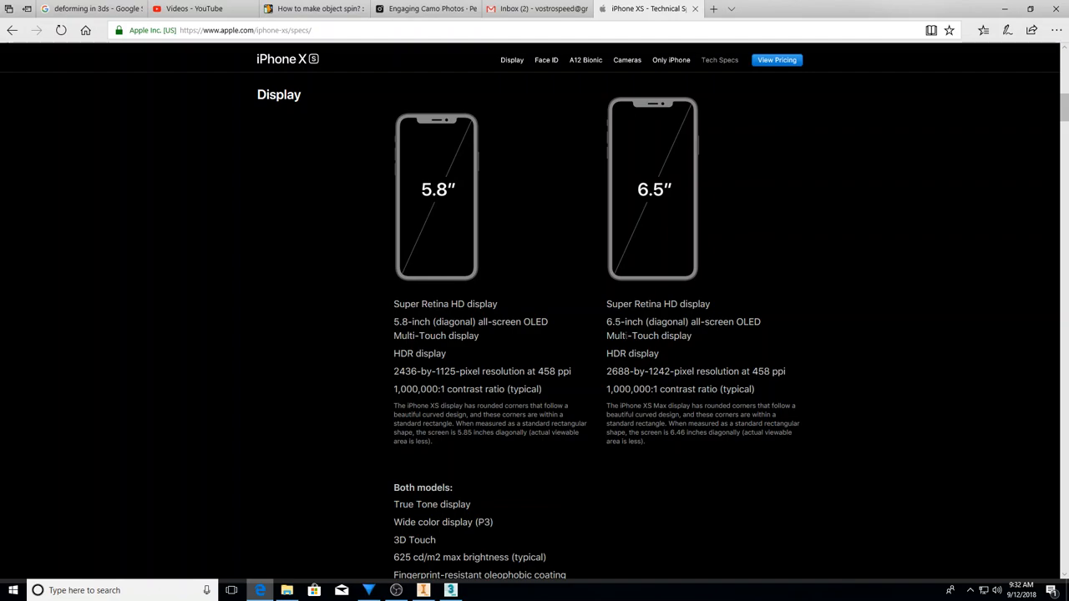
pyautogui.moveTo(642, 289)
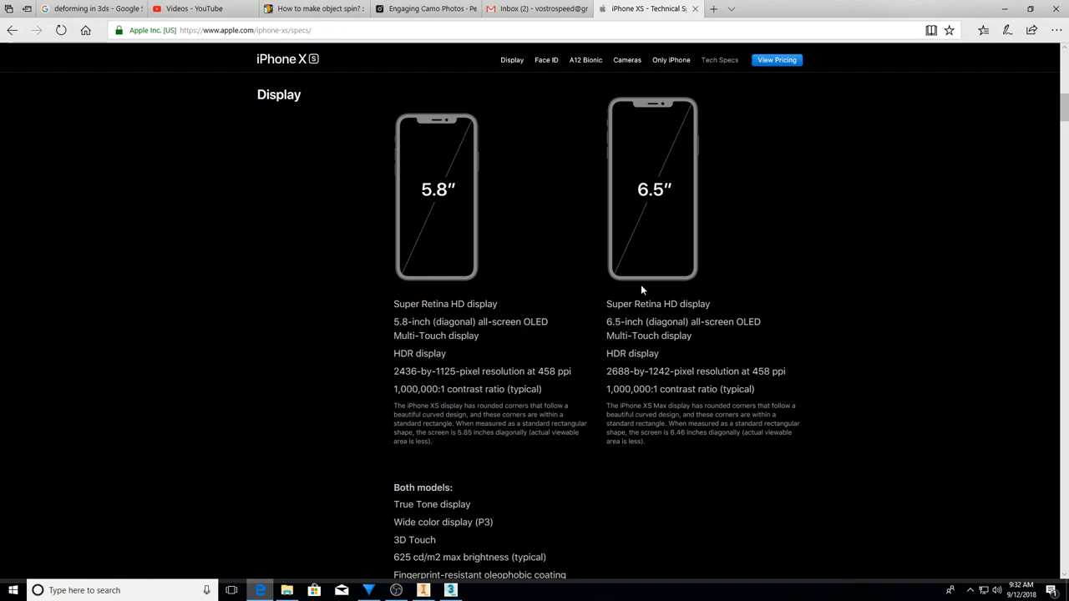
pyautogui.moveTo(629, 255)
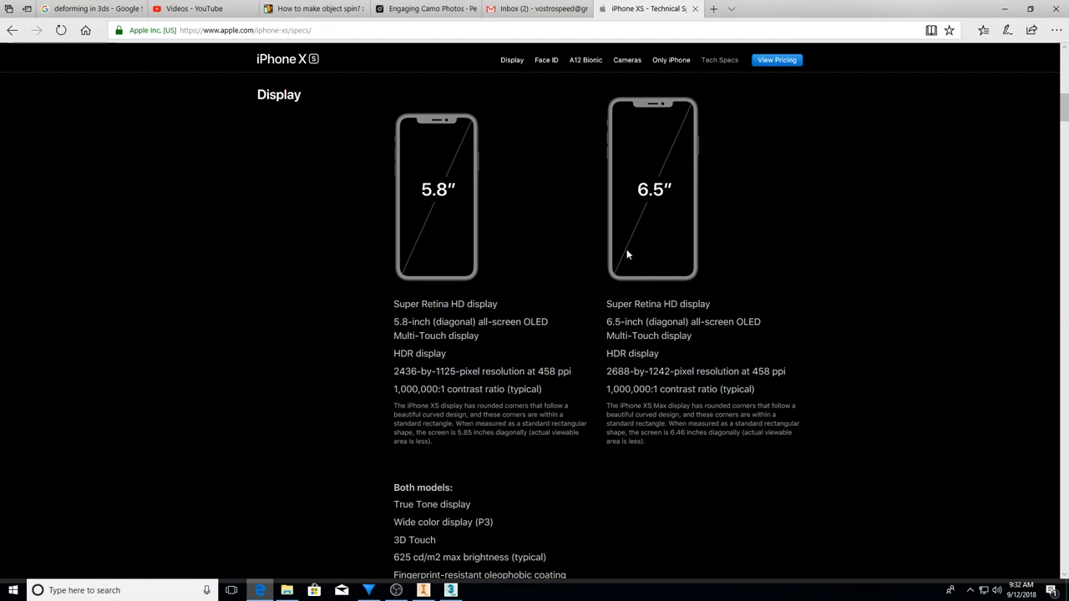
pyautogui.moveTo(618, 276)
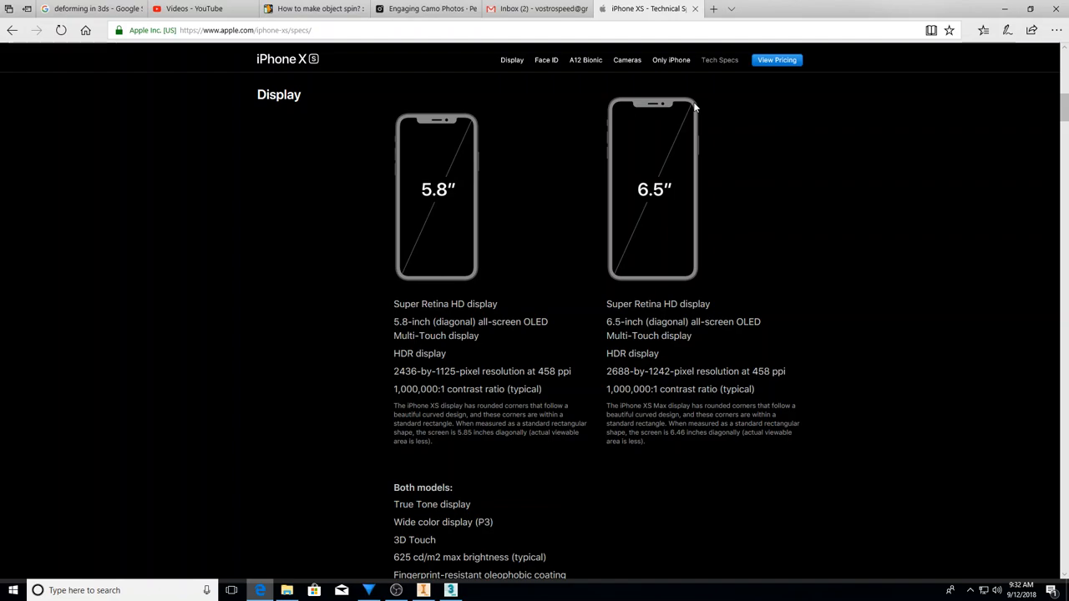
pyautogui.moveTo(629, 265)
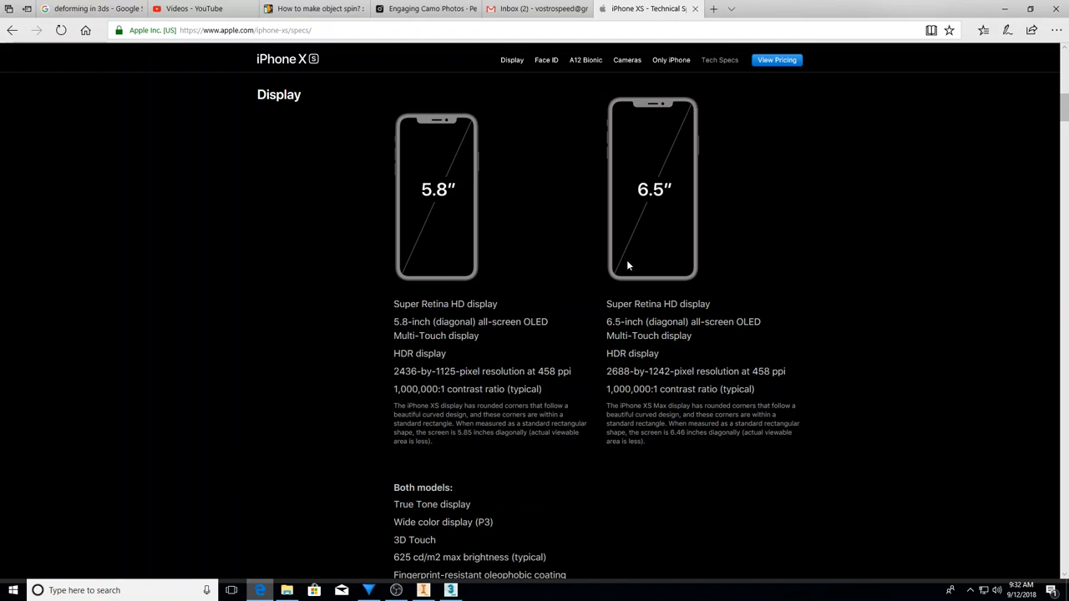
pyautogui.moveTo(652, 255)
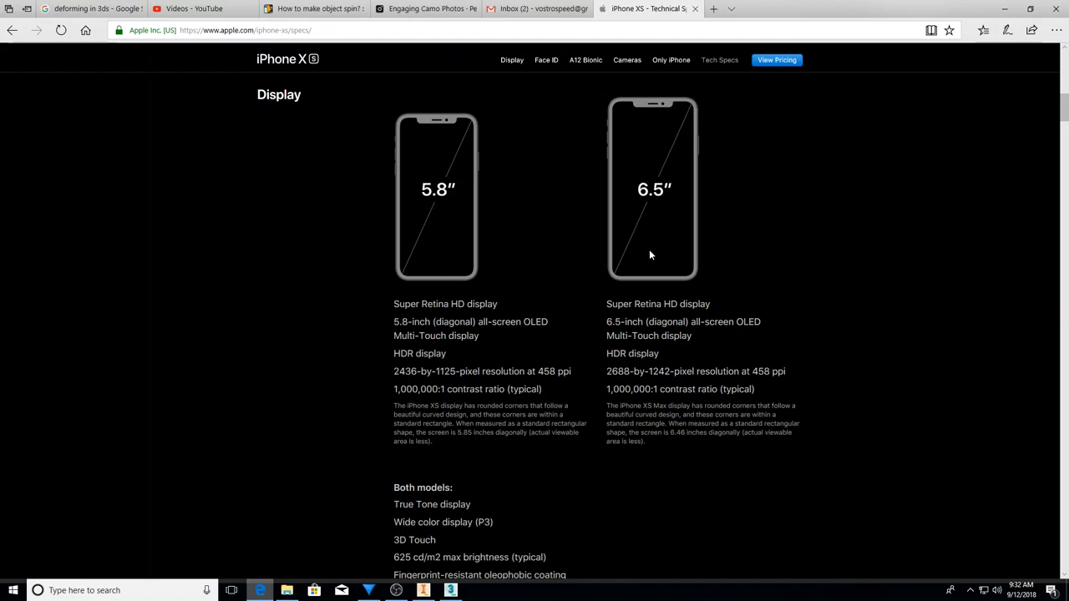
pyautogui.moveTo(682, 353)
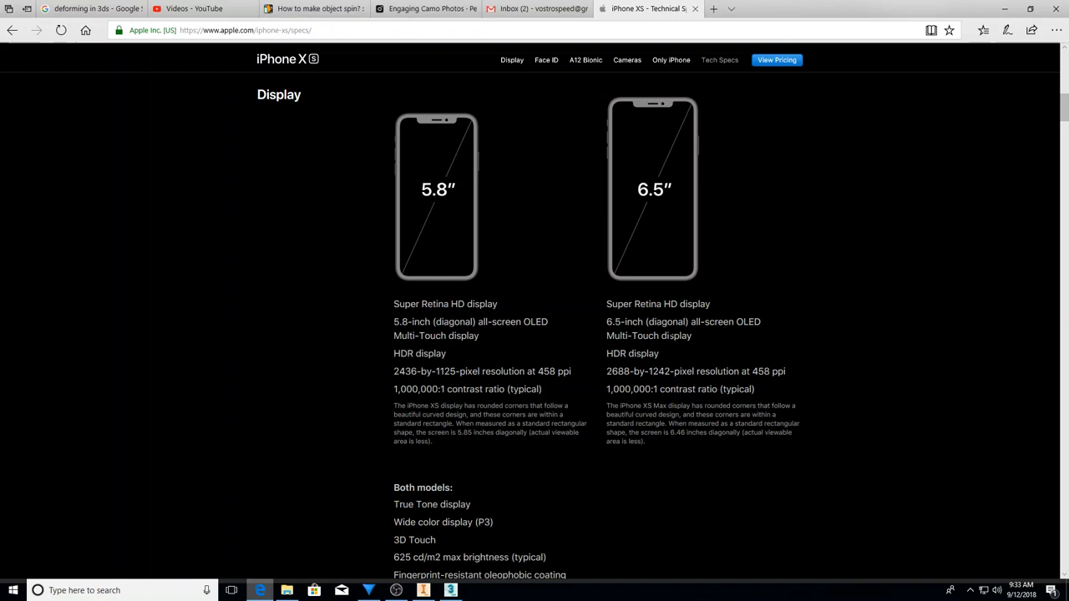
pyautogui.moveTo(657, 383)
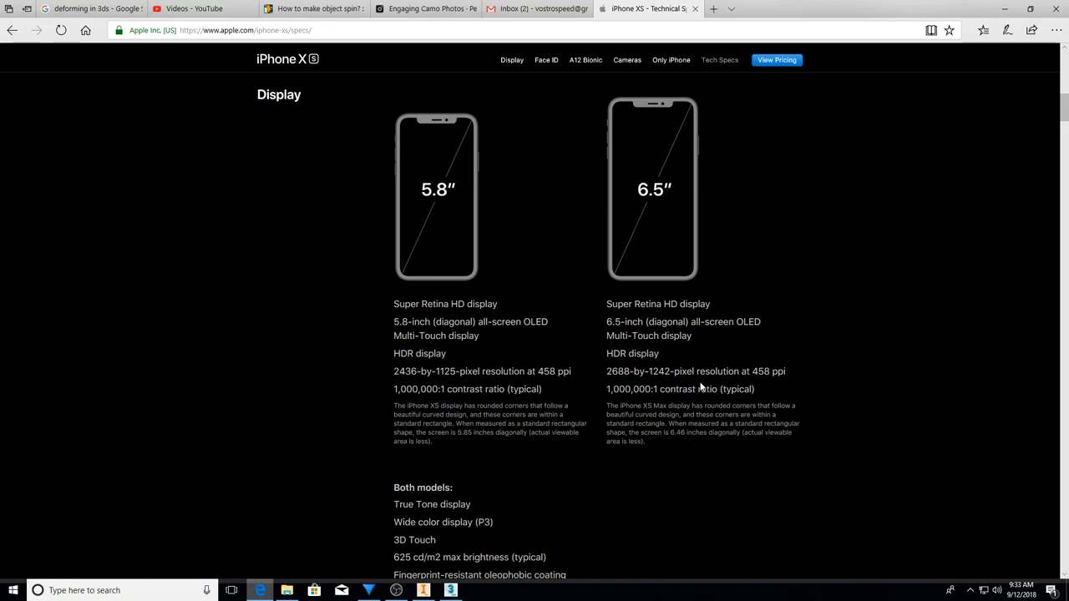
pyautogui.moveTo(754, 380)
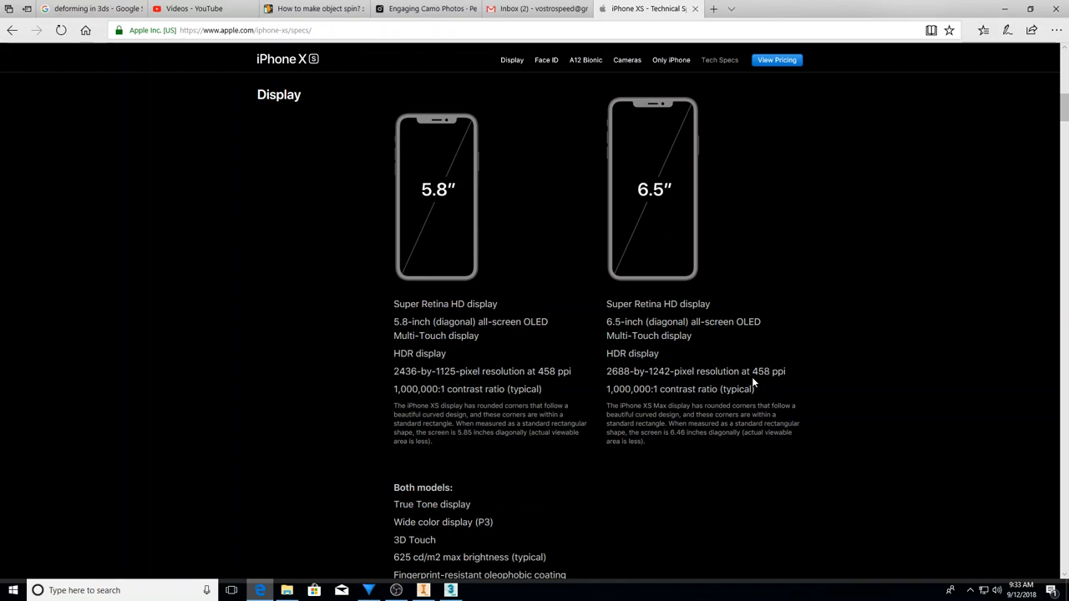
pyautogui.moveTo(855, 376)
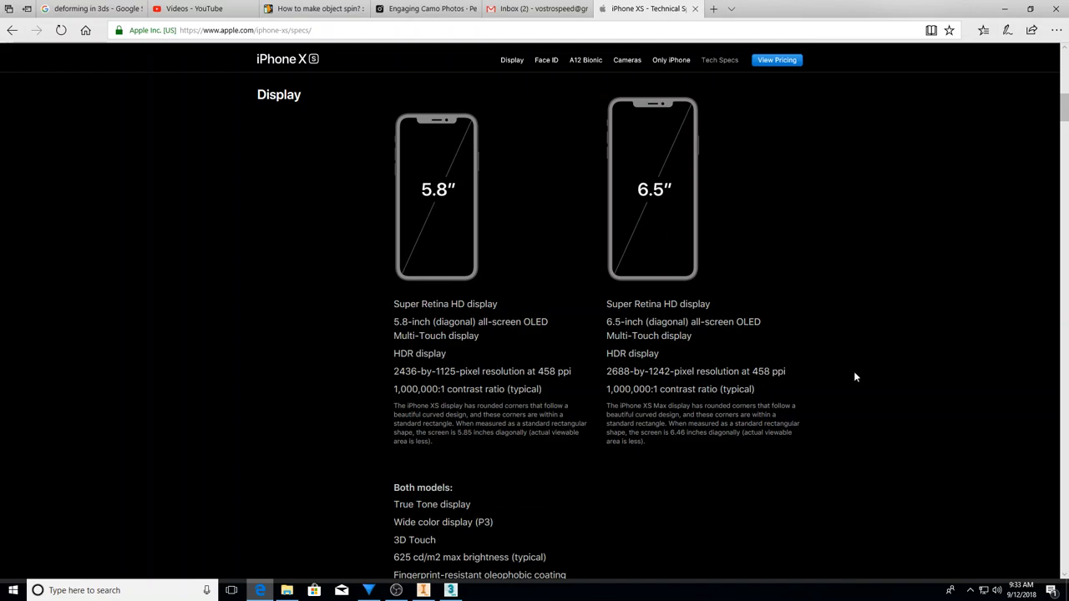
pyautogui.moveTo(717, 381)
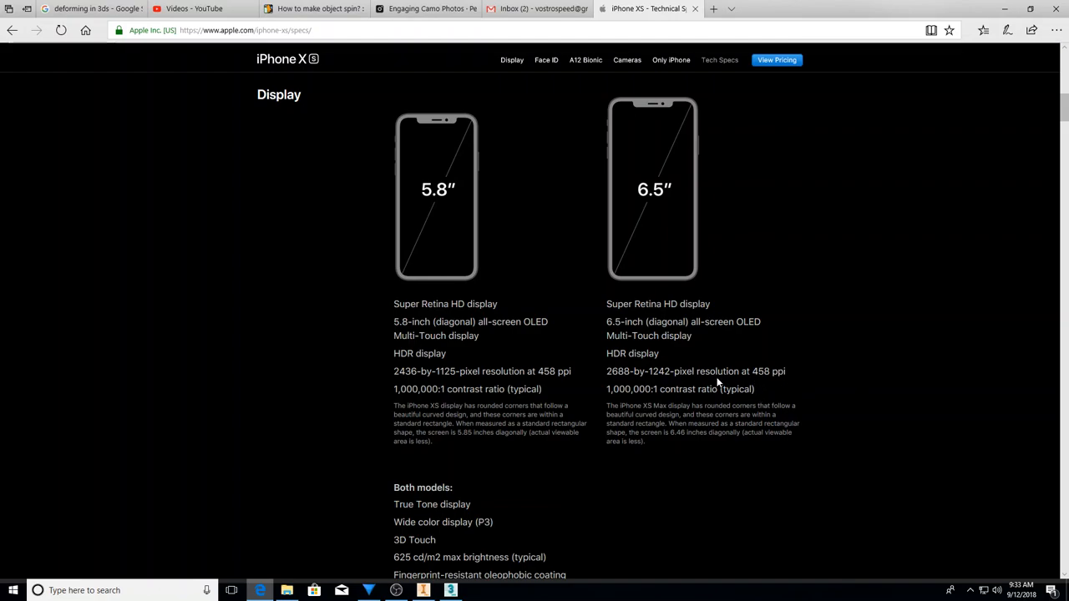
pyautogui.scroll(-3)
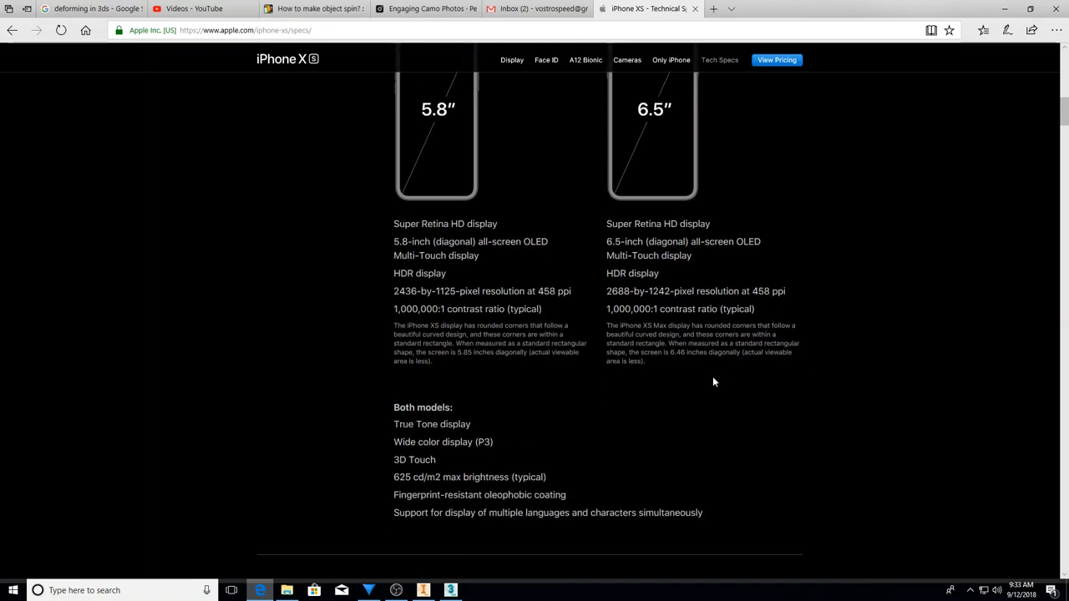
pyautogui.scroll(-3)
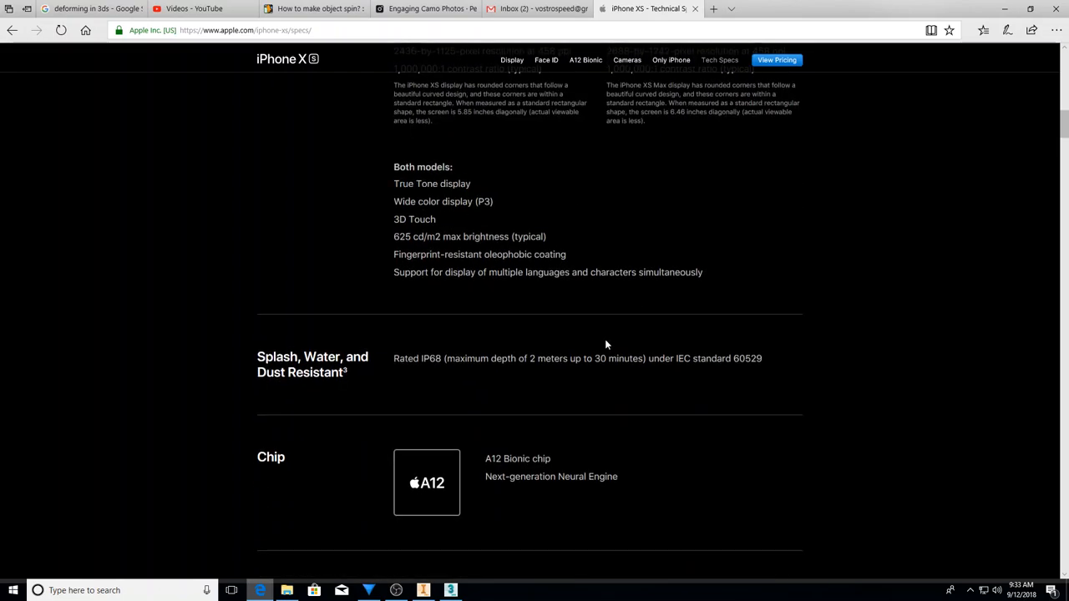
pyautogui.scroll(-3)
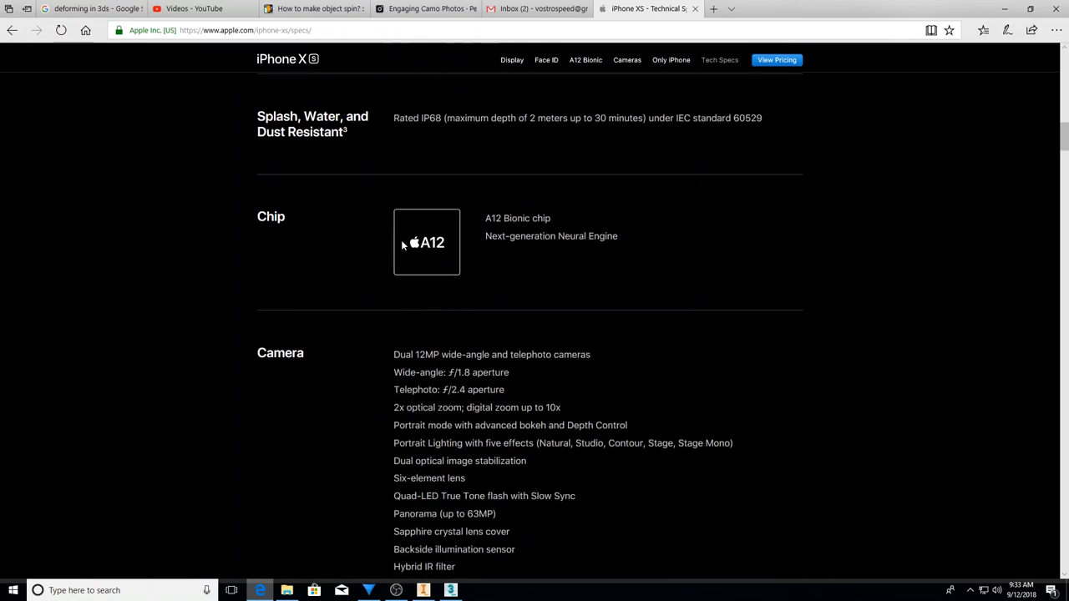
pyautogui.moveTo(425, 260)
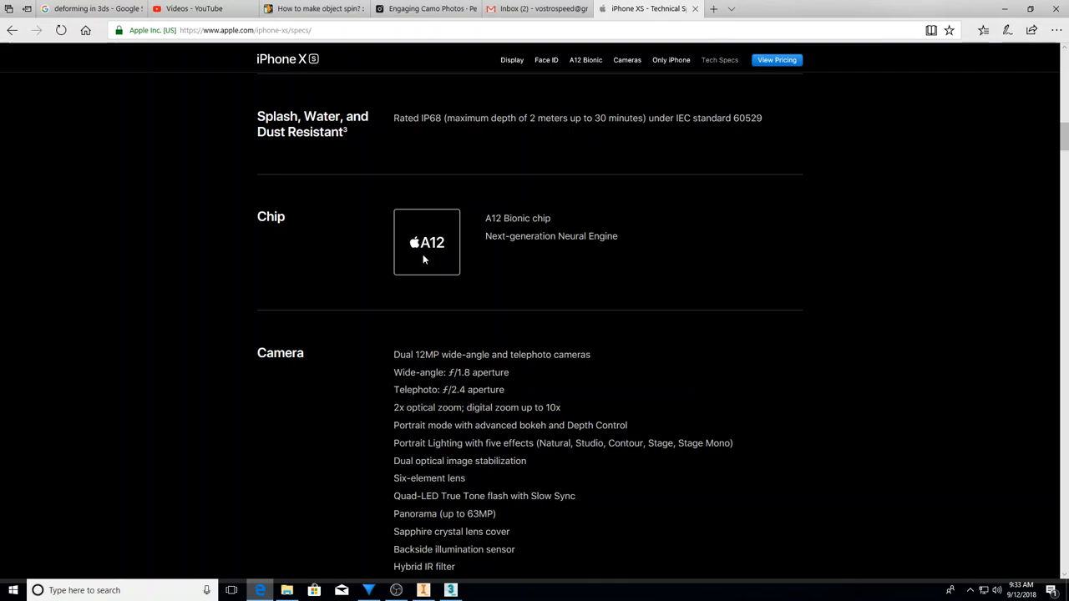
pyautogui.moveTo(443, 250)
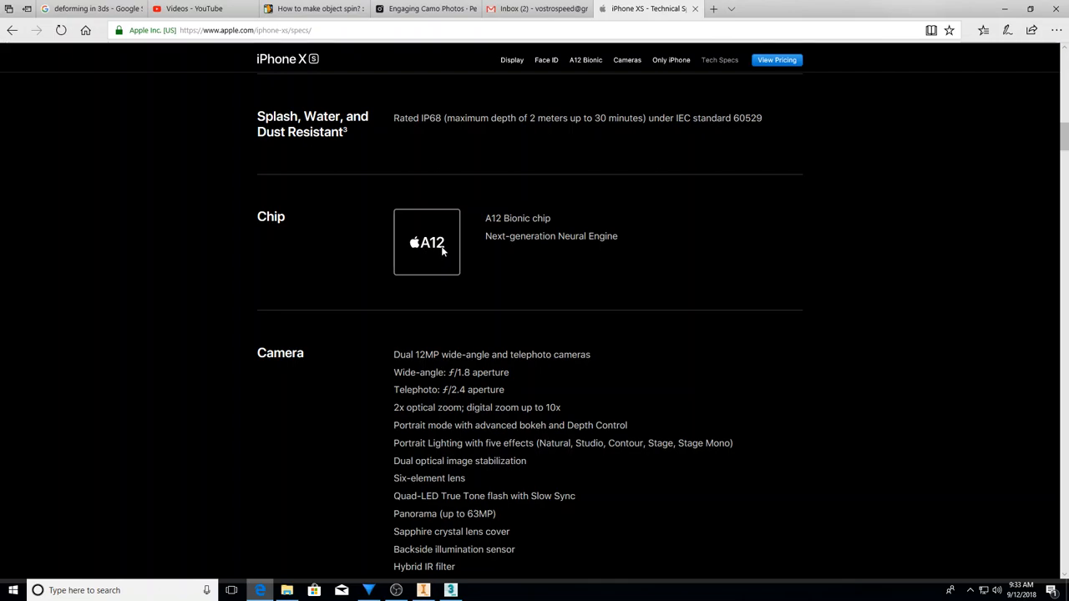
pyautogui.moveTo(431, 257)
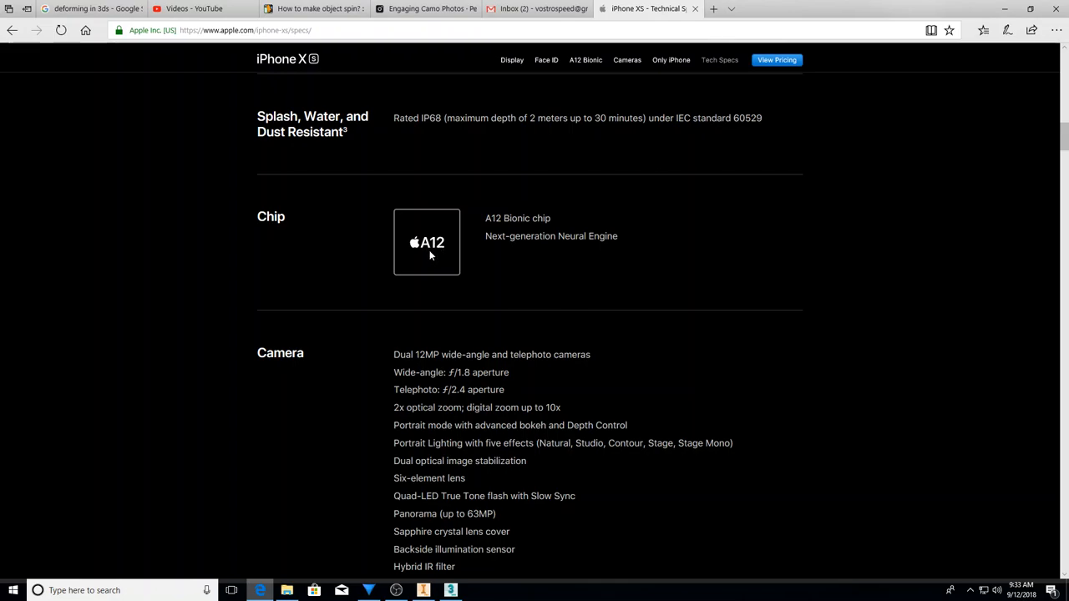
pyautogui.scroll(-3)
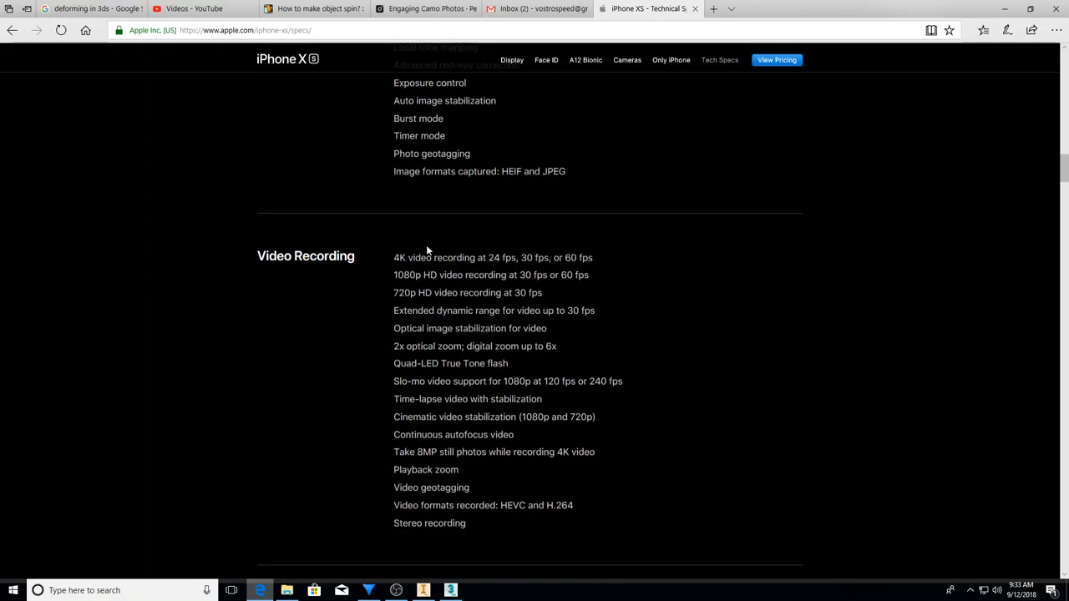
pyautogui.scroll(-3)
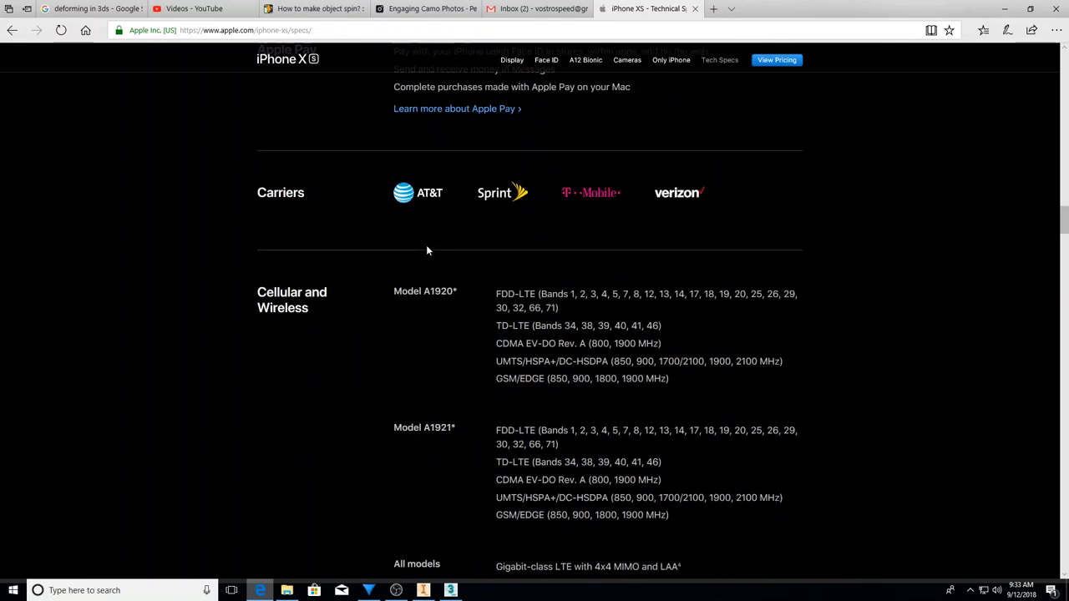
pyautogui.scroll(-3)
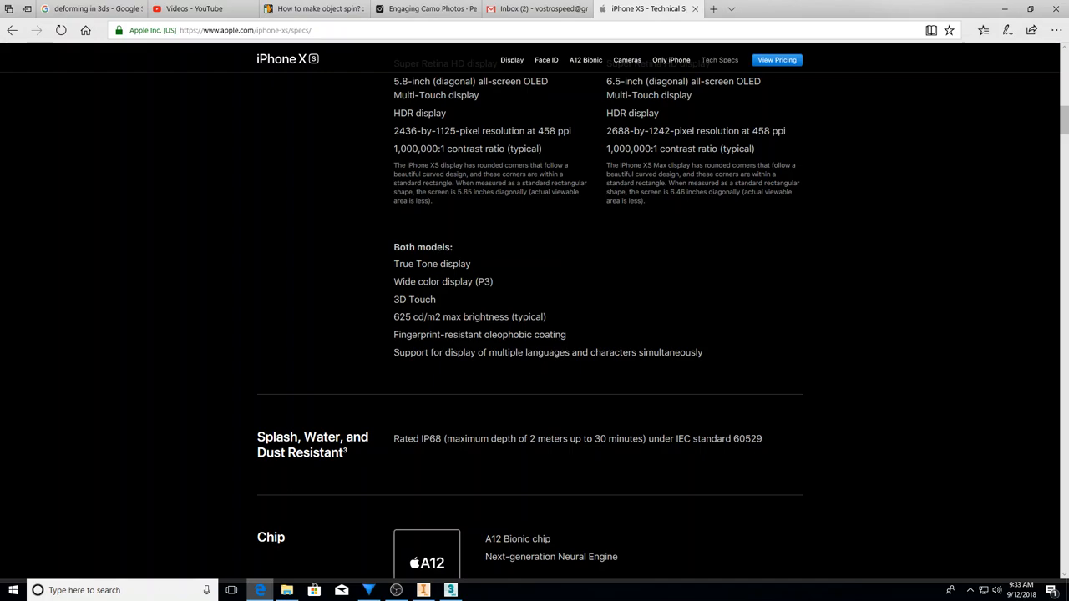
pyautogui.scroll(-3)
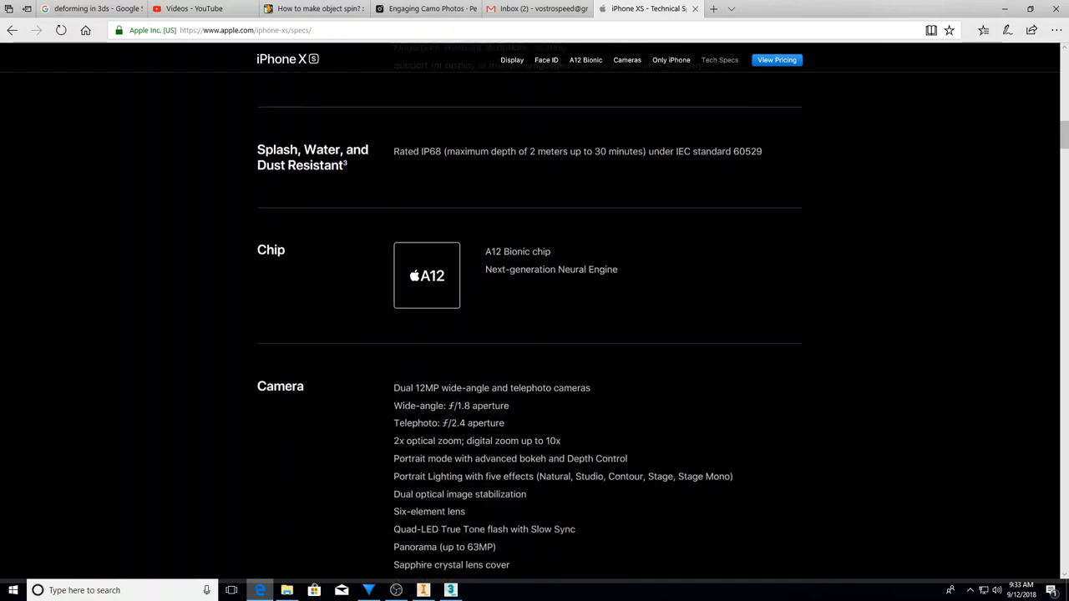
pyautogui.scroll(-3)
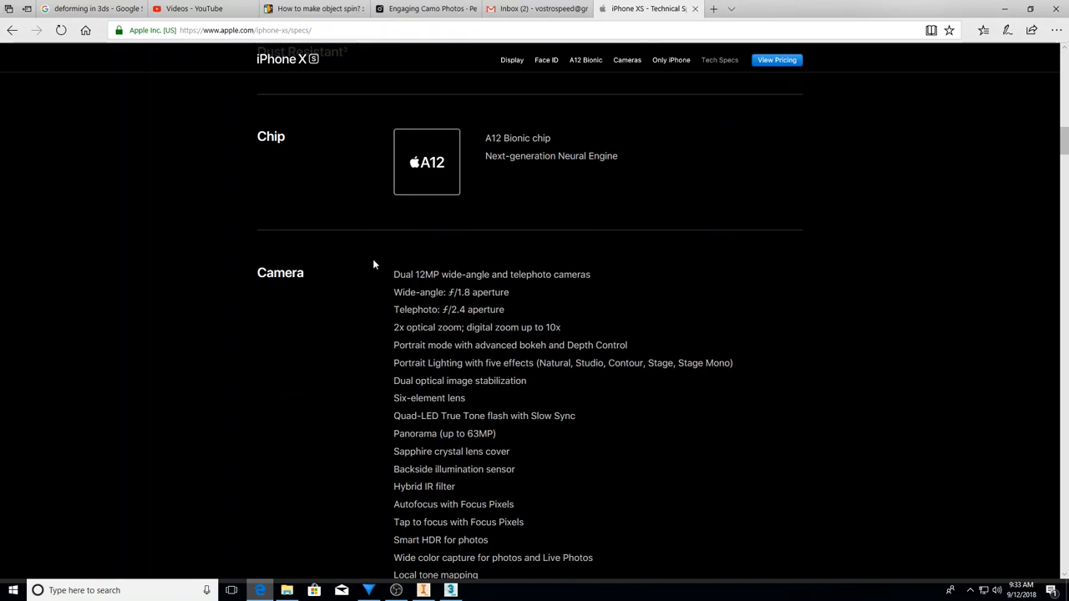
pyautogui.moveTo(363, 255)
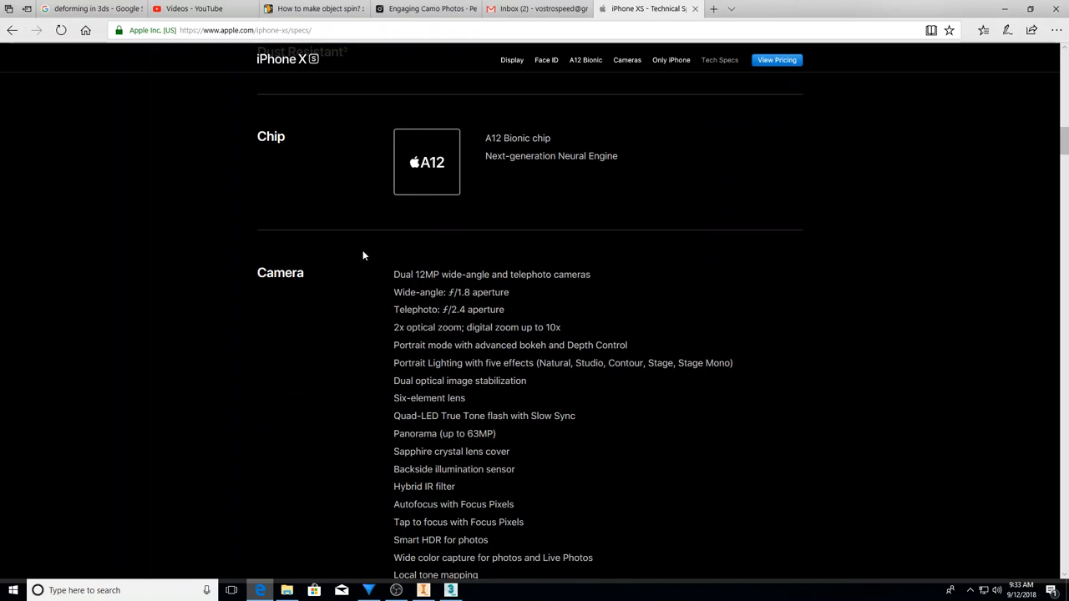
pyautogui.moveTo(324, 244)
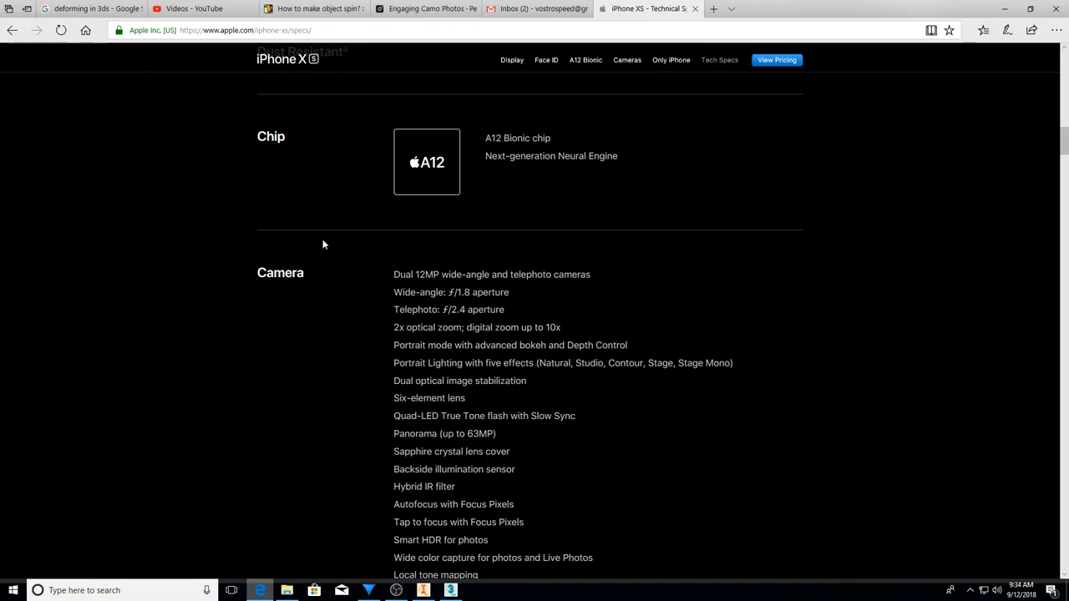
pyautogui.moveTo(320, 241)
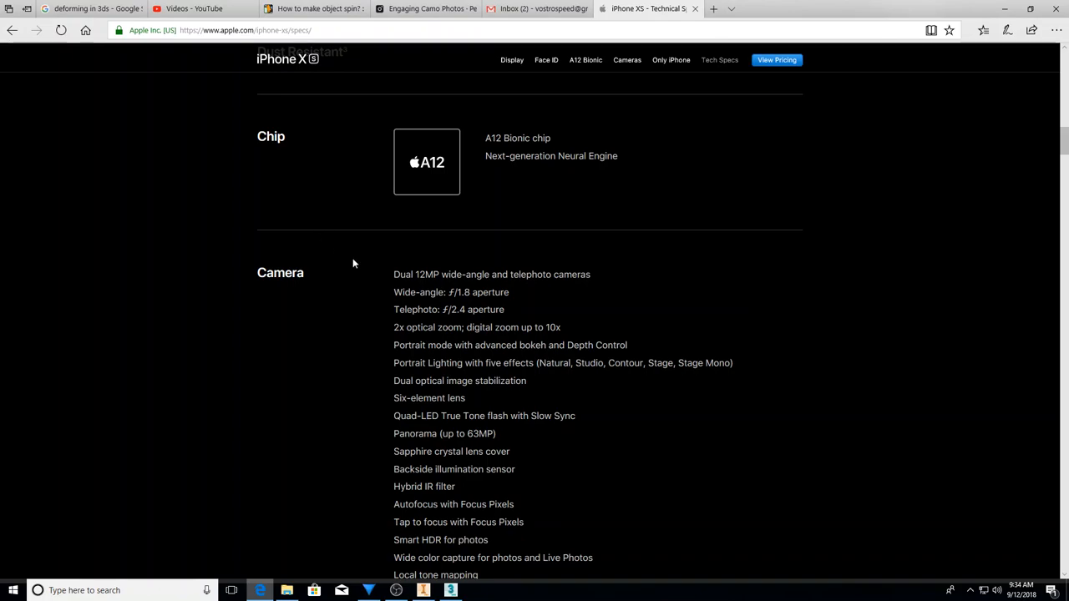
pyautogui.moveTo(342, 254)
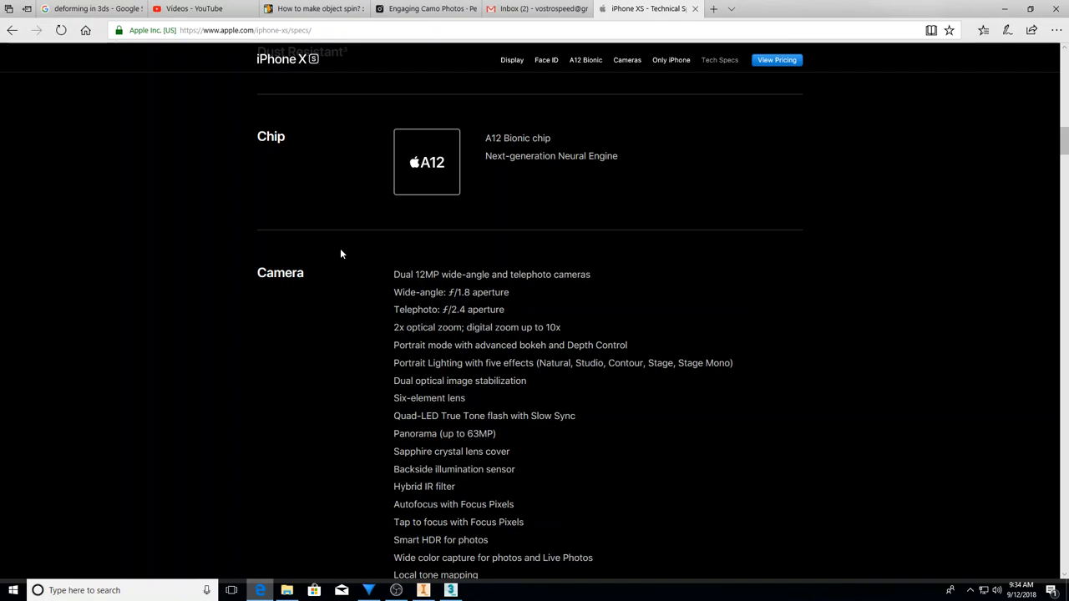
pyautogui.moveTo(338, 322)
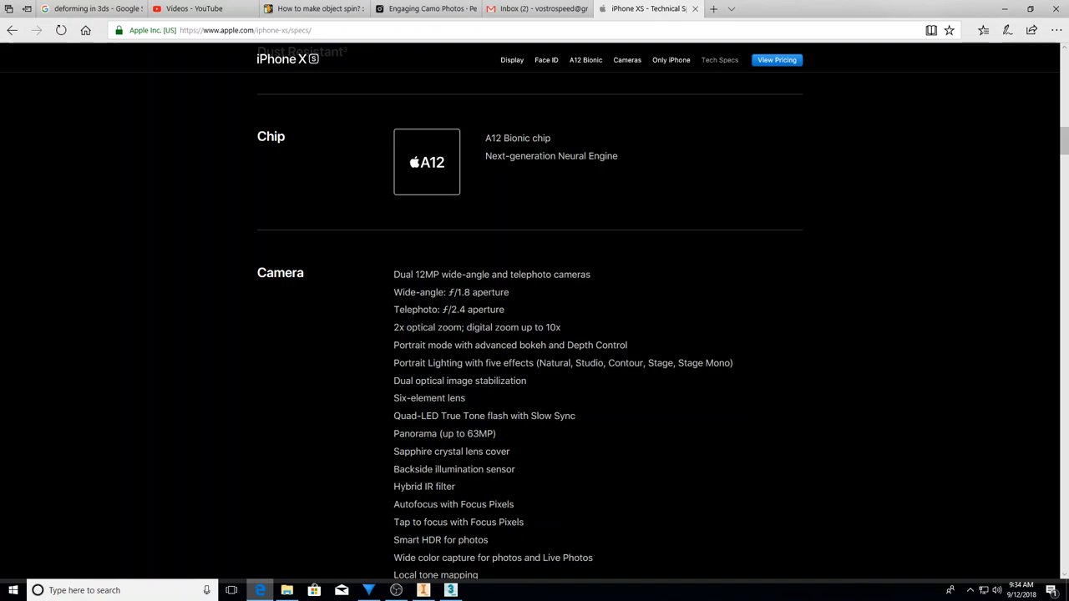
pyautogui.moveTo(448, 324)
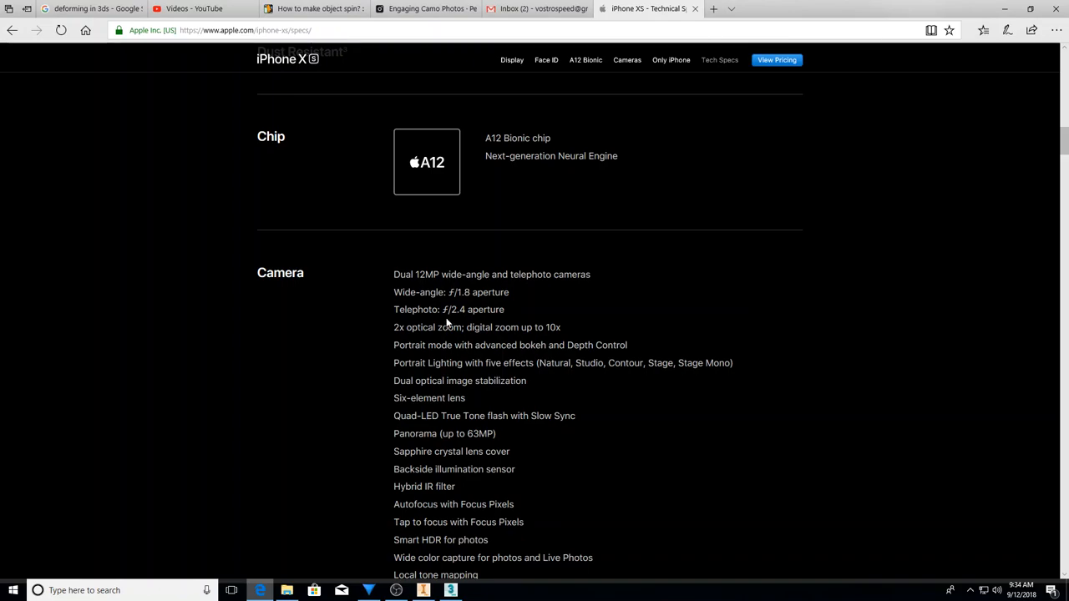
pyautogui.moveTo(435, 320)
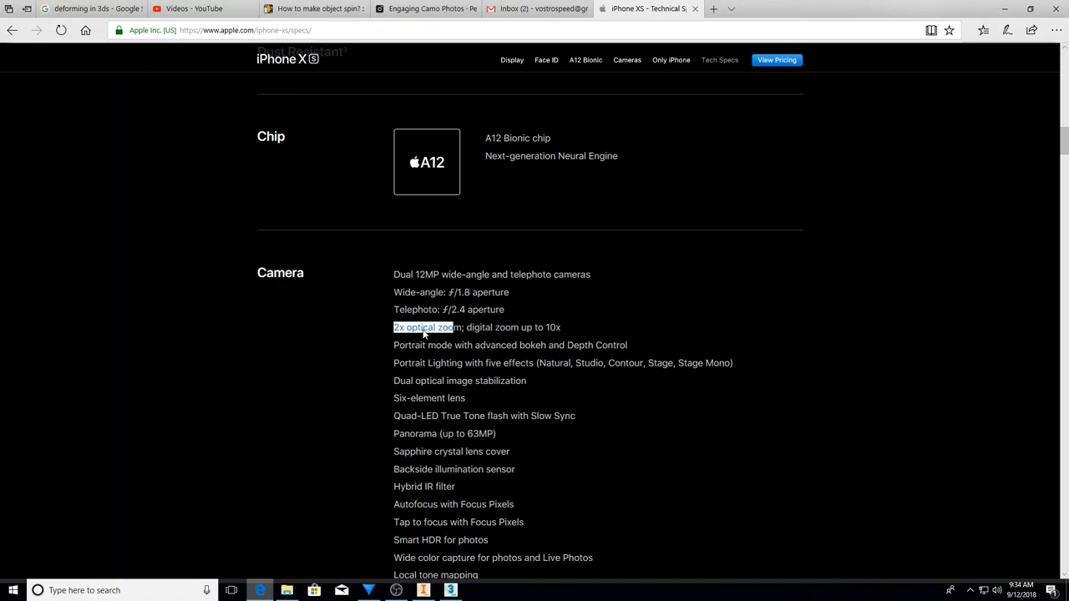
pyautogui.moveTo(408, 336)
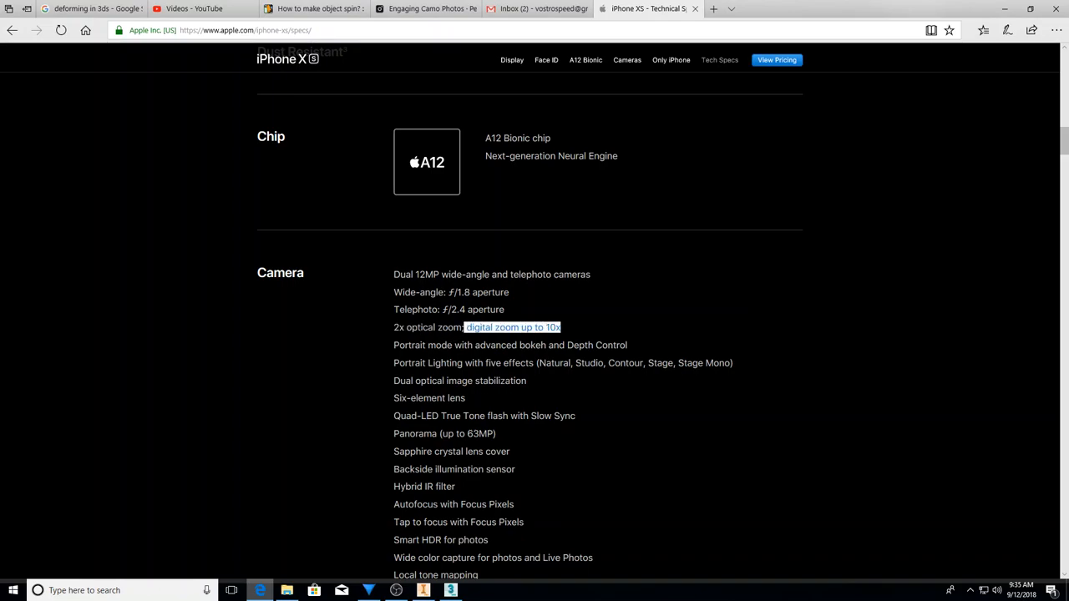
pyautogui.moveTo(533, 340)
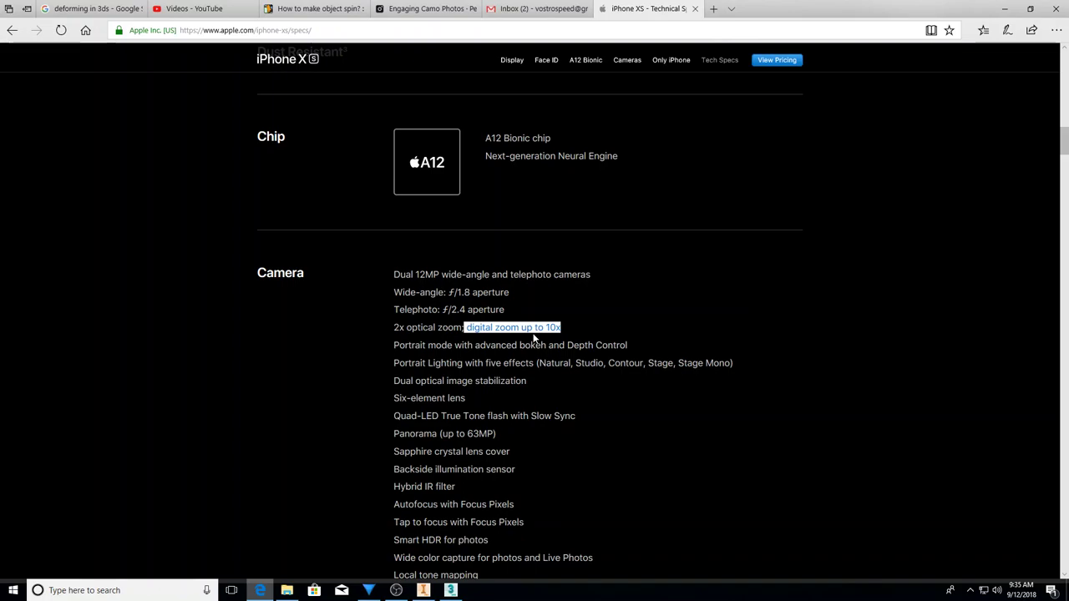
pyautogui.moveTo(474, 357)
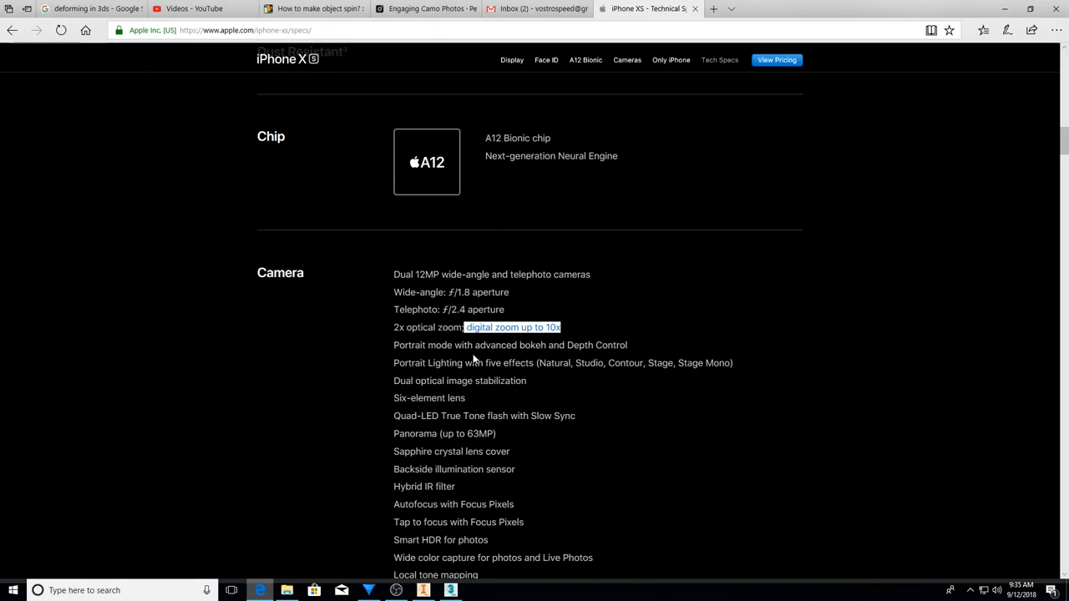
pyautogui.moveTo(442, 381)
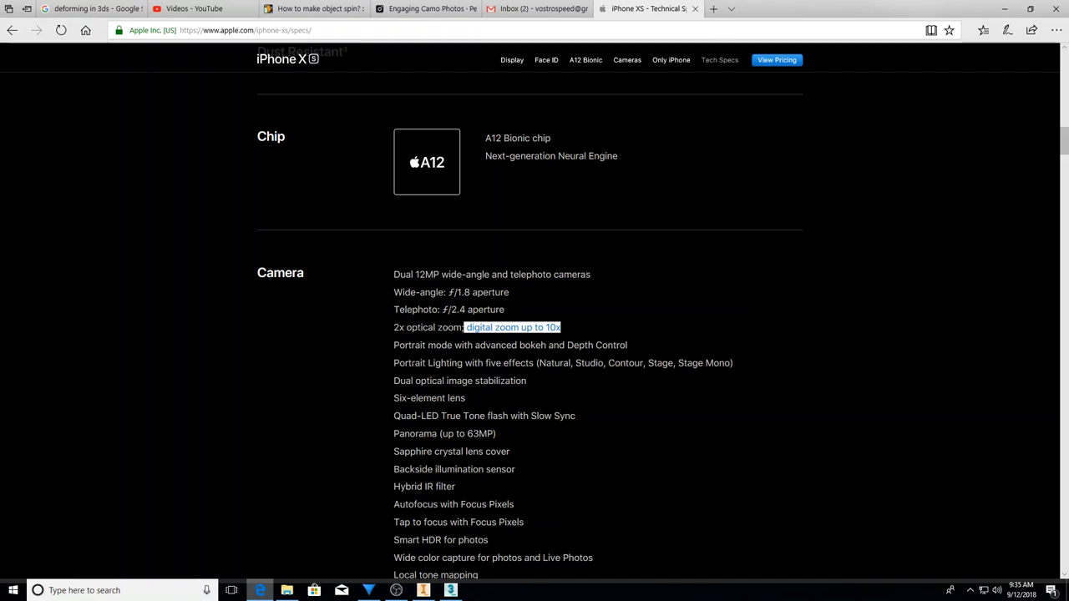
# Scroll to the full camera feature list, through burst mode, geotagging and HEIF/JPEG.
pyautogui.scroll(-3)
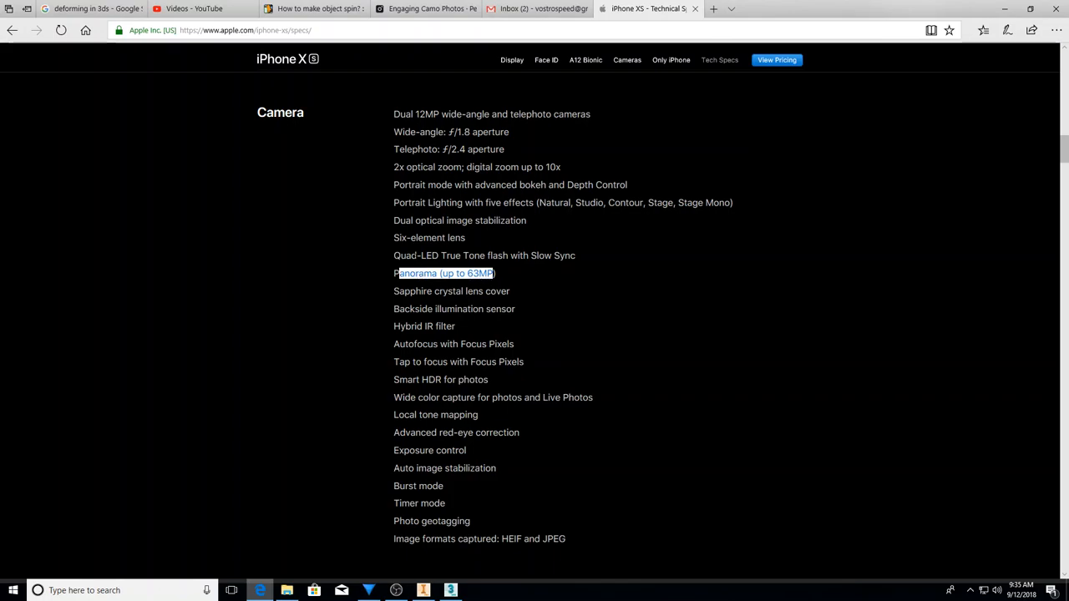
pyautogui.moveTo(433, 322)
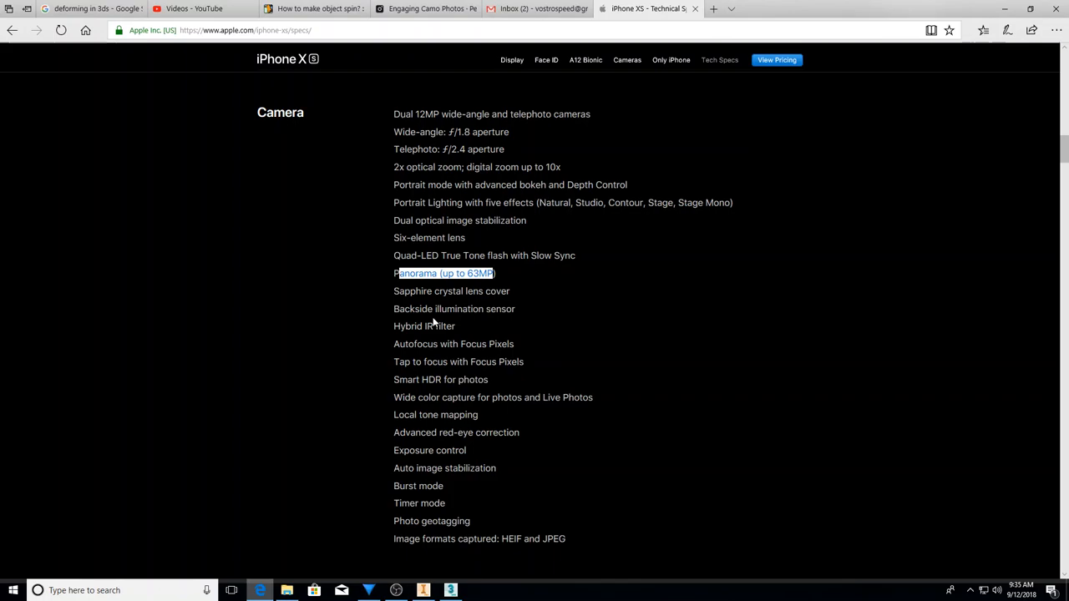
# Scroll past the camera list to the Video Recording section, 4K through stereo recording.
pyautogui.scroll(3)
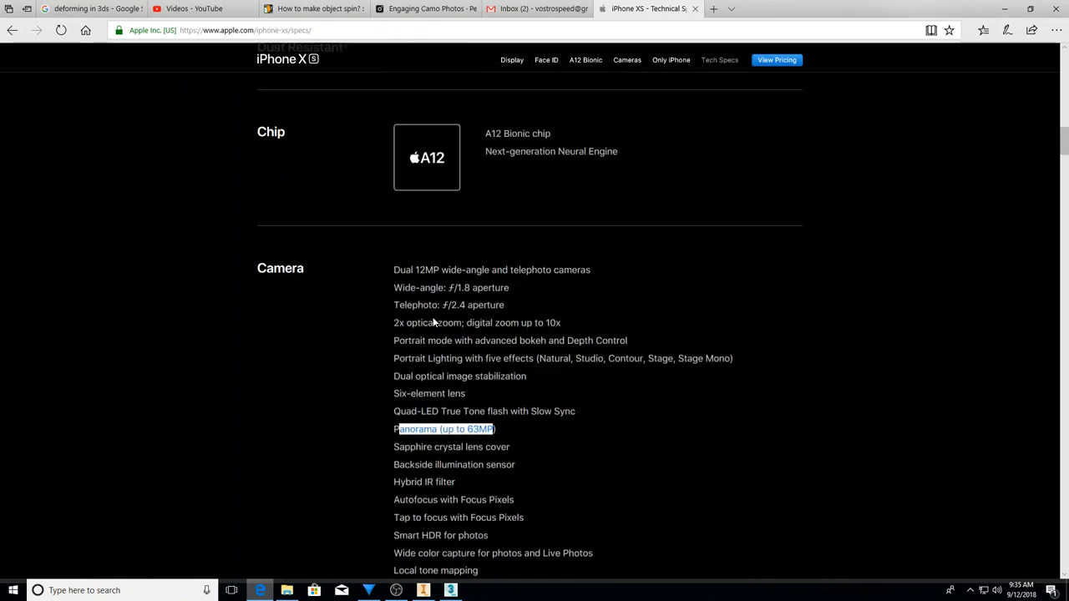
pyautogui.scroll(-3)
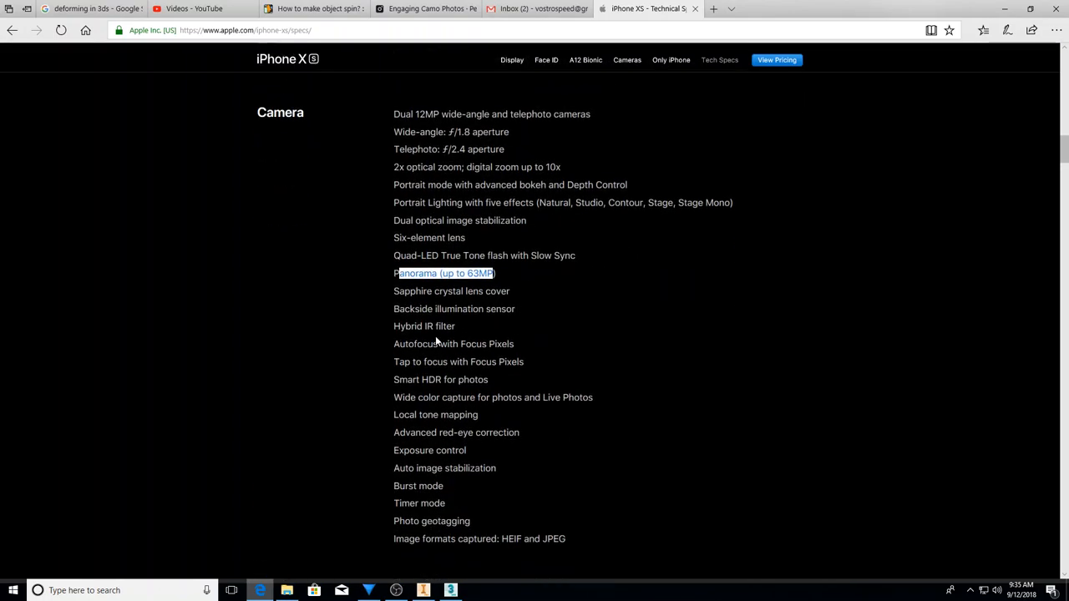
pyautogui.scroll(-3)
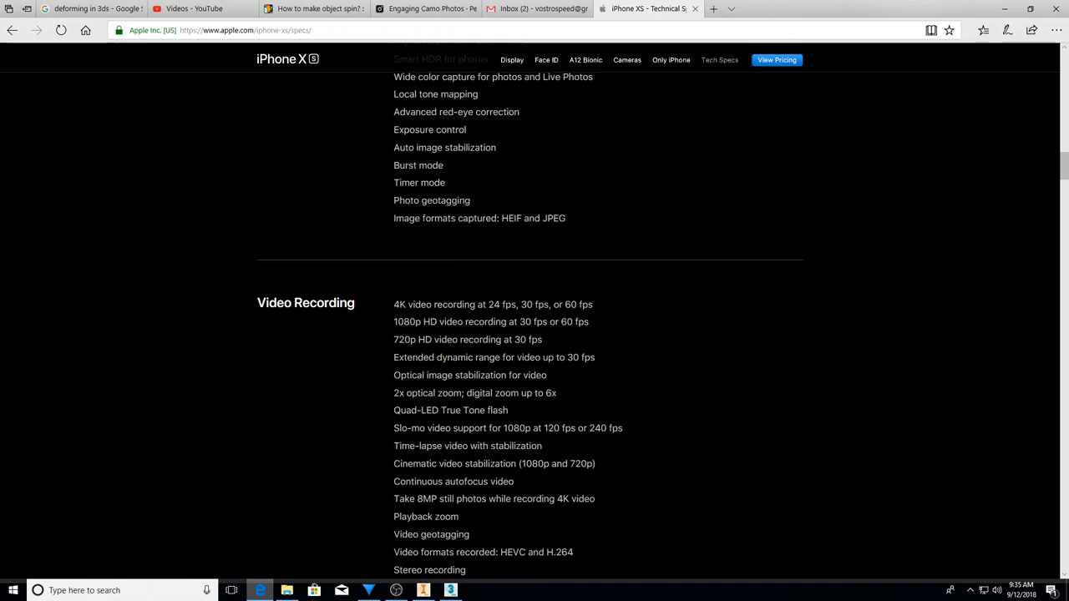
pyautogui.moveTo(453, 289)
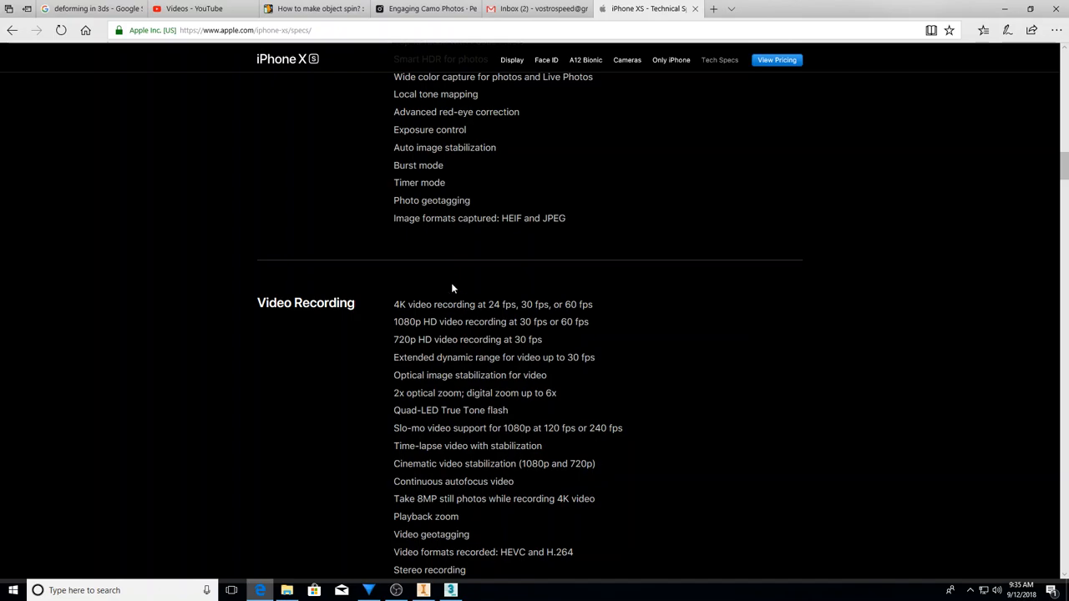
pyautogui.moveTo(595, 312)
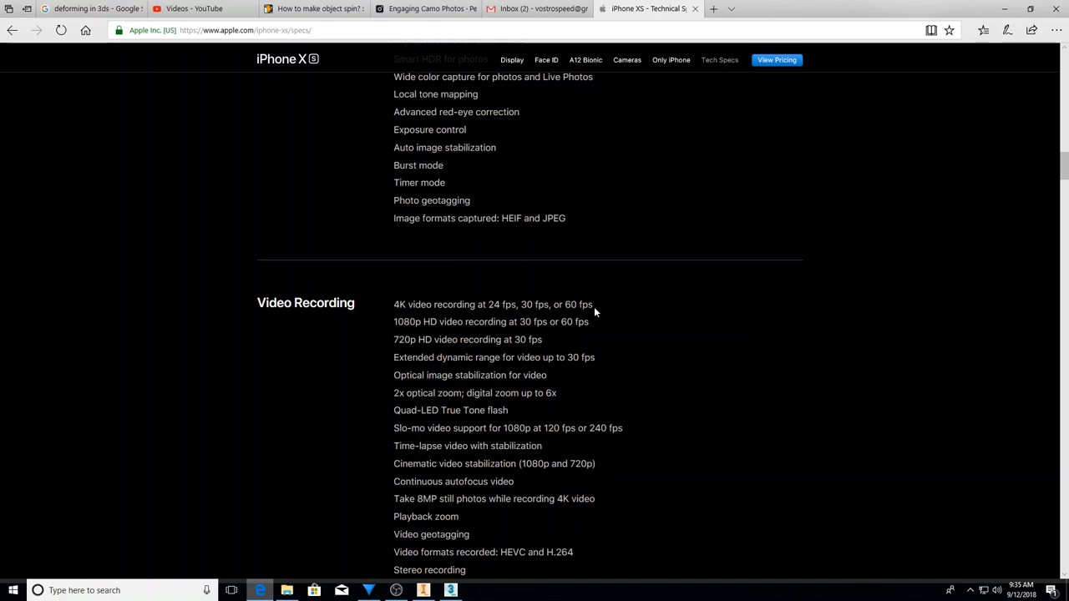
pyautogui.moveTo(596, 308)
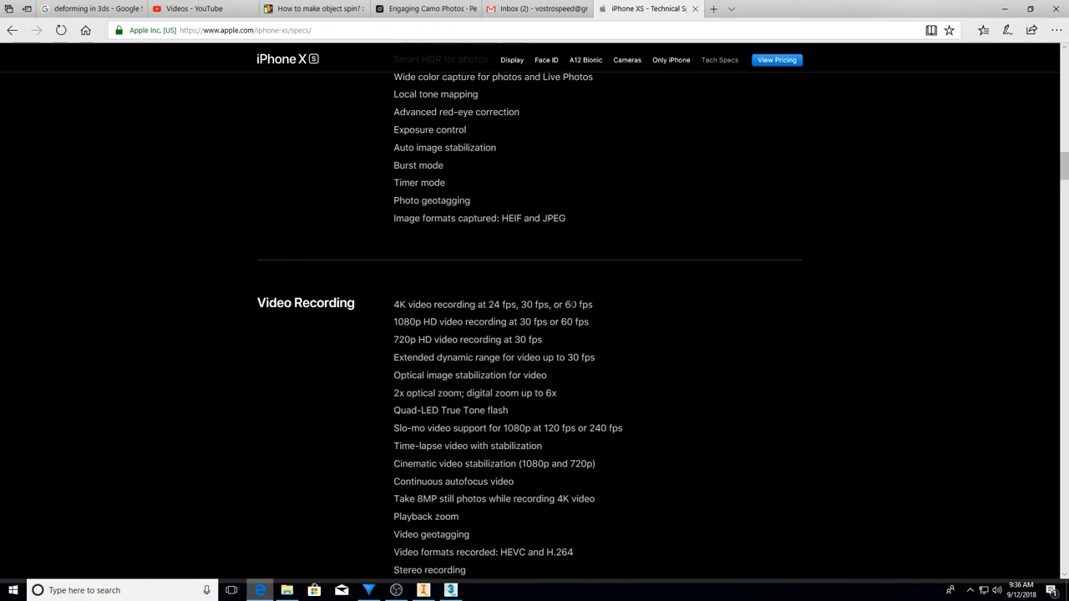
pyautogui.moveTo(437, 321)
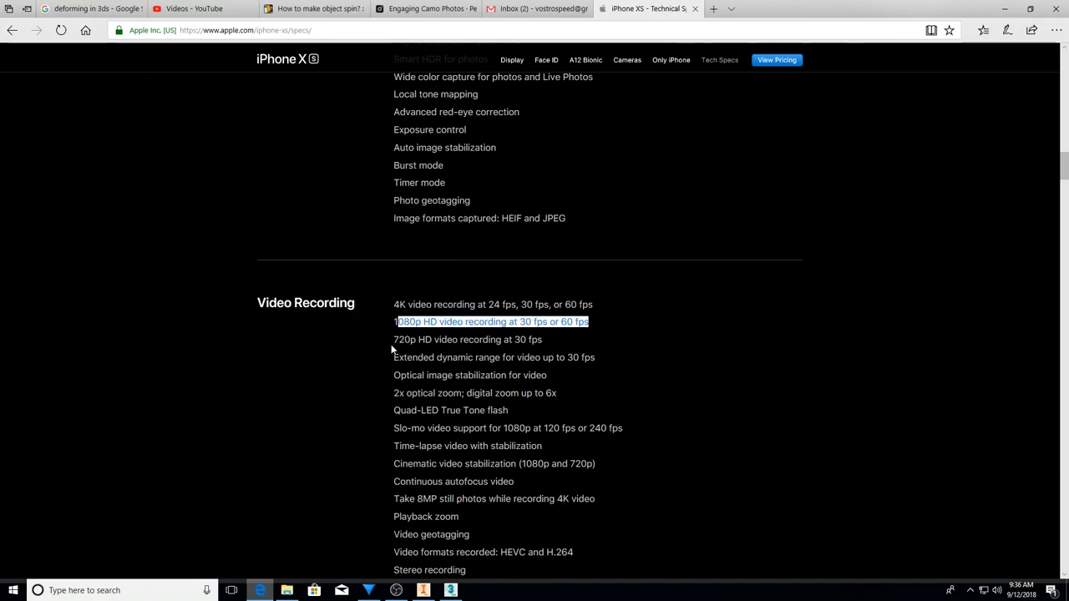
pyautogui.moveTo(446, 387)
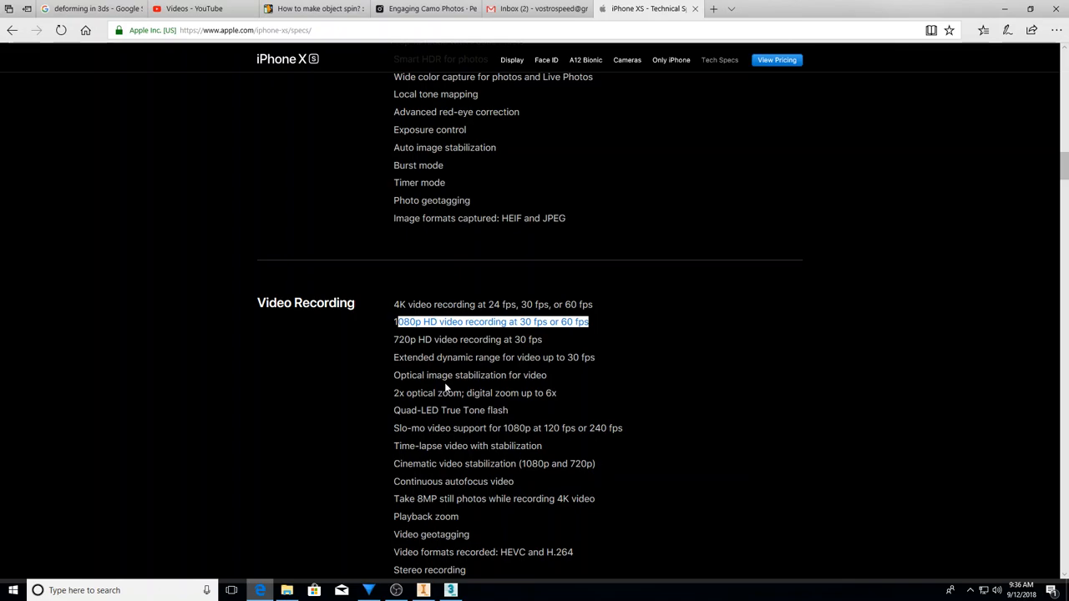
# Scroll through the Video Recording and TrueDepth Camera specifications.
pyautogui.scroll(-3)
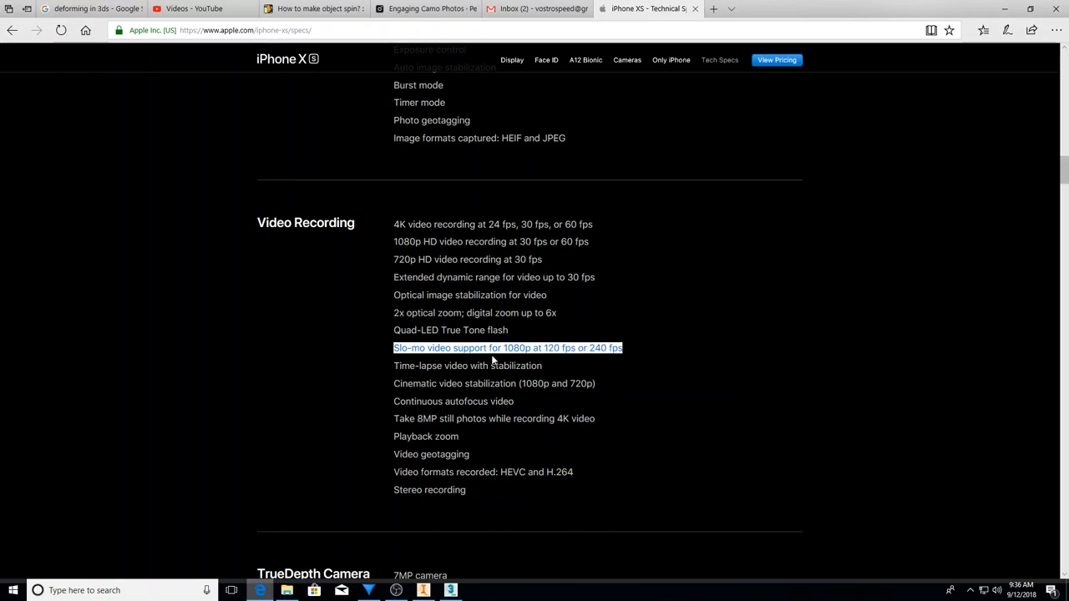
pyautogui.moveTo(449, 353)
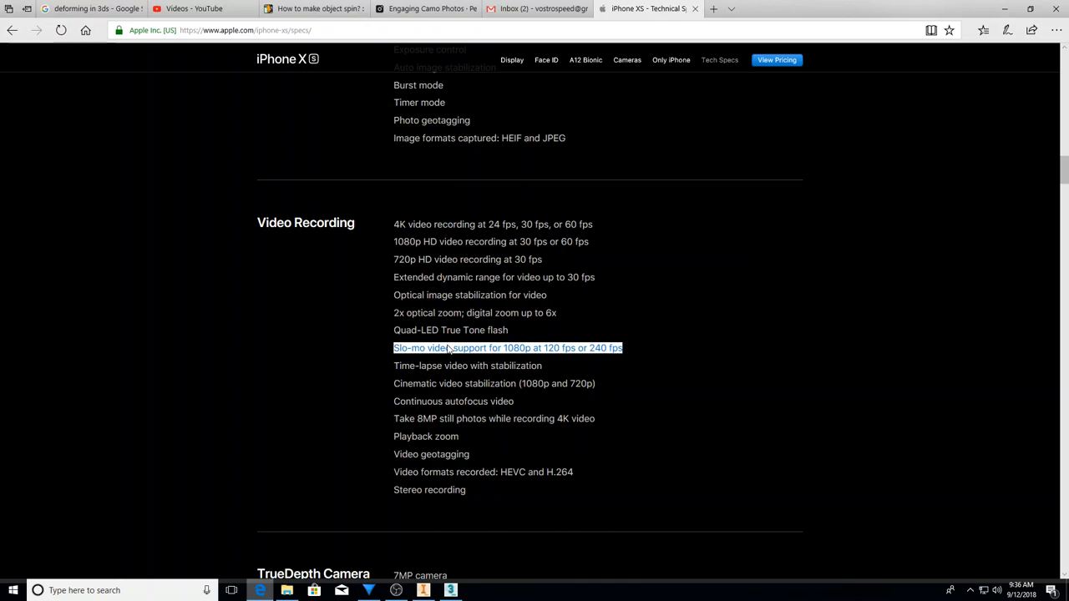
pyautogui.scroll(-3)
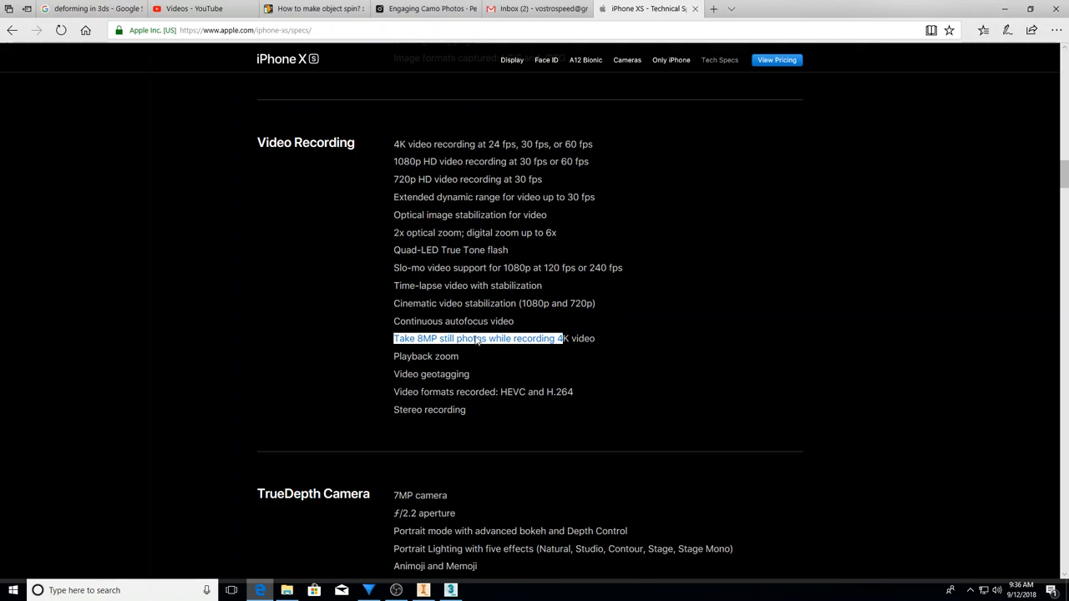
pyautogui.scroll(-3)
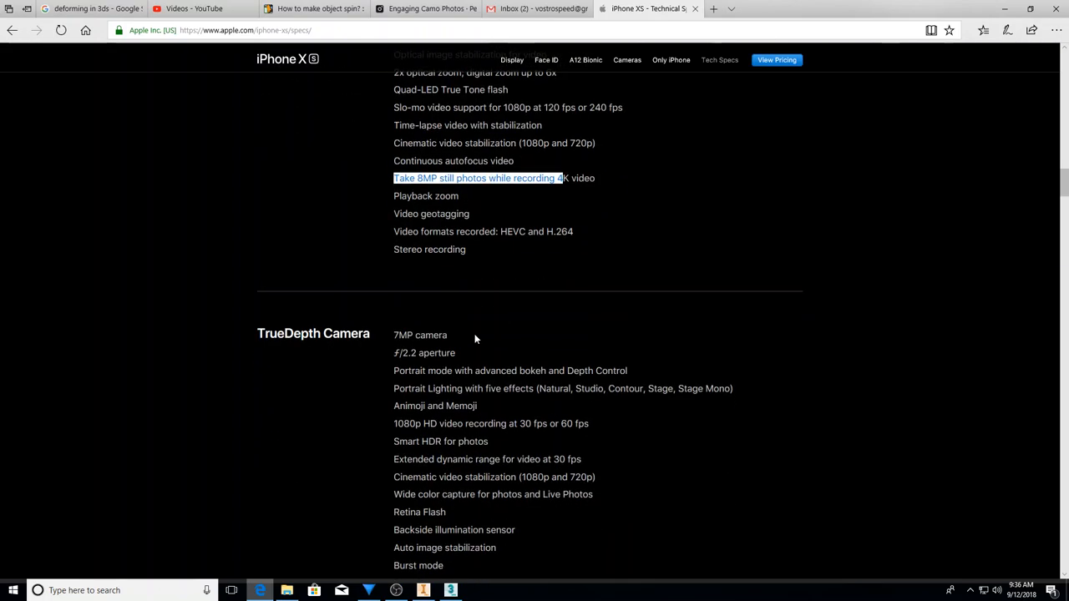
pyautogui.scroll(-3)
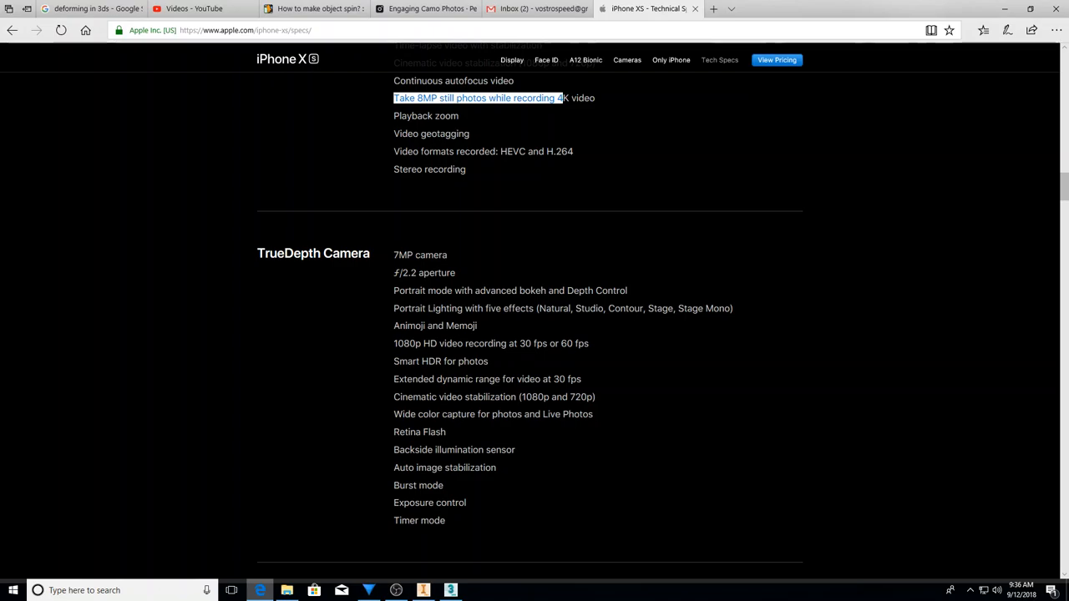
pyautogui.scroll(-3)
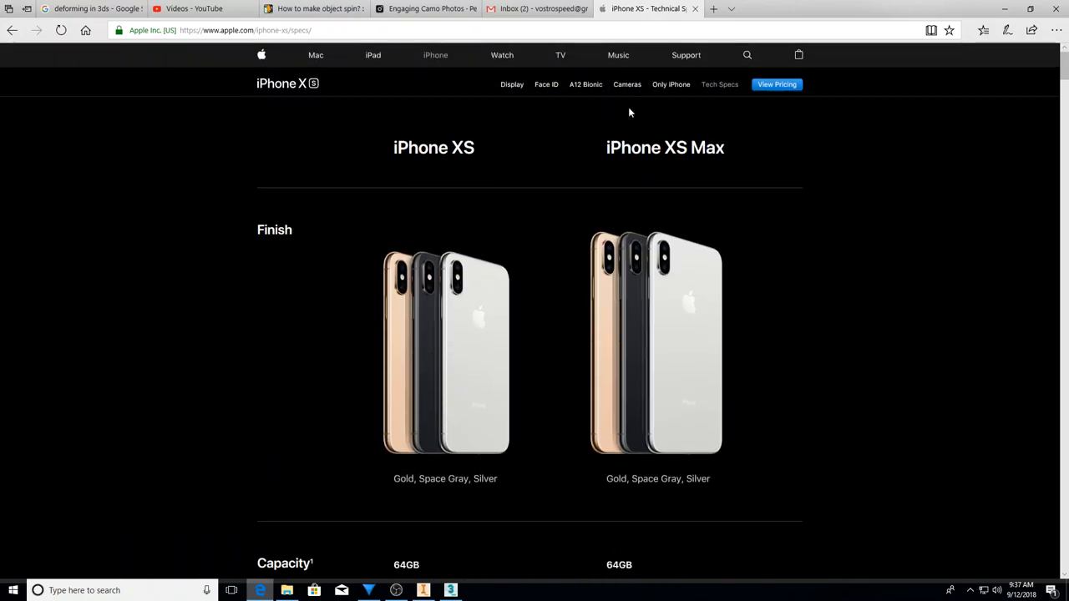
pyautogui.moveTo(587, 125)
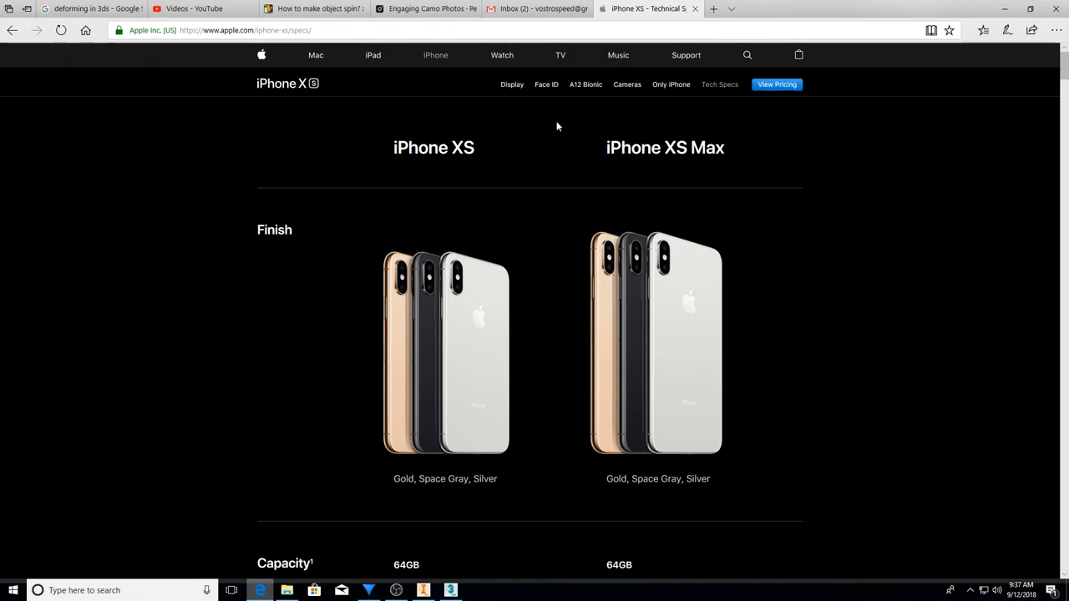
pyautogui.moveTo(513, 105)
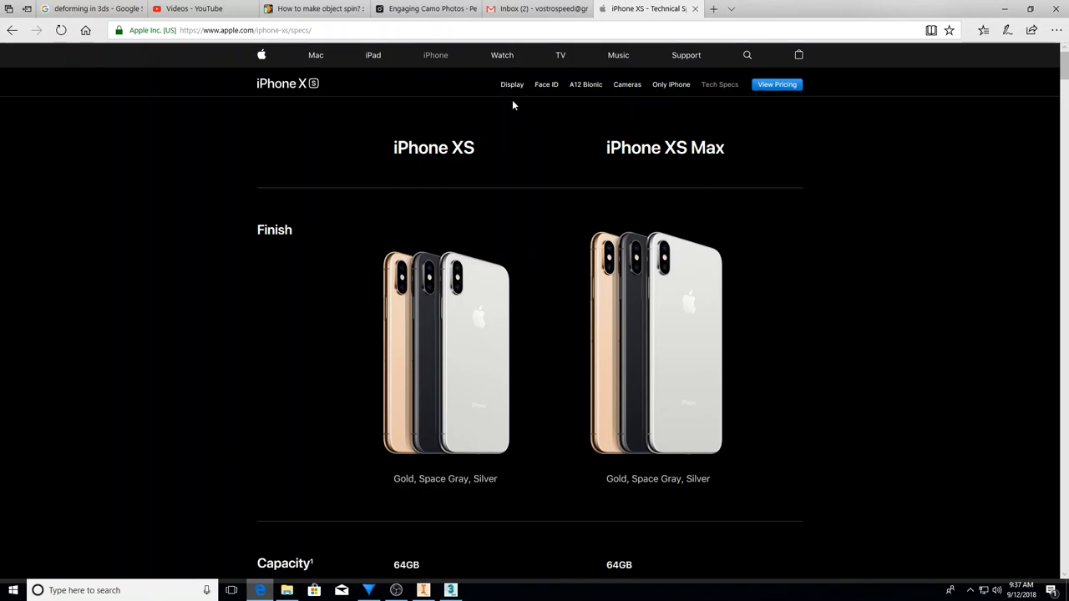
pyautogui.click(511, 84)
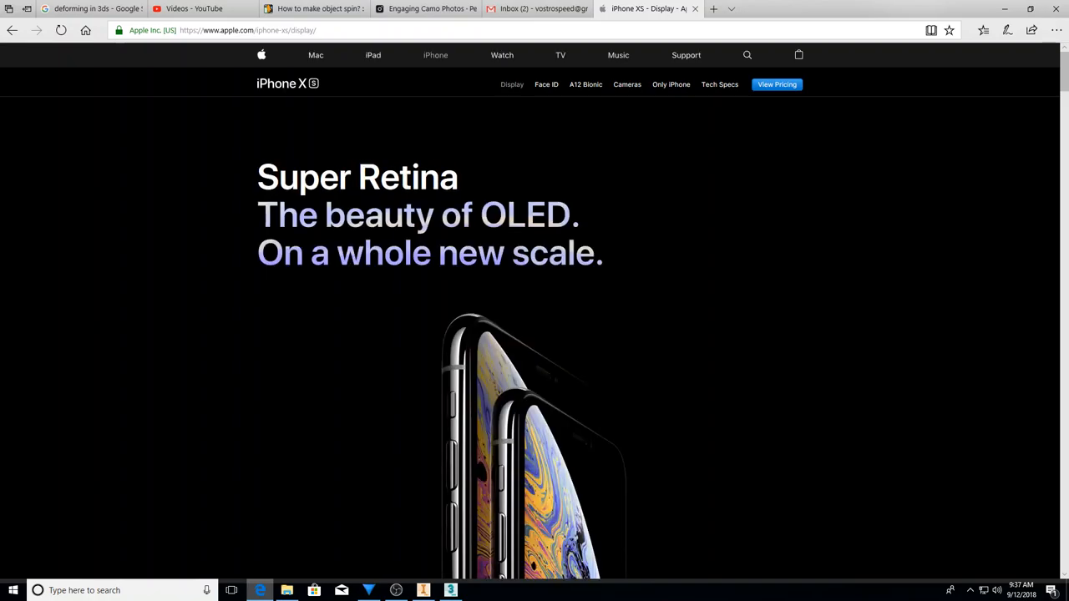
pyautogui.scroll(-3)
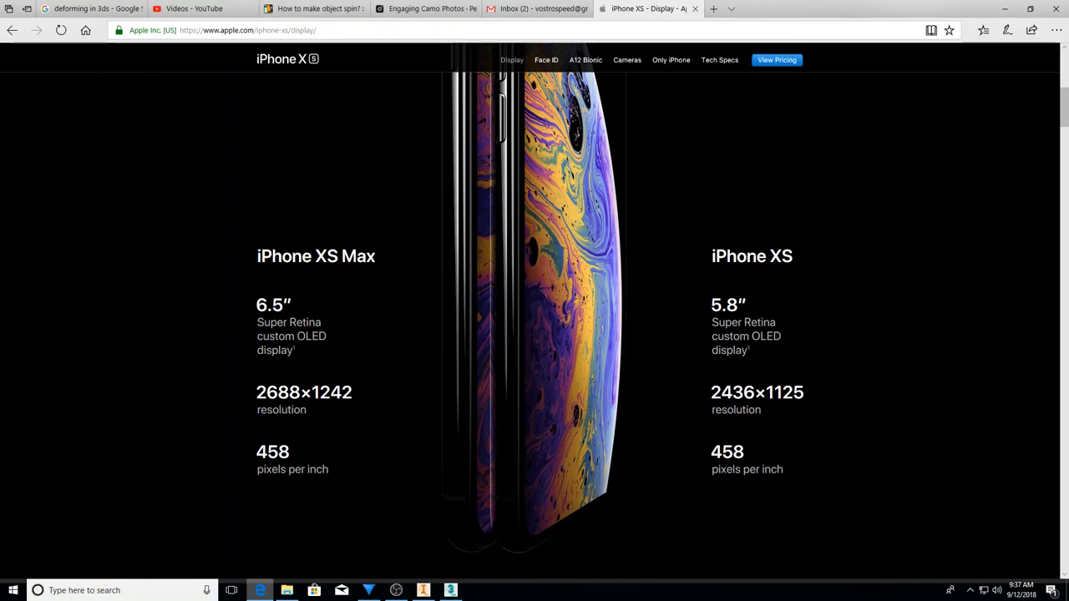
pyautogui.doubleClick(743, 256)
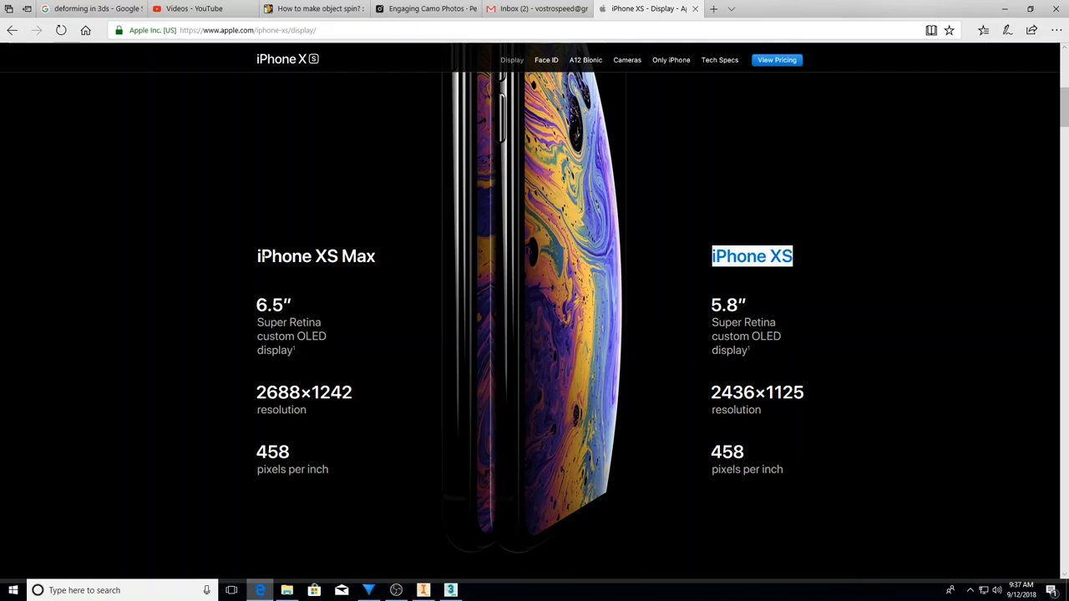
pyautogui.scroll(-3)
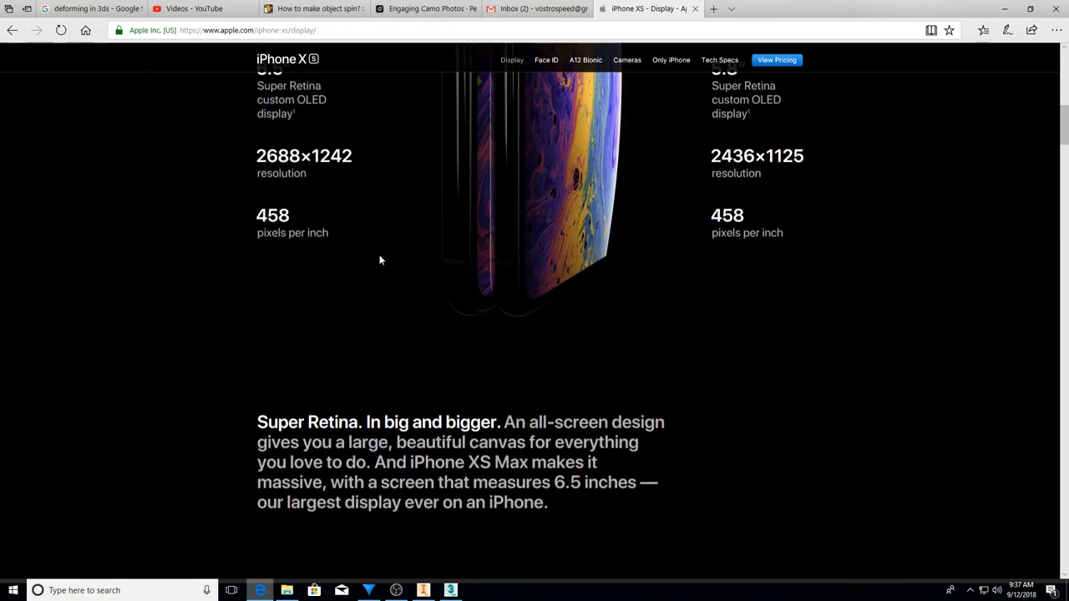
pyautogui.scroll(-3)
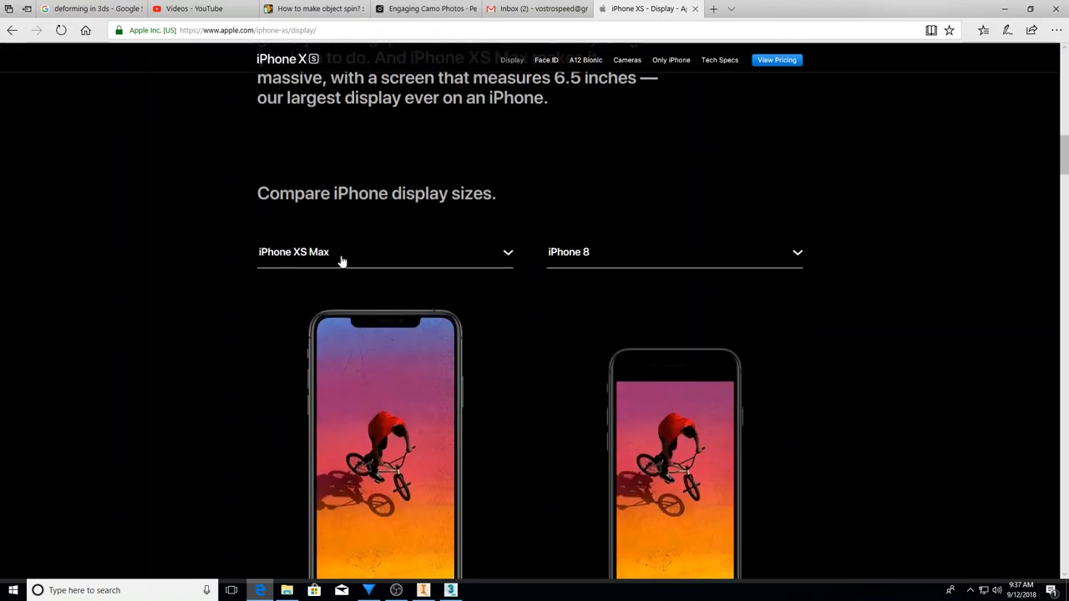
pyautogui.scroll(-3)
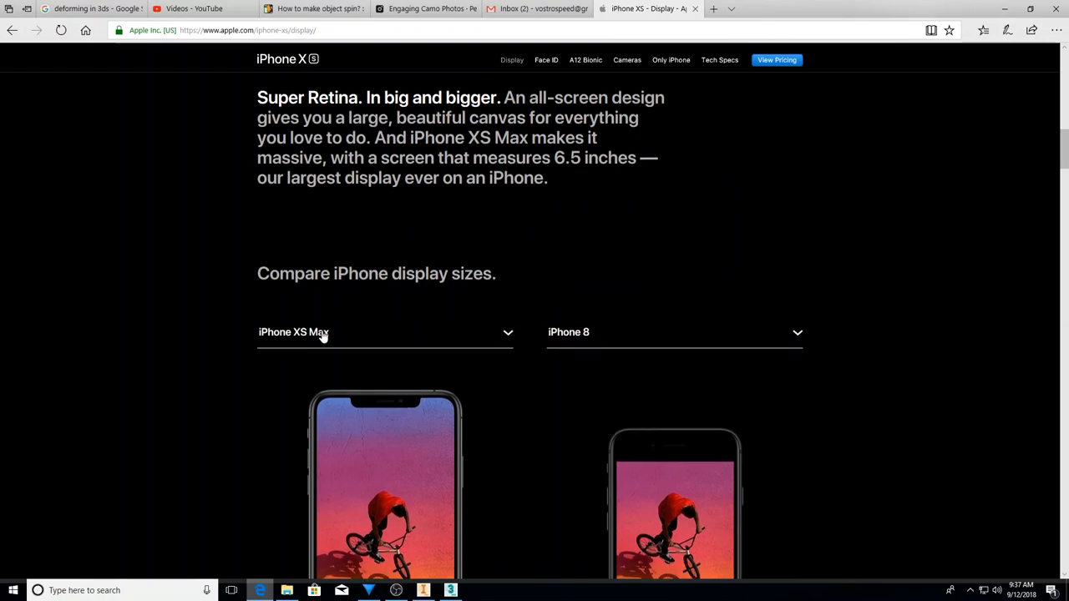
pyautogui.moveTo(474, 402)
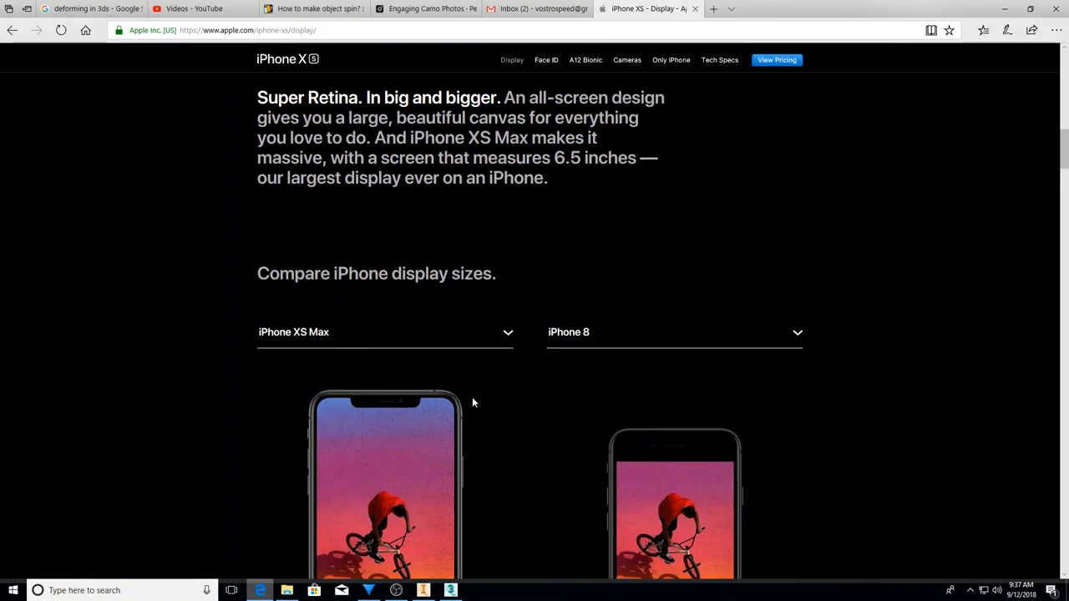
pyautogui.scroll(-3)
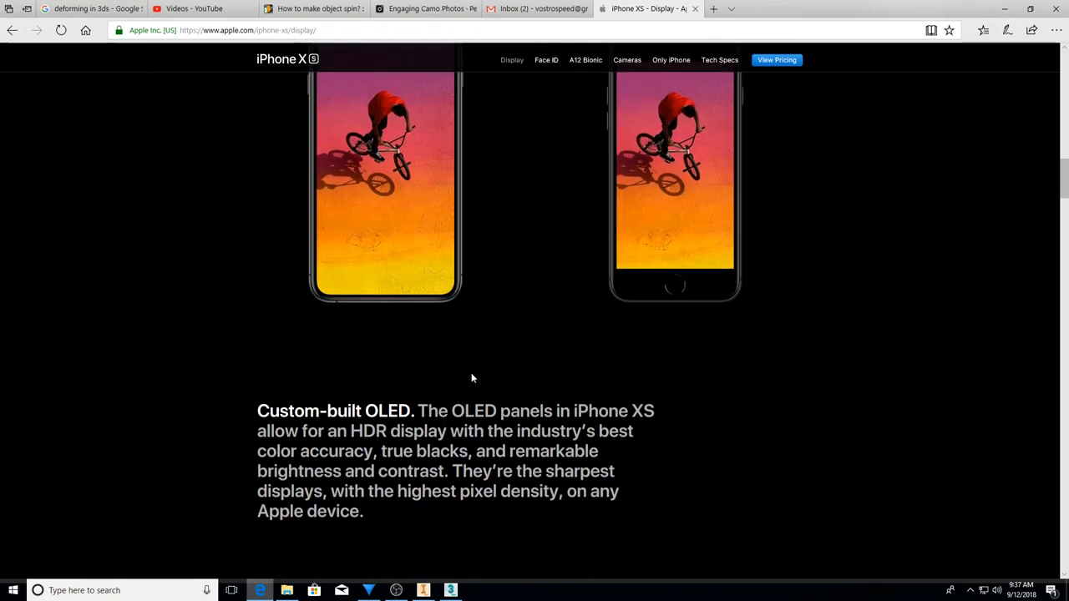
pyautogui.scroll(-3)
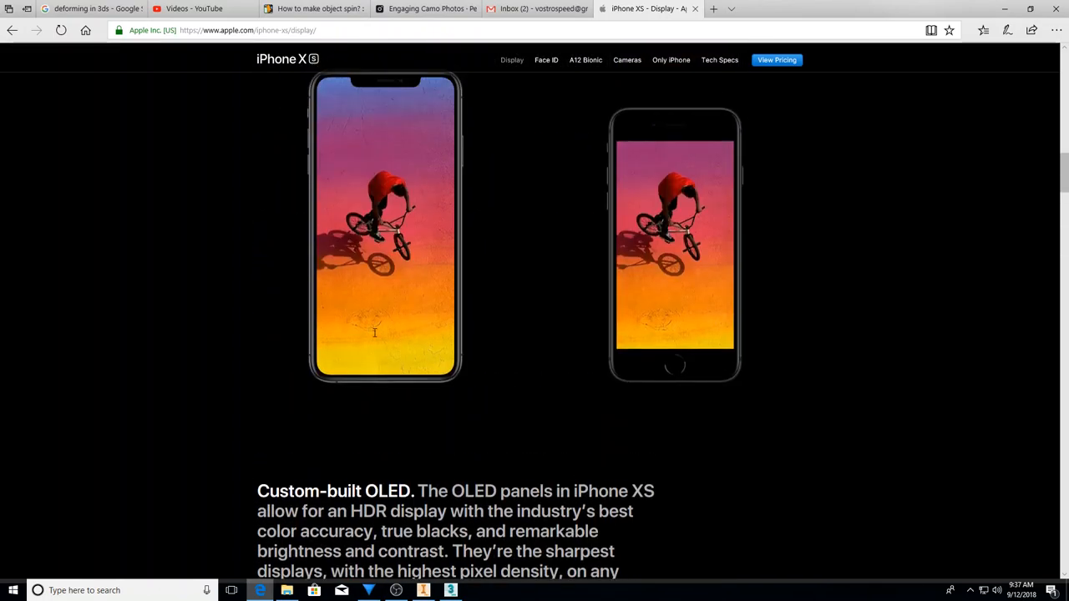
pyautogui.scroll(-3)
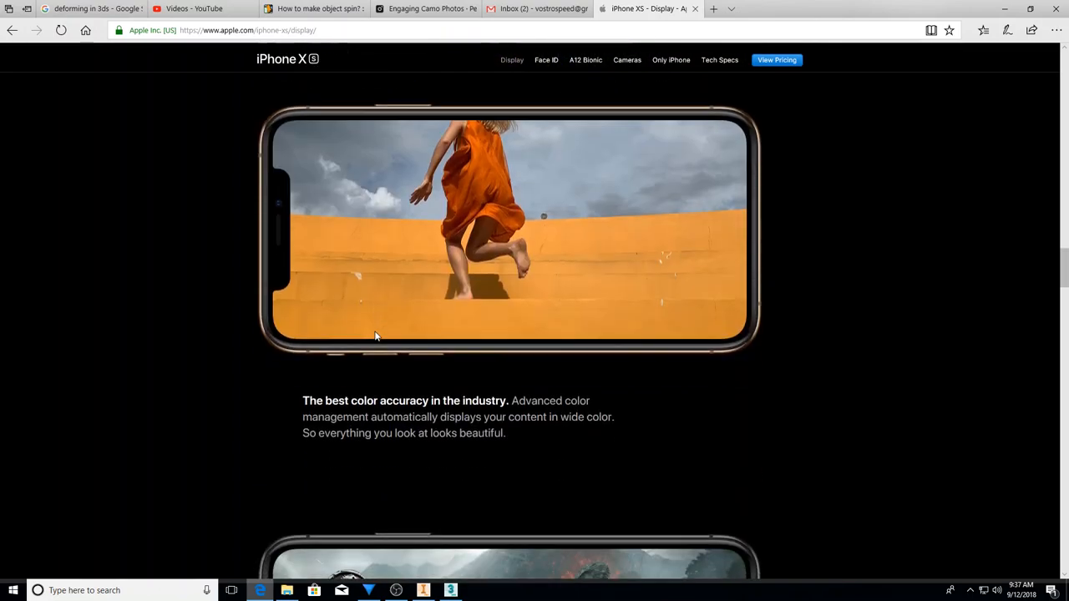
pyautogui.scroll(-3)
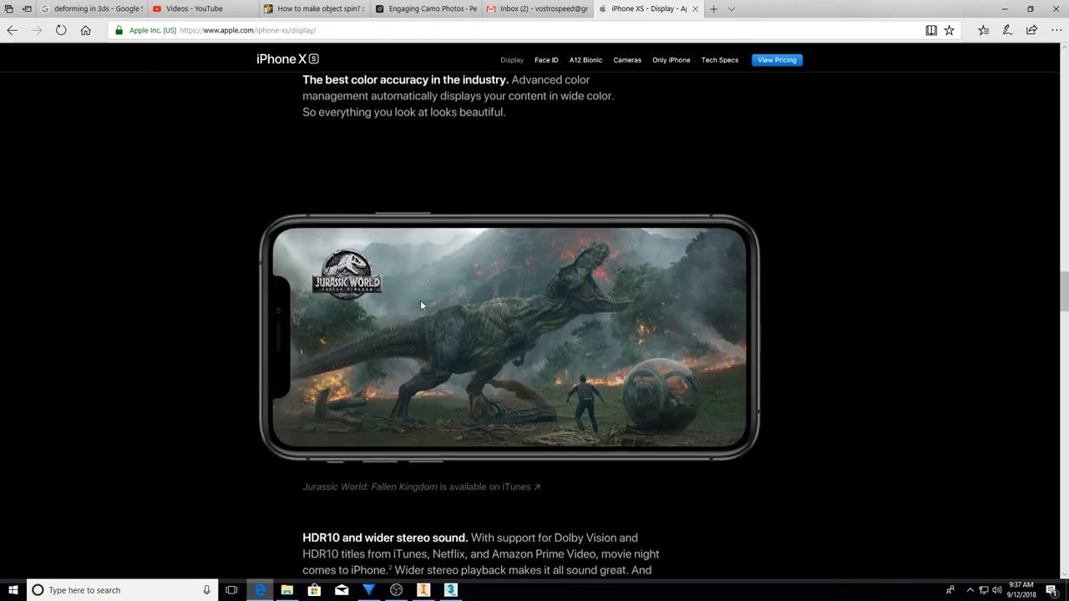
pyautogui.scroll(-3)
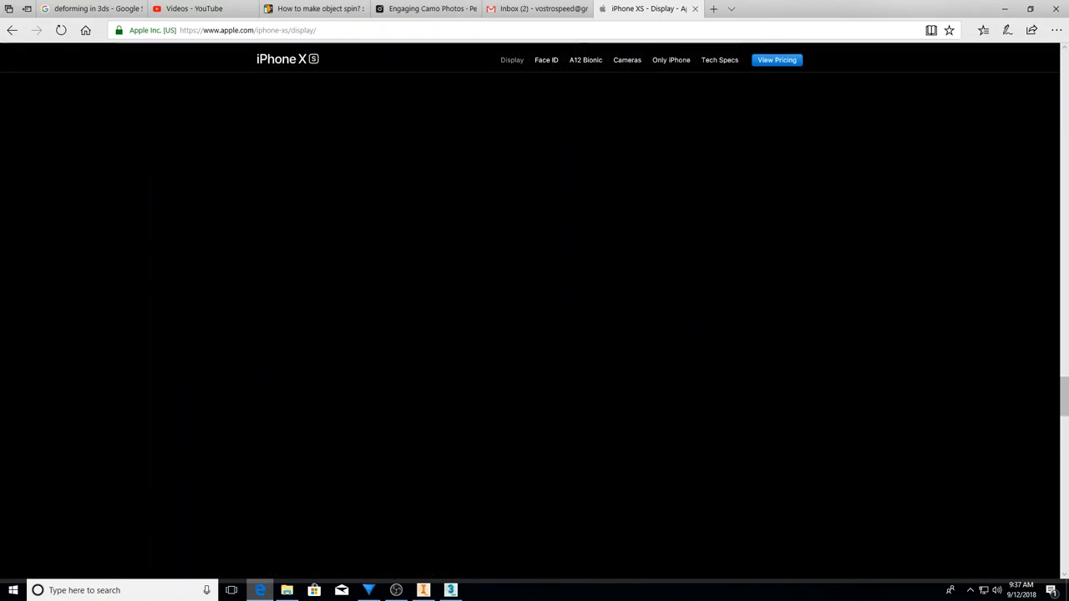
pyautogui.scroll(-3)
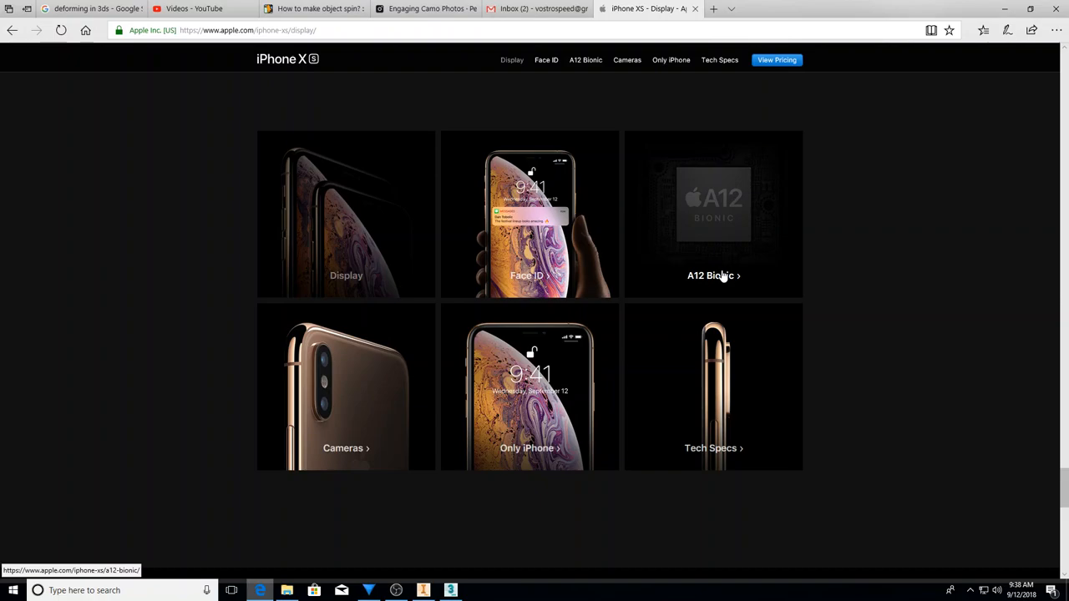
# Open the A12 Bionic page and scroll through its CPU, GPU and Neural Engine details.
pyautogui.click(713, 276)
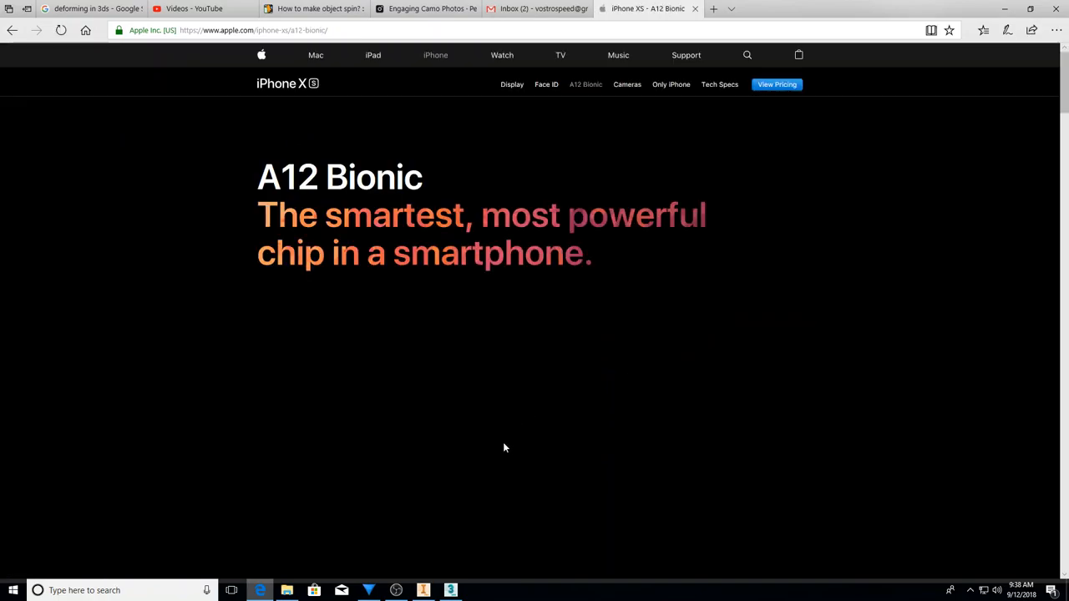
pyautogui.scroll(-3)
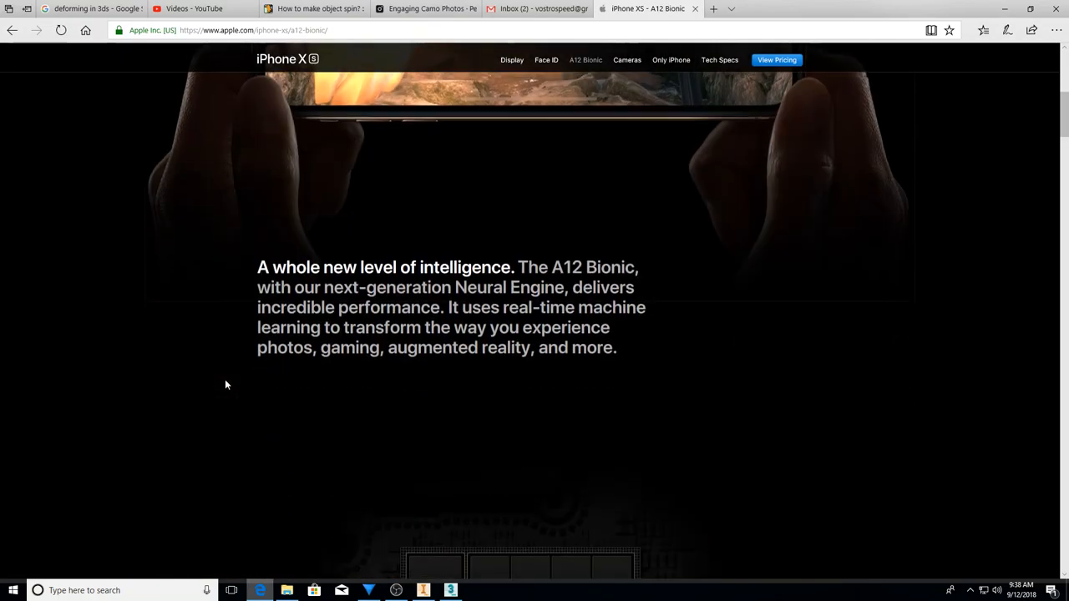
pyautogui.scroll(-3)
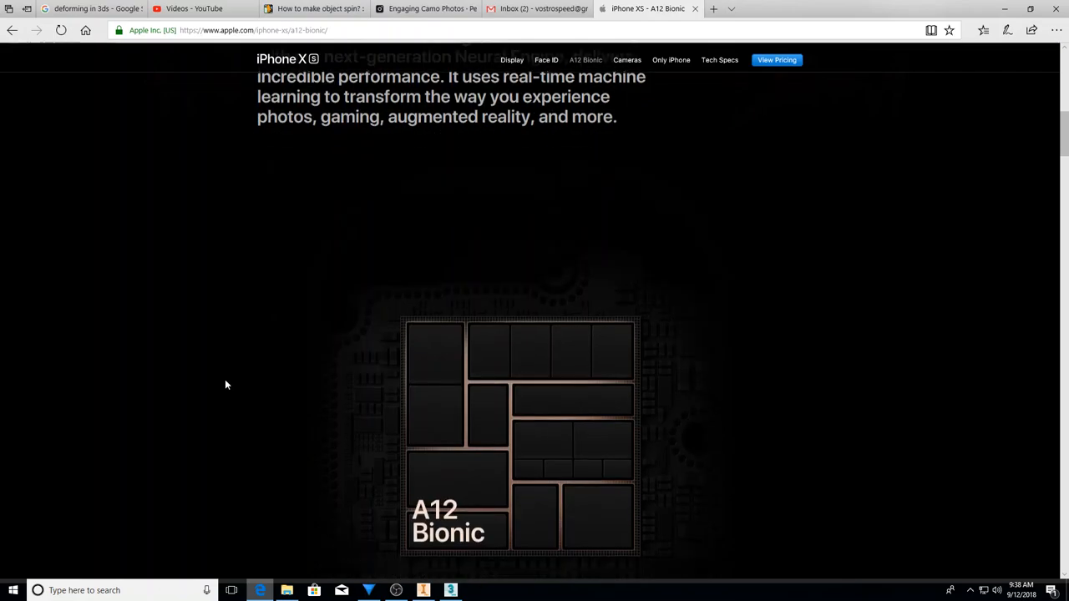
pyautogui.scroll(-3)
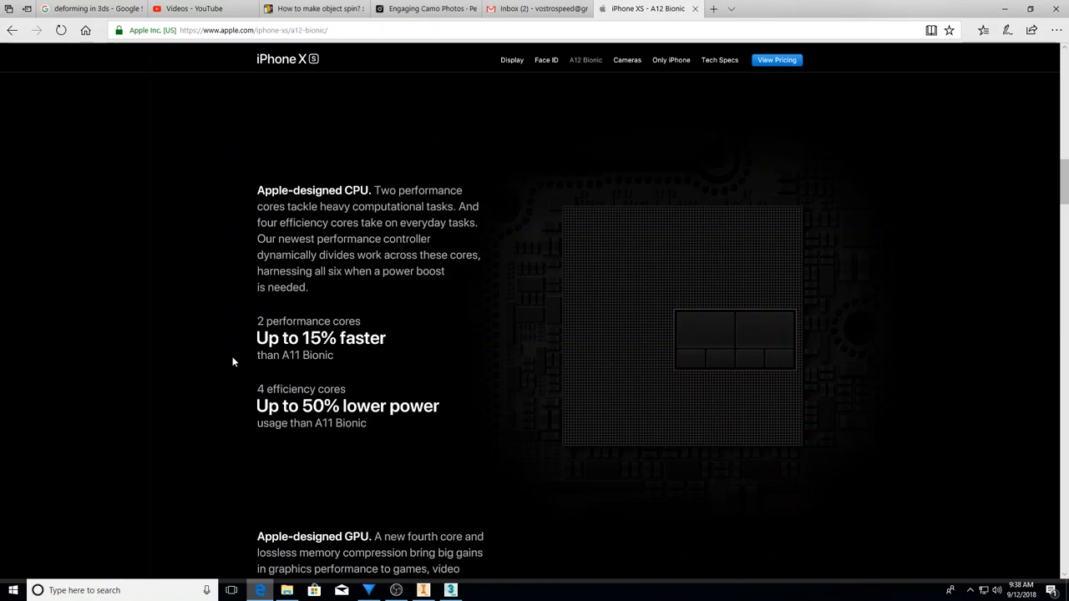
pyautogui.scroll(-3)
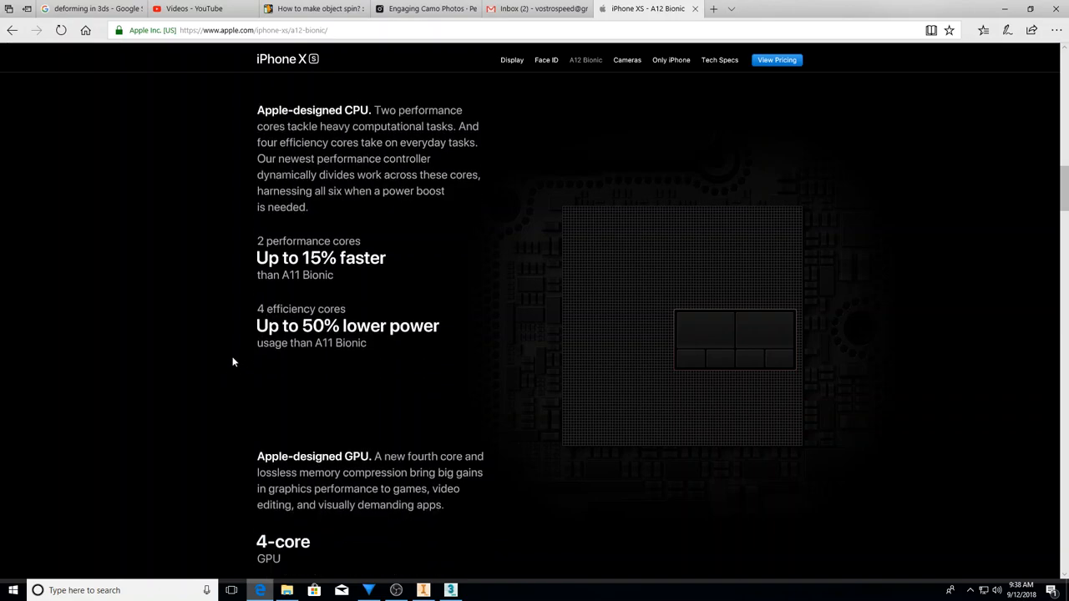
pyautogui.scroll(-3)
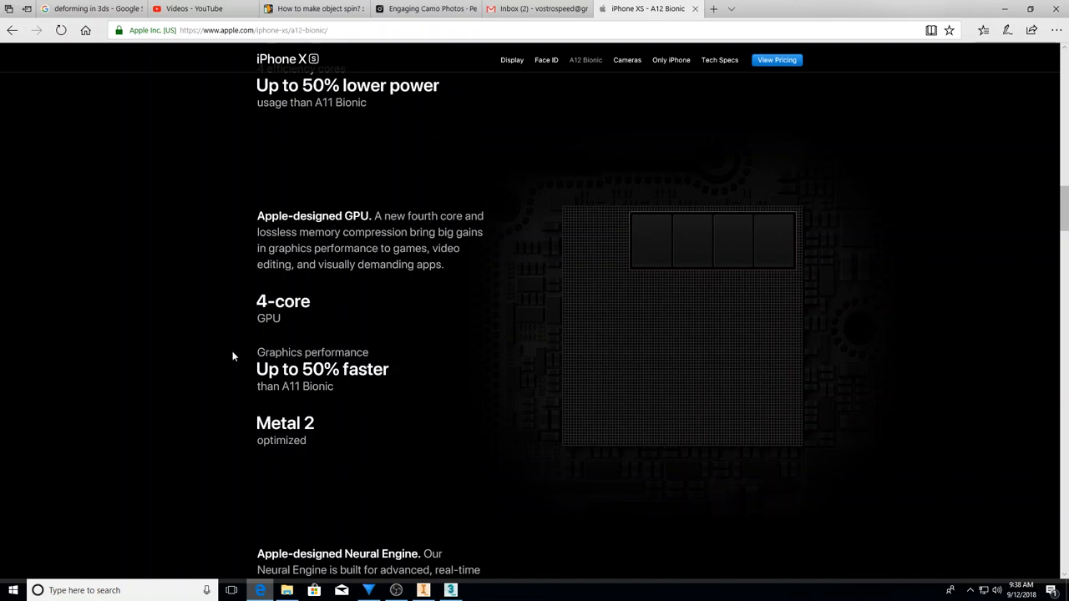
pyautogui.moveTo(291, 337)
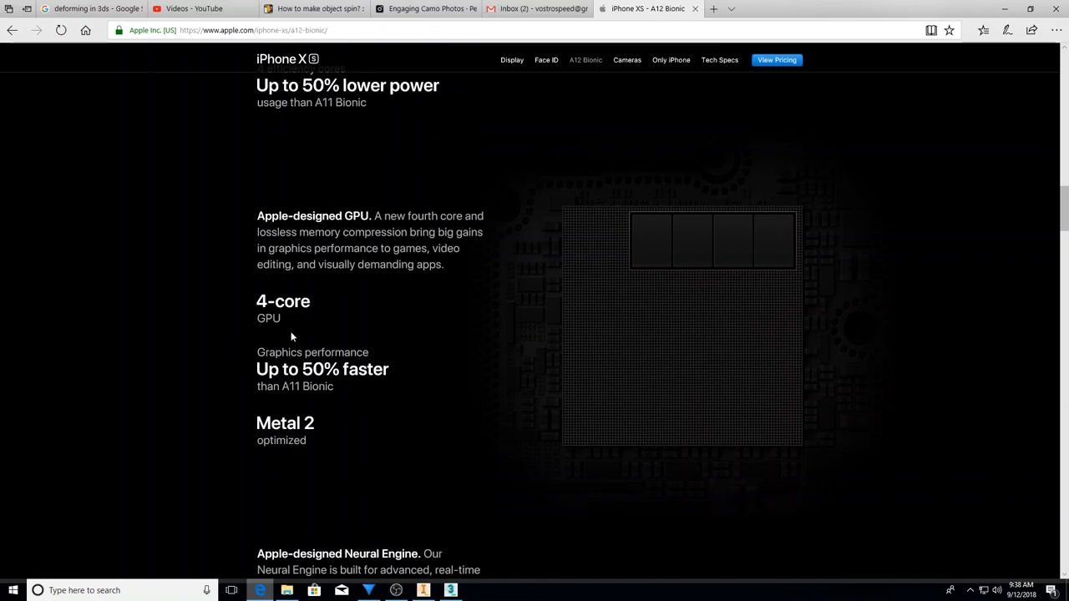
pyautogui.moveTo(300, 400)
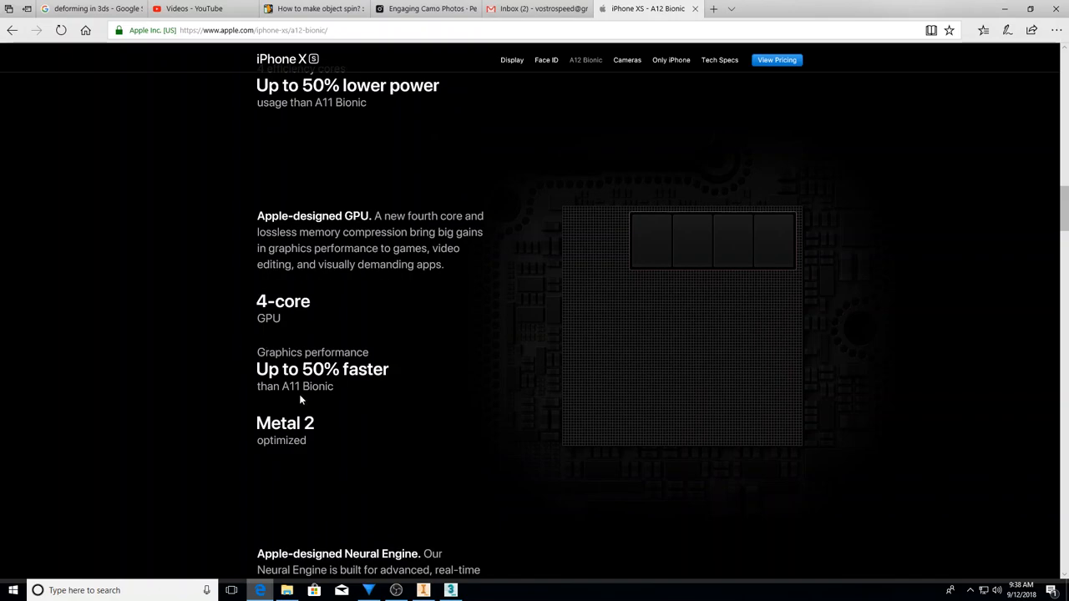
pyautogui.scroll(-3)
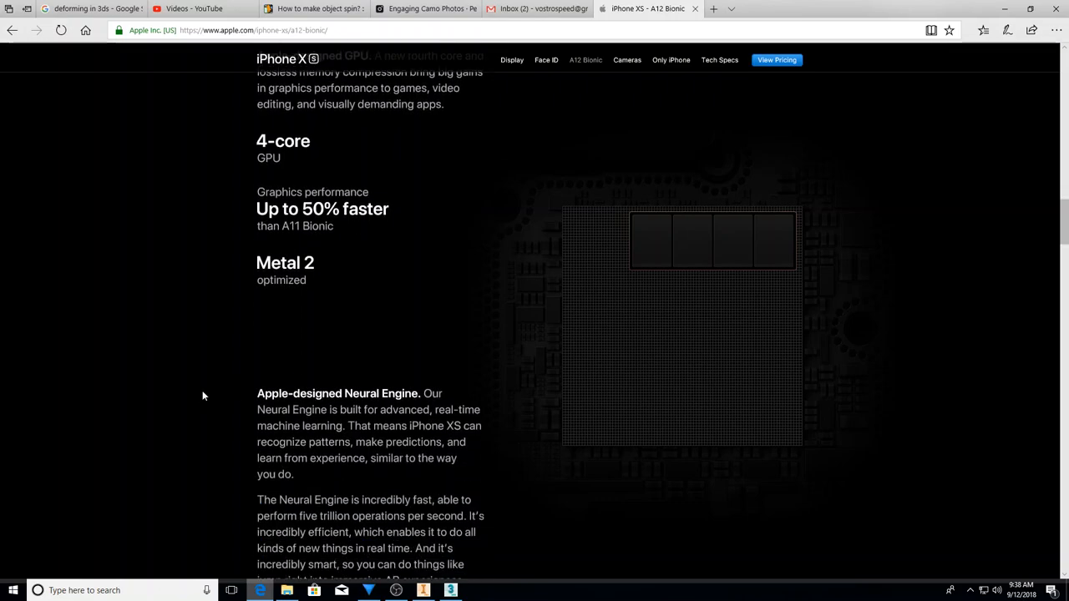
pyautogui.scroll(-3)
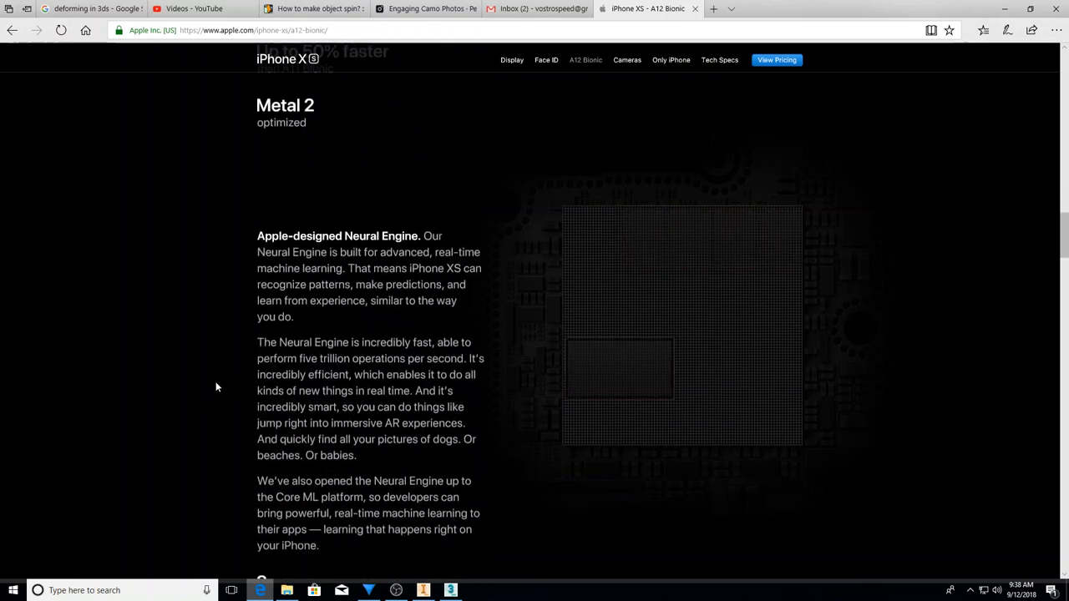
pyautogui.scroll(-3)
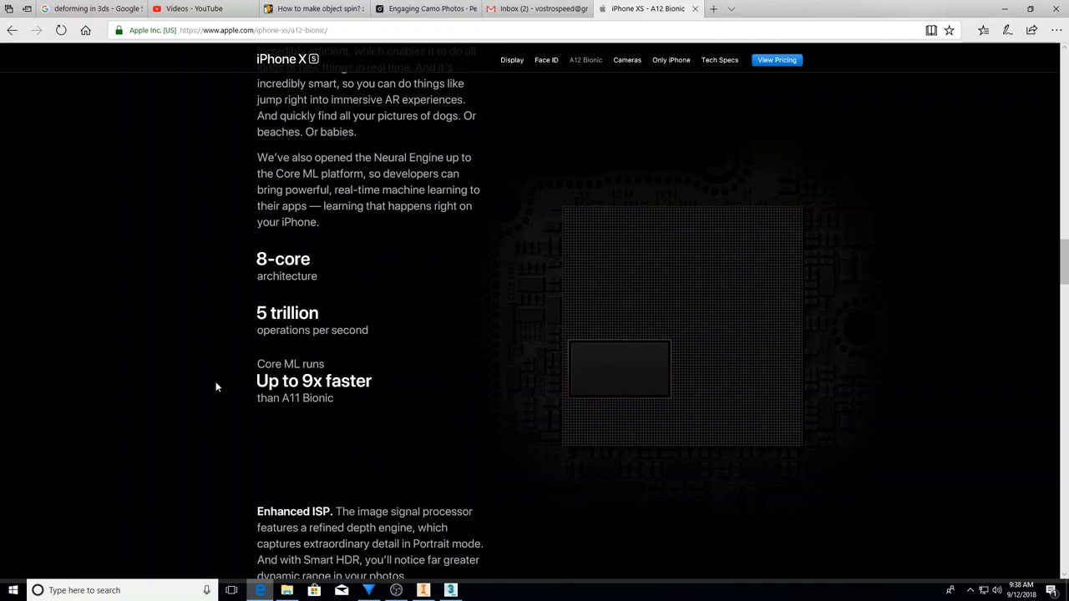
pyautogui.scroll(-3)
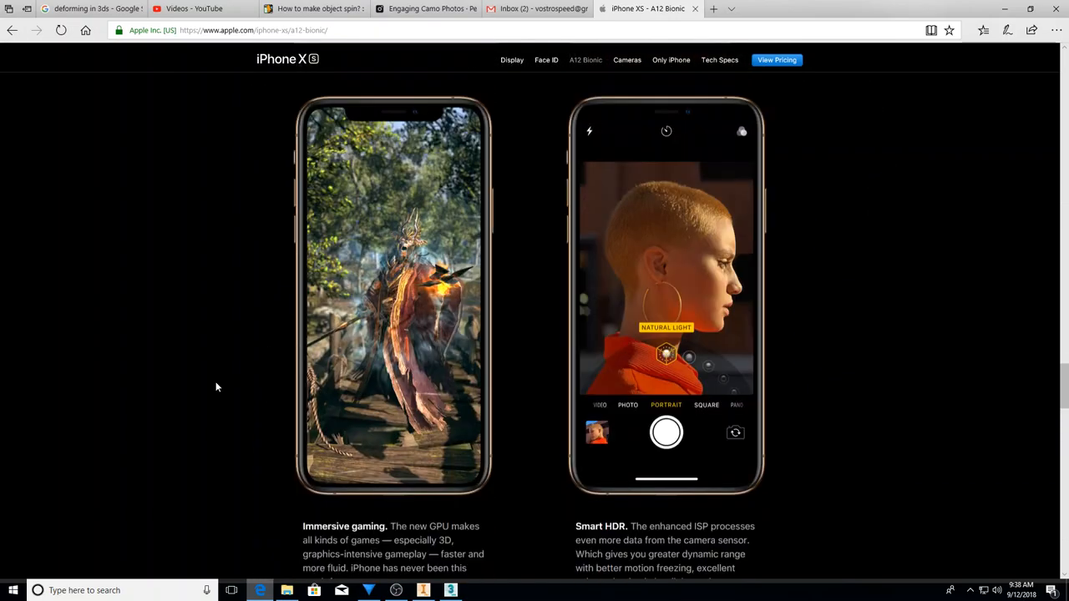
pyautogui.scroll(-3)
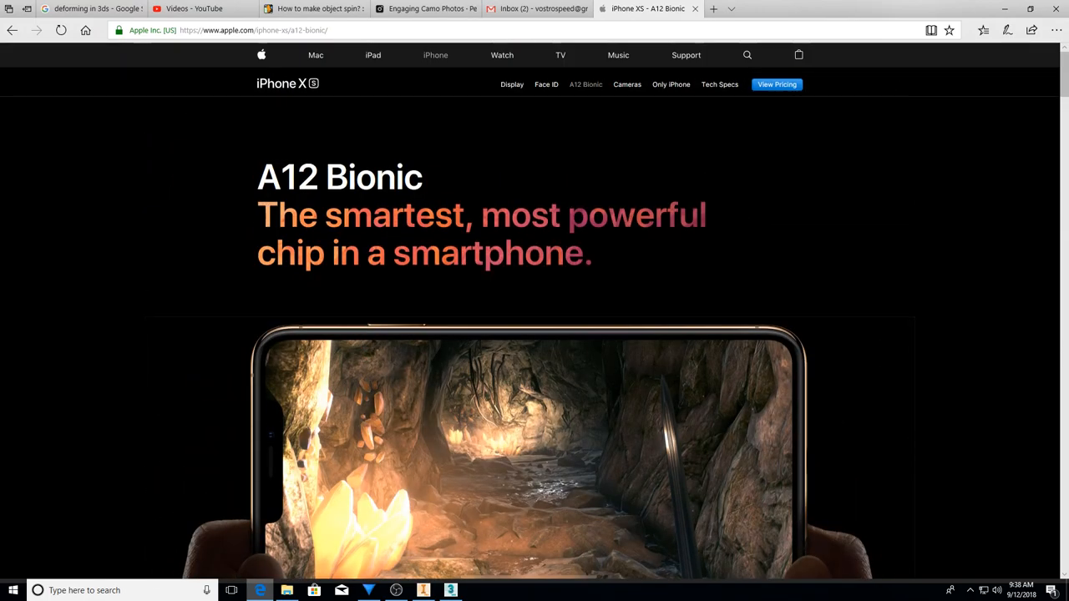
pyautogui.moveTo(627, 84)
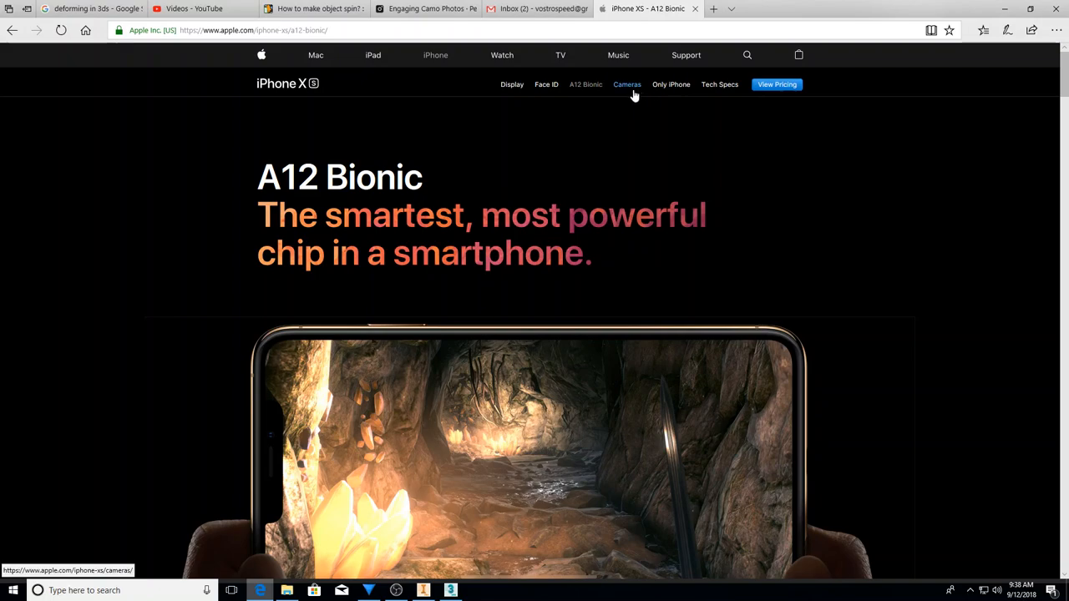
pyautogui.moveTo(400, 66)
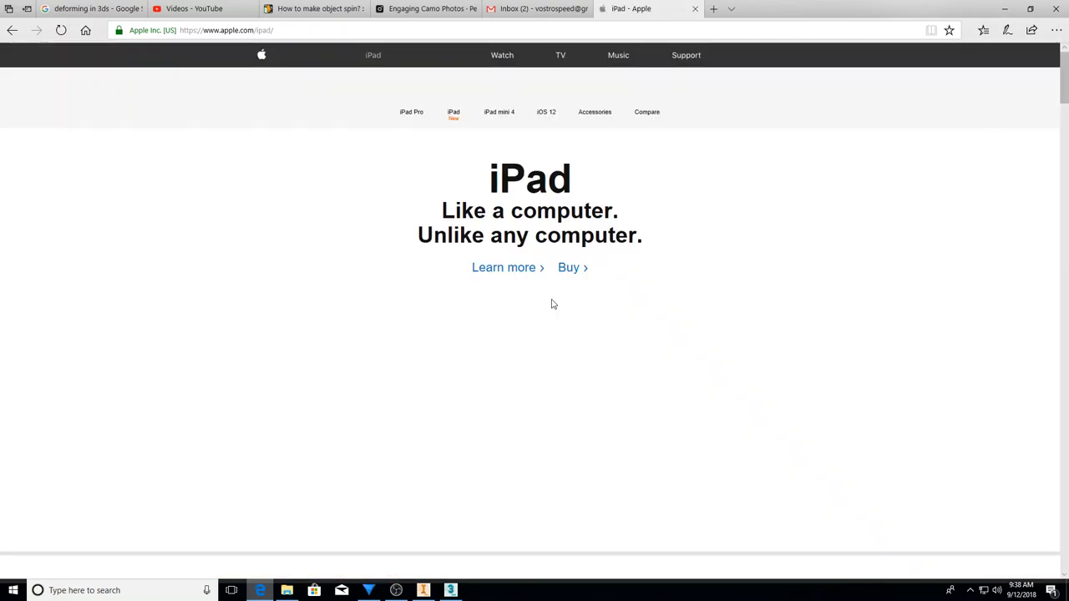
# Scroll the iPad page past models and the trade-in offer to Augmented Reality.
pyautogui.scroll(-3)
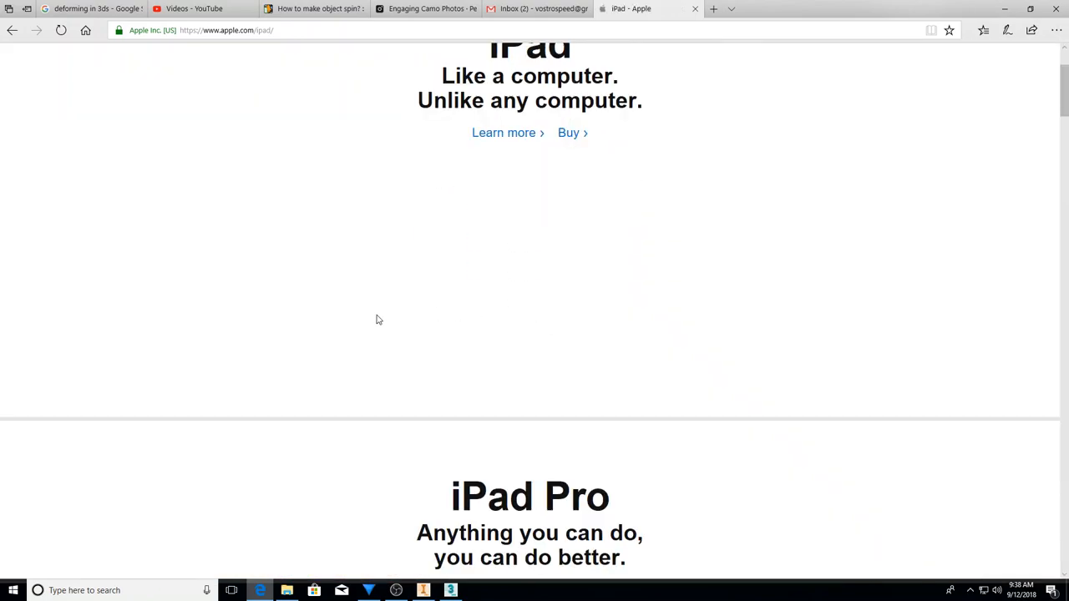
pyautogui.scroll(-3)
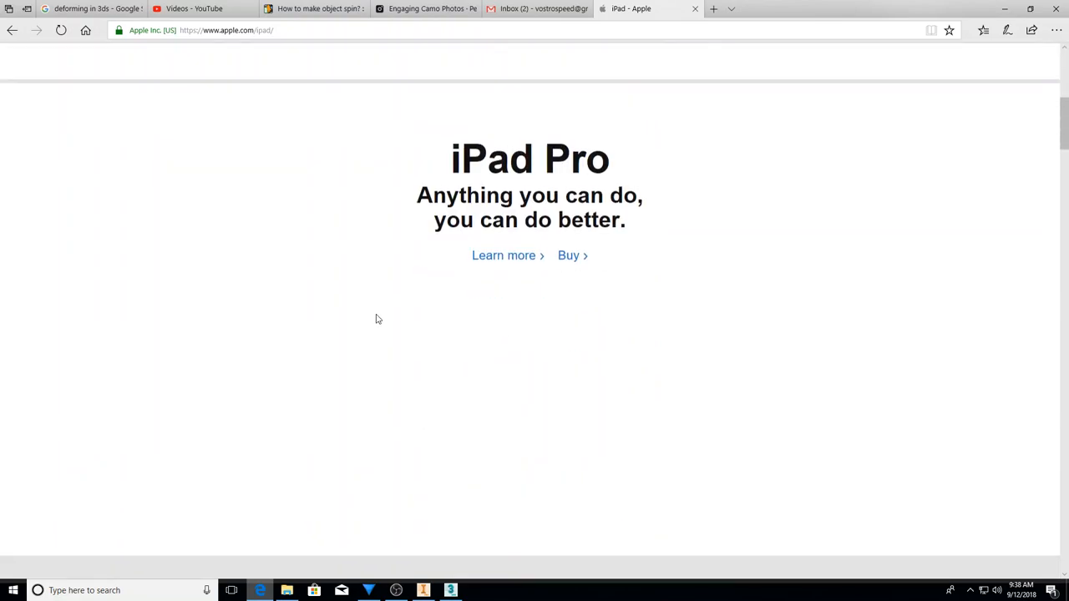
pyautogui.scroll(-3)
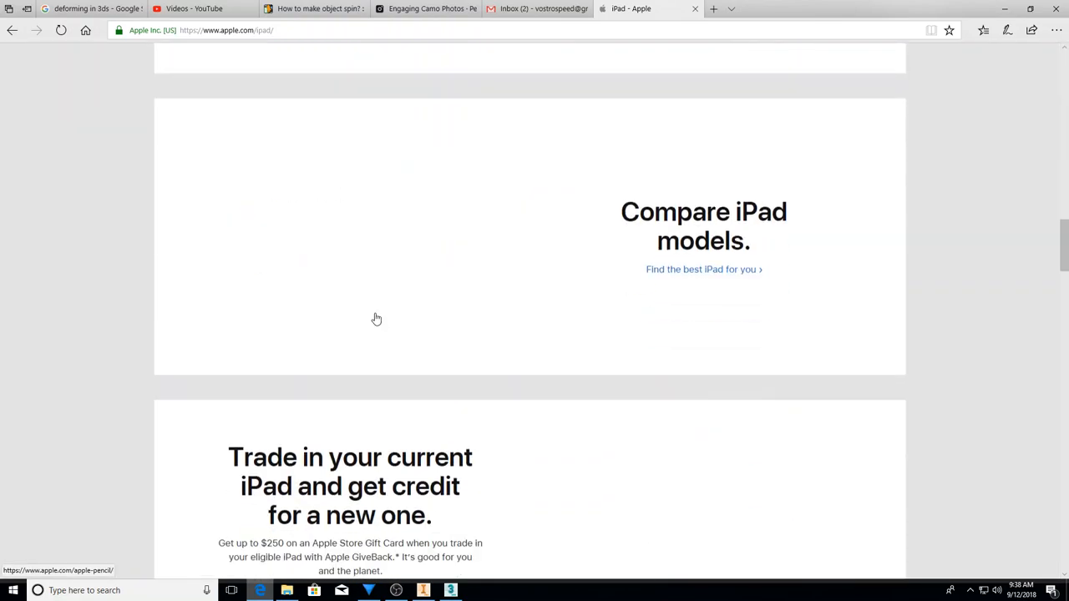
pyautogui.scroll(-3)
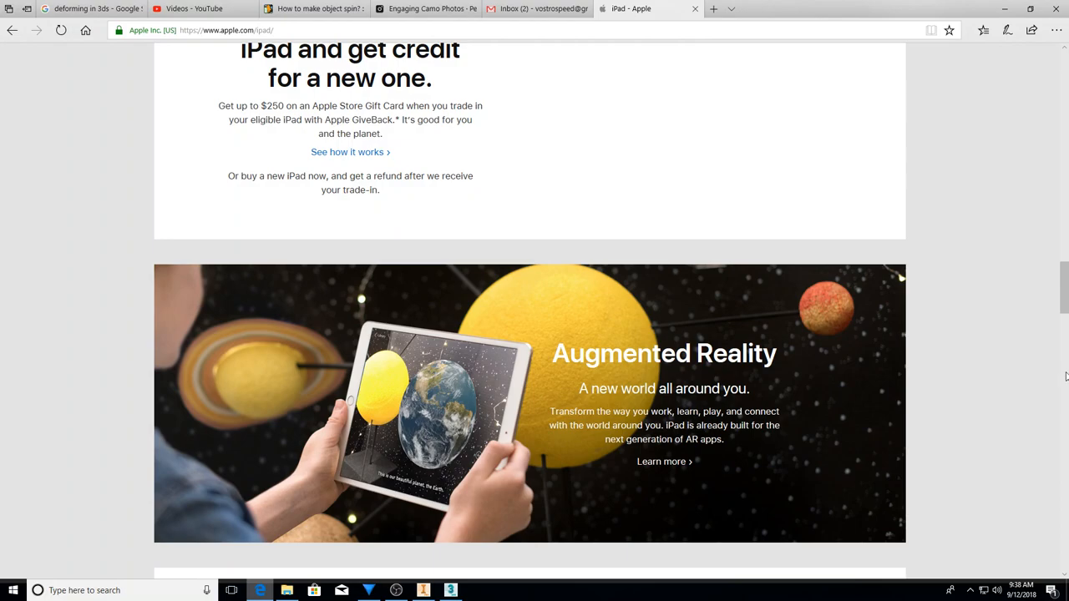